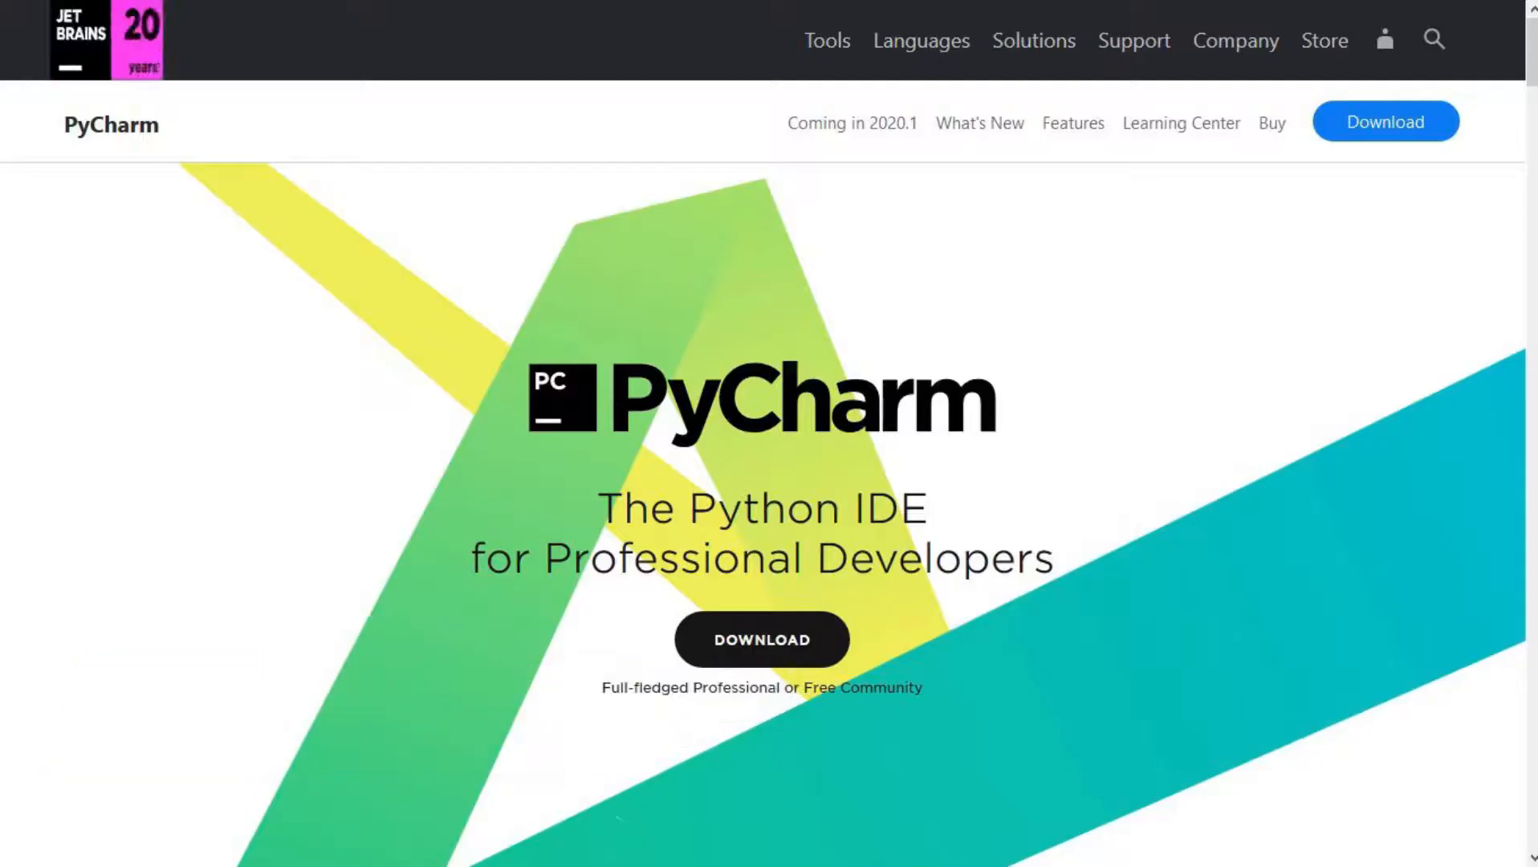
Step: Scroll through the PyCharm home page to review its content
scroll(down, 3)
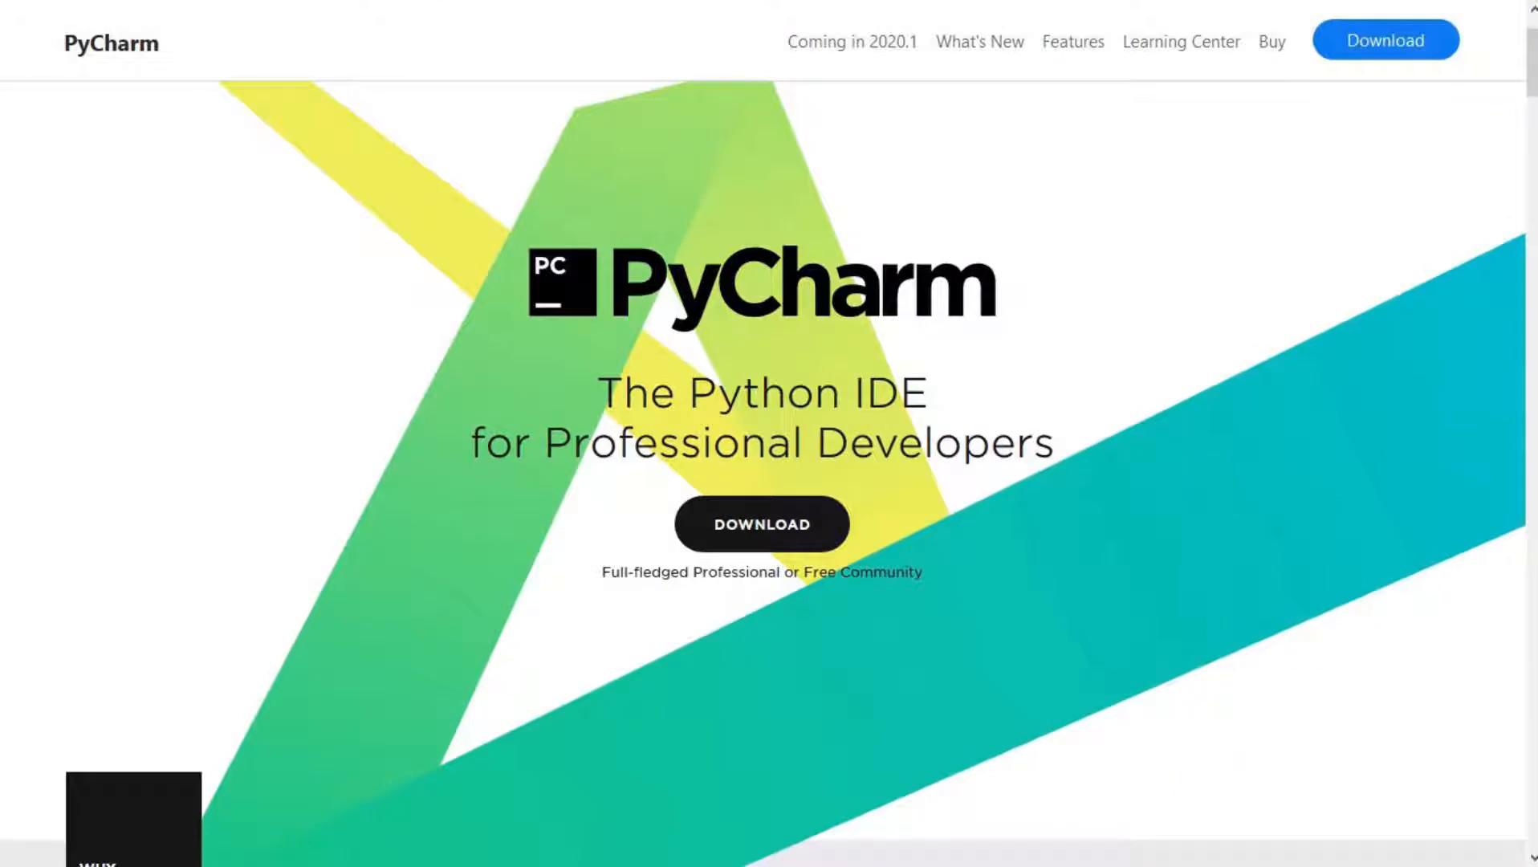
scroll(down, 3)
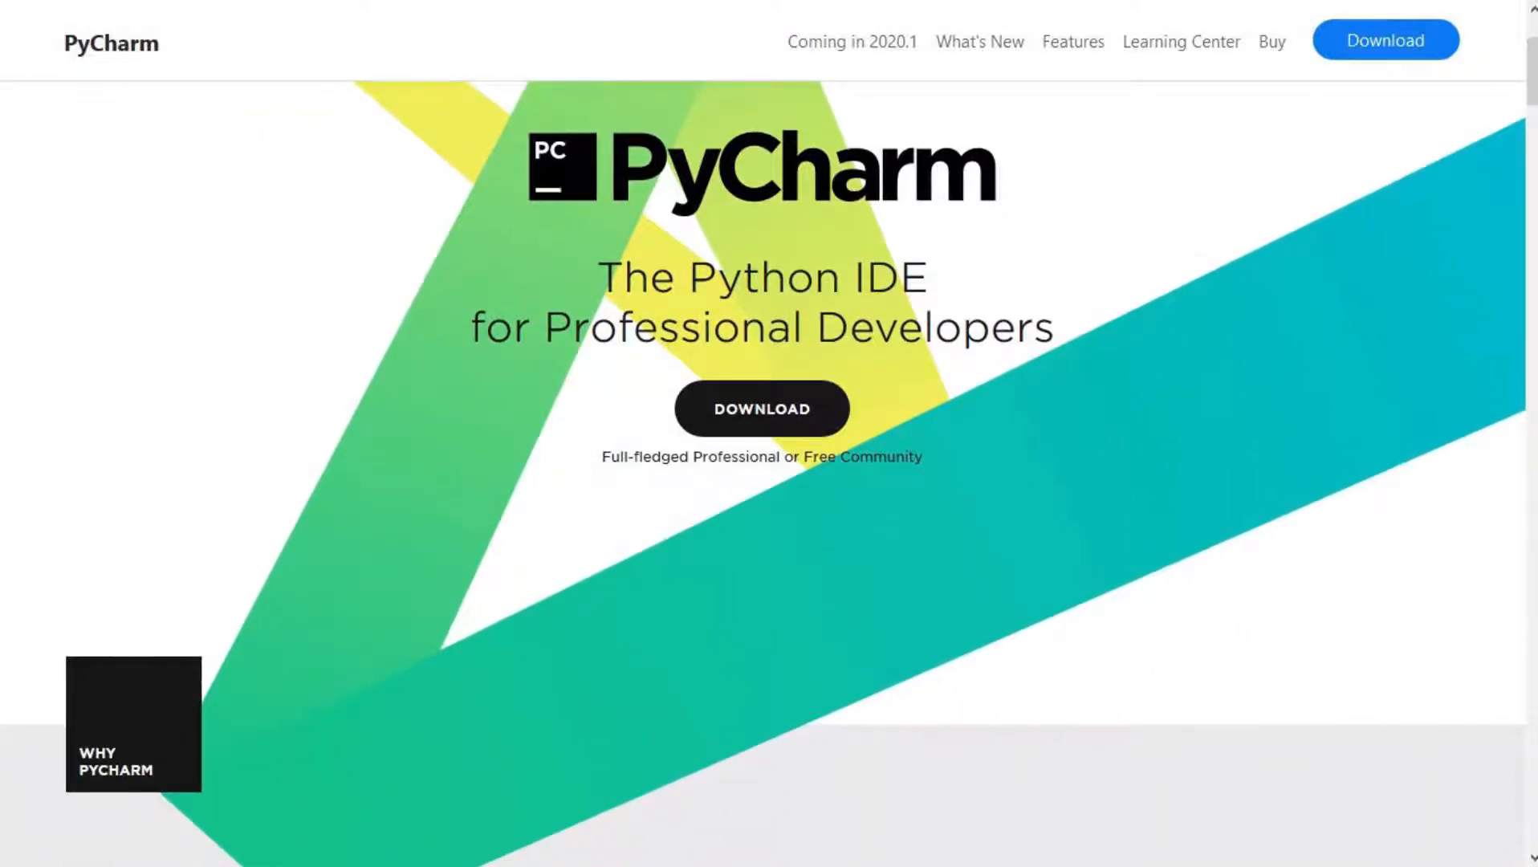
scroll(down, 3)
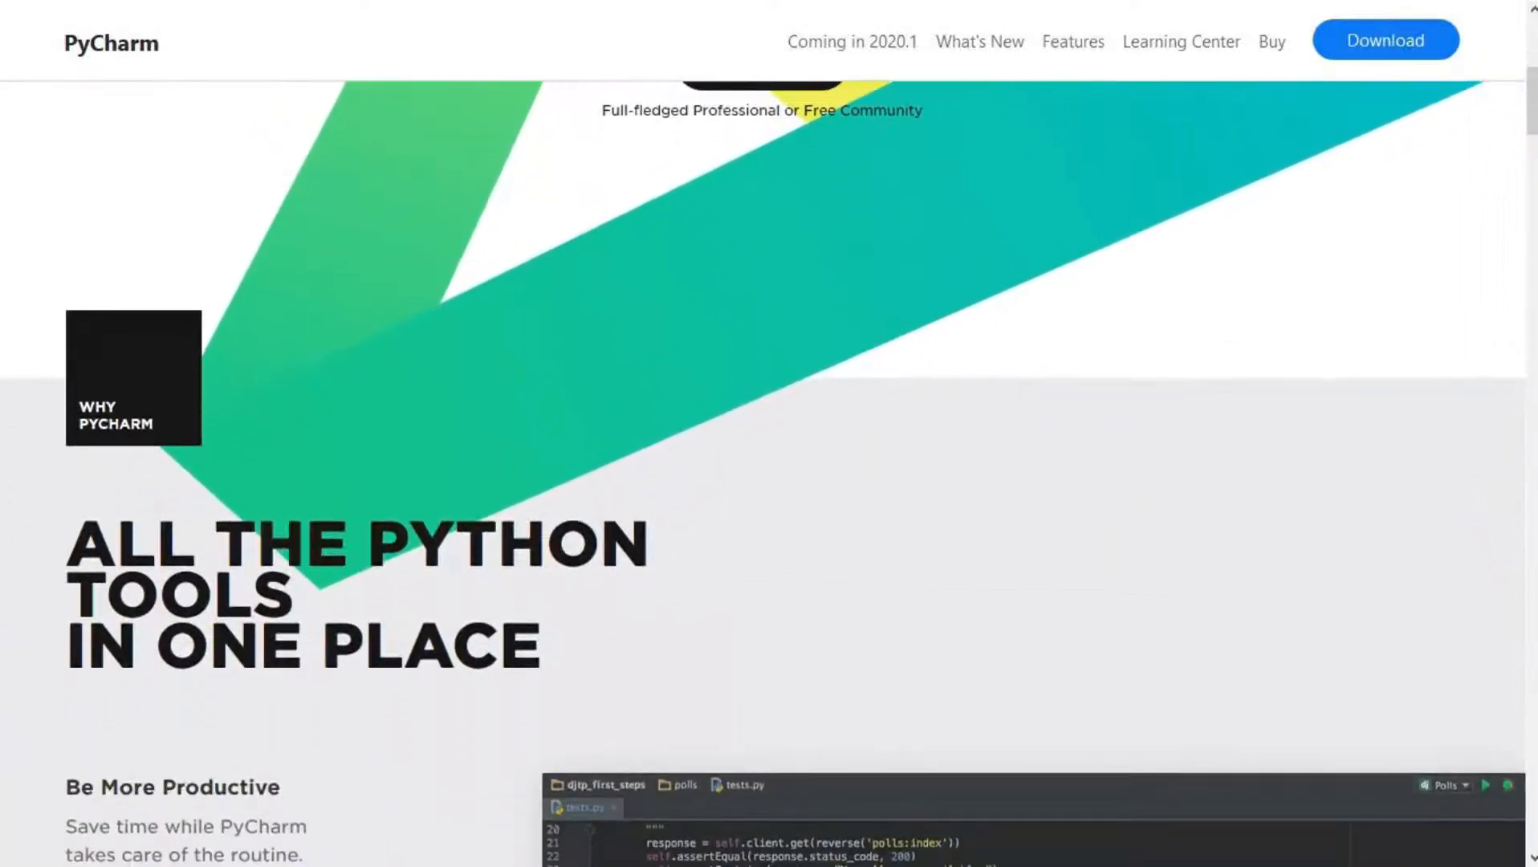
scroll(down, 3)
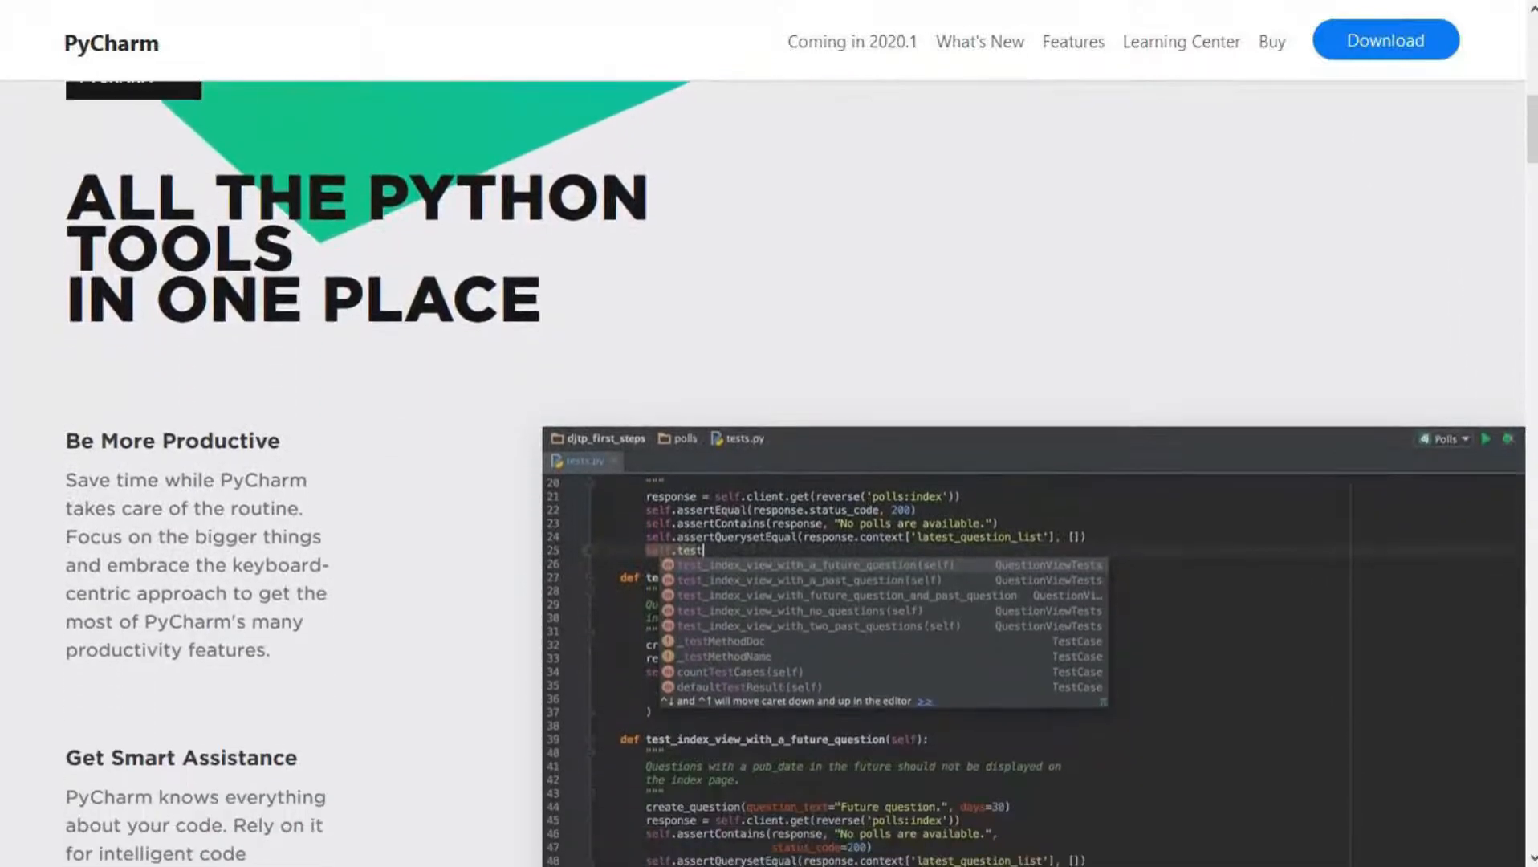
scroll(down, 3)
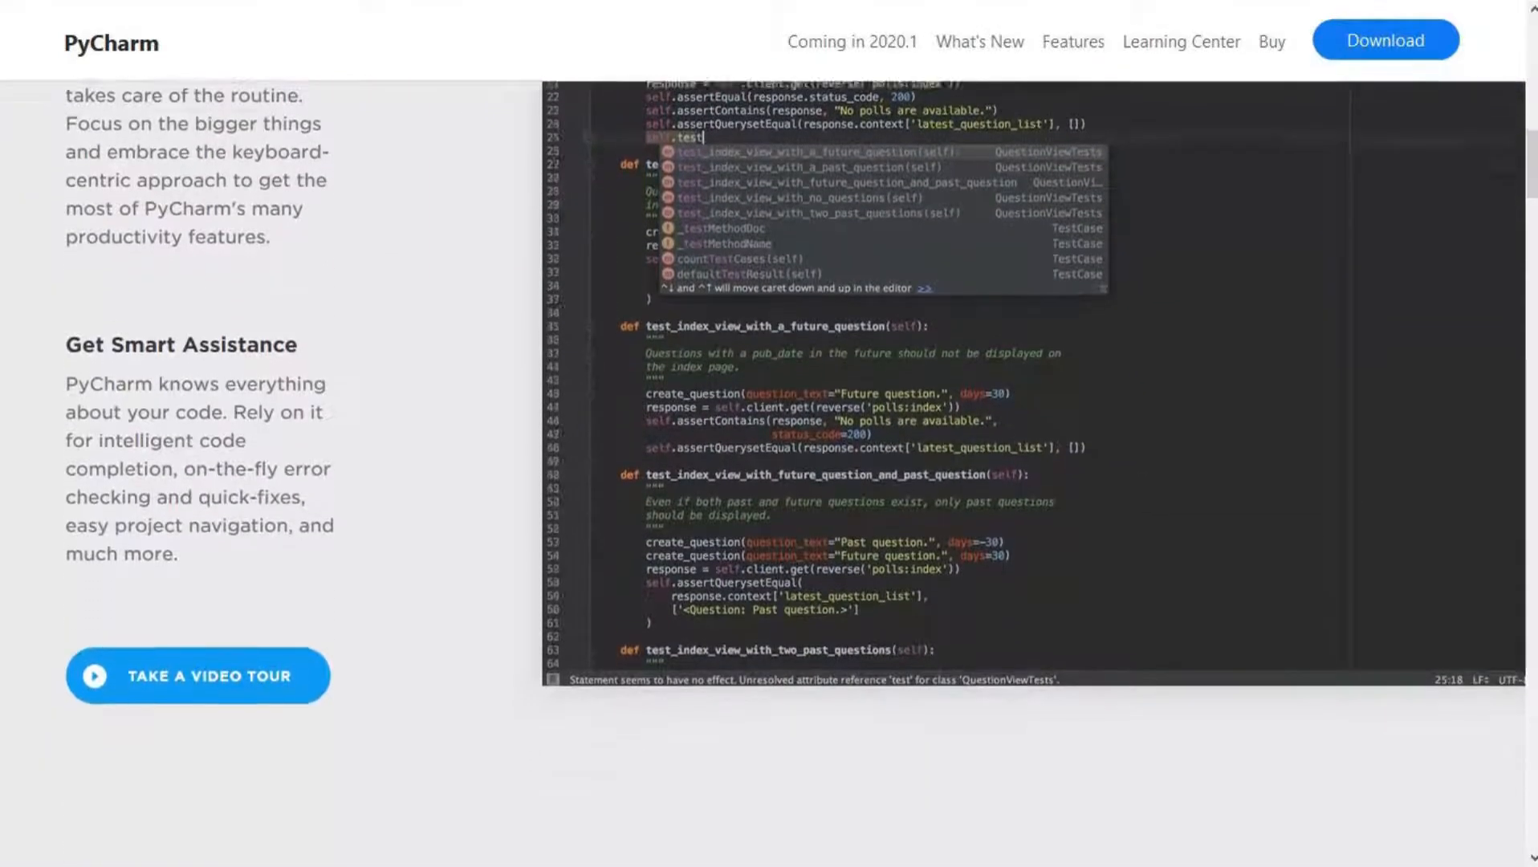
scroll(down, 3)
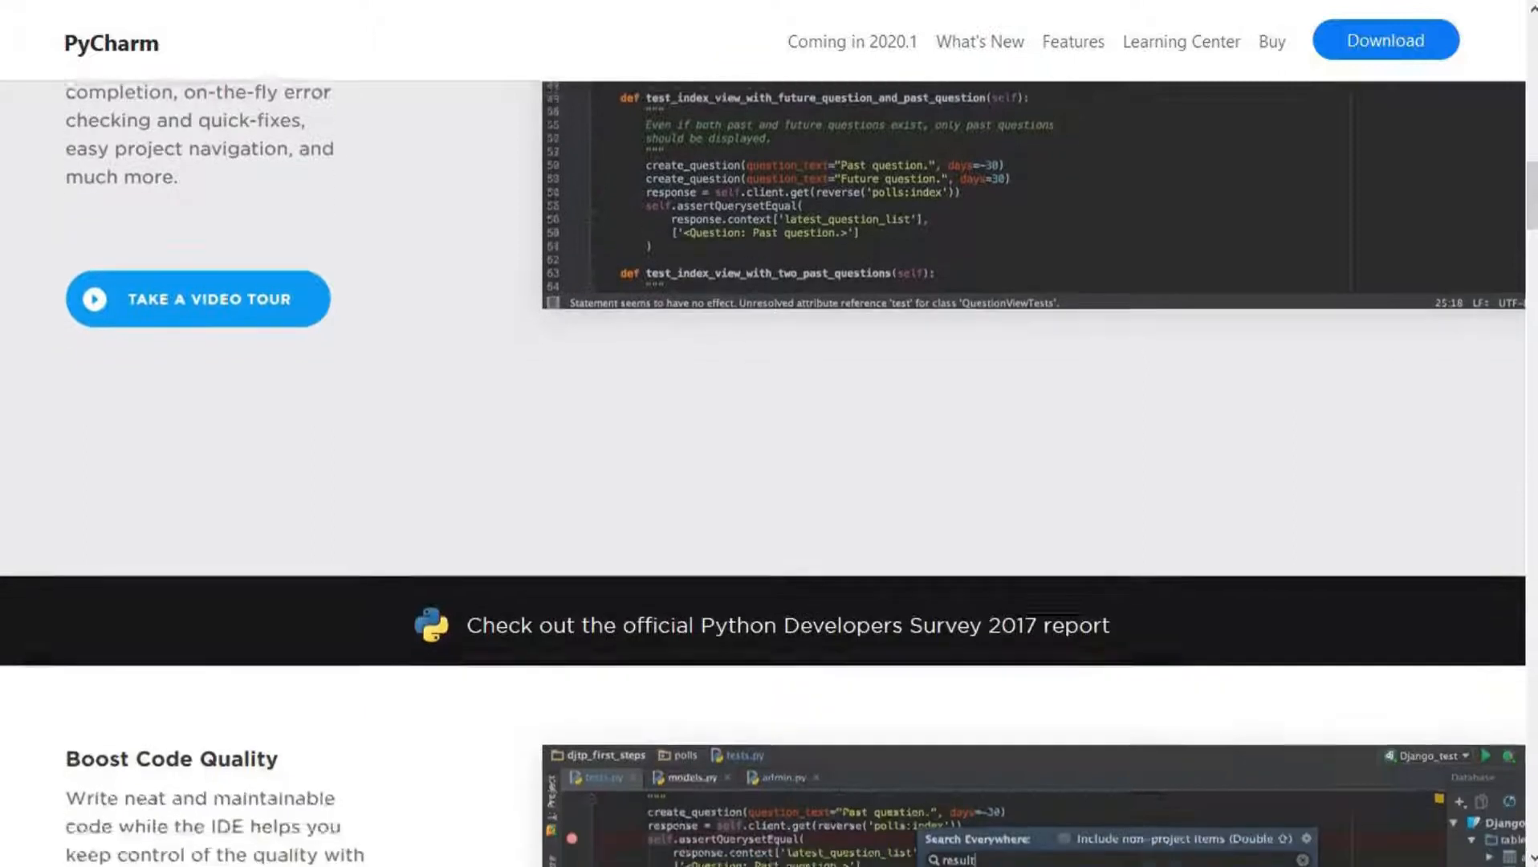
scroll(down, 3)
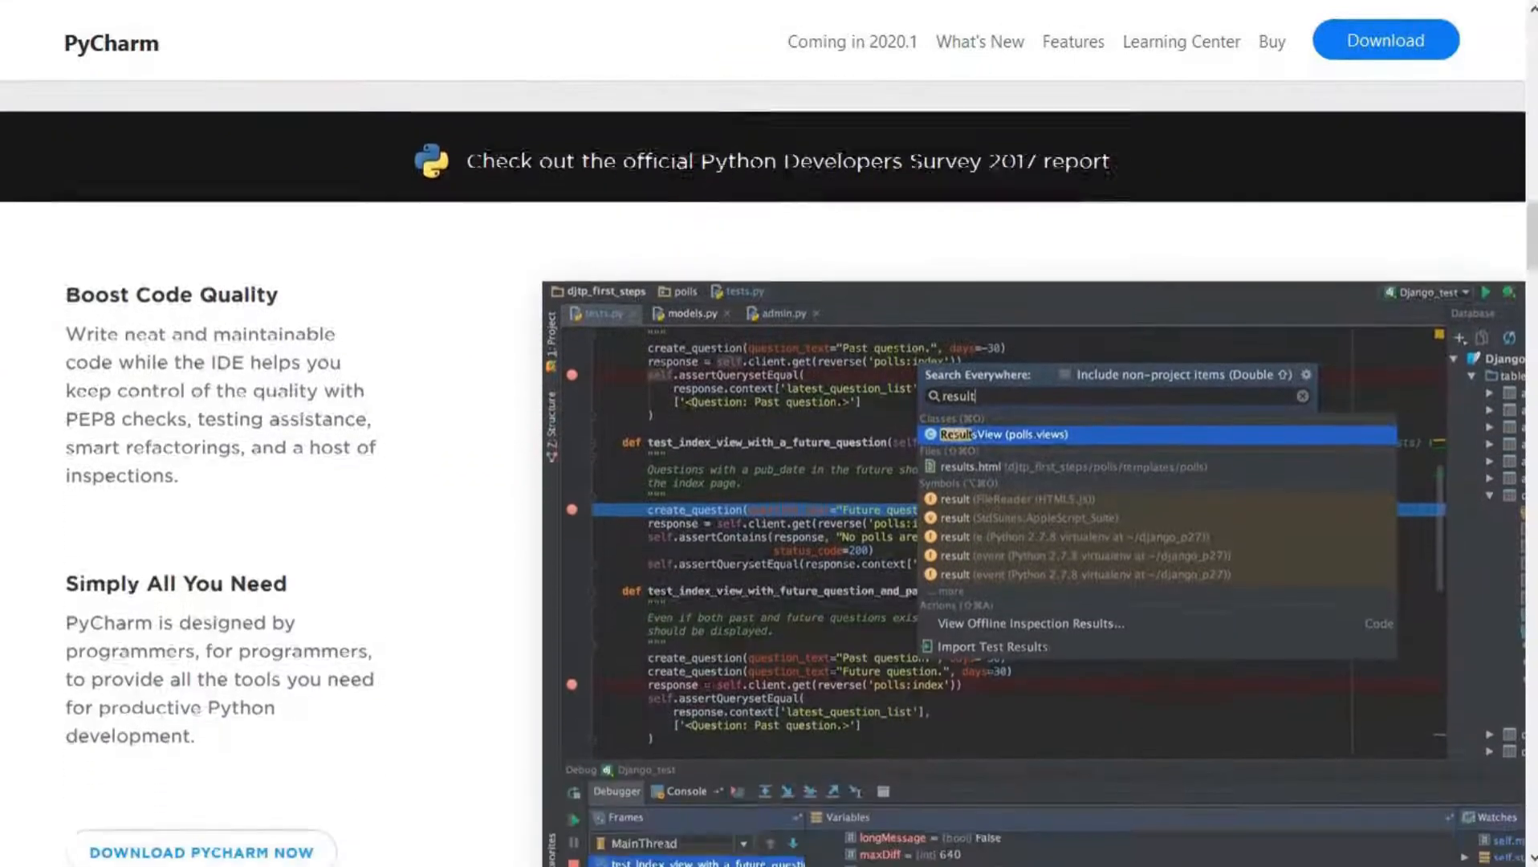
scroll(down, 3)
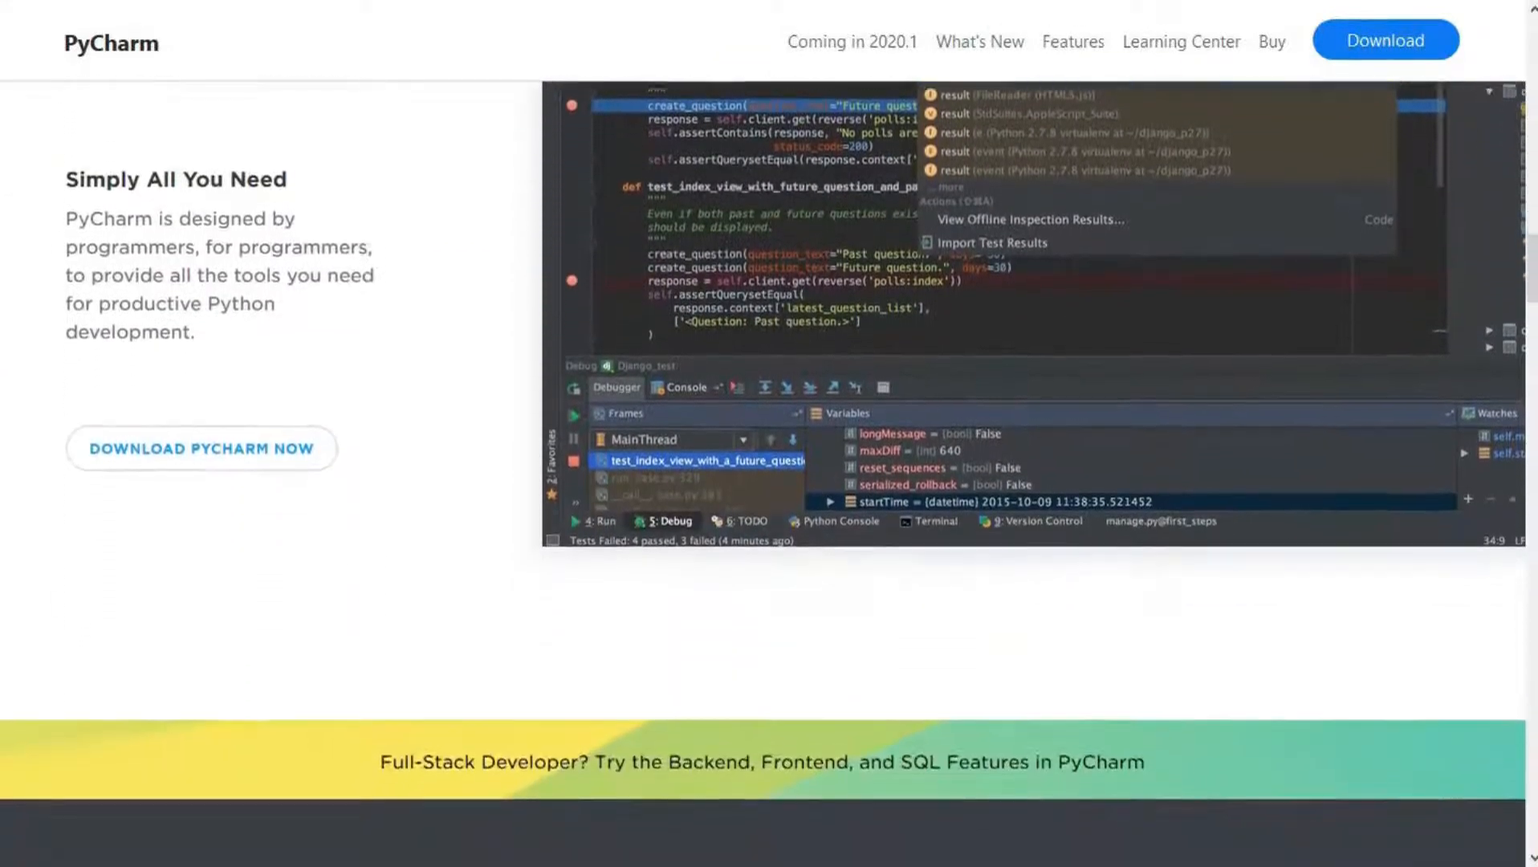
scroll(down, 3)
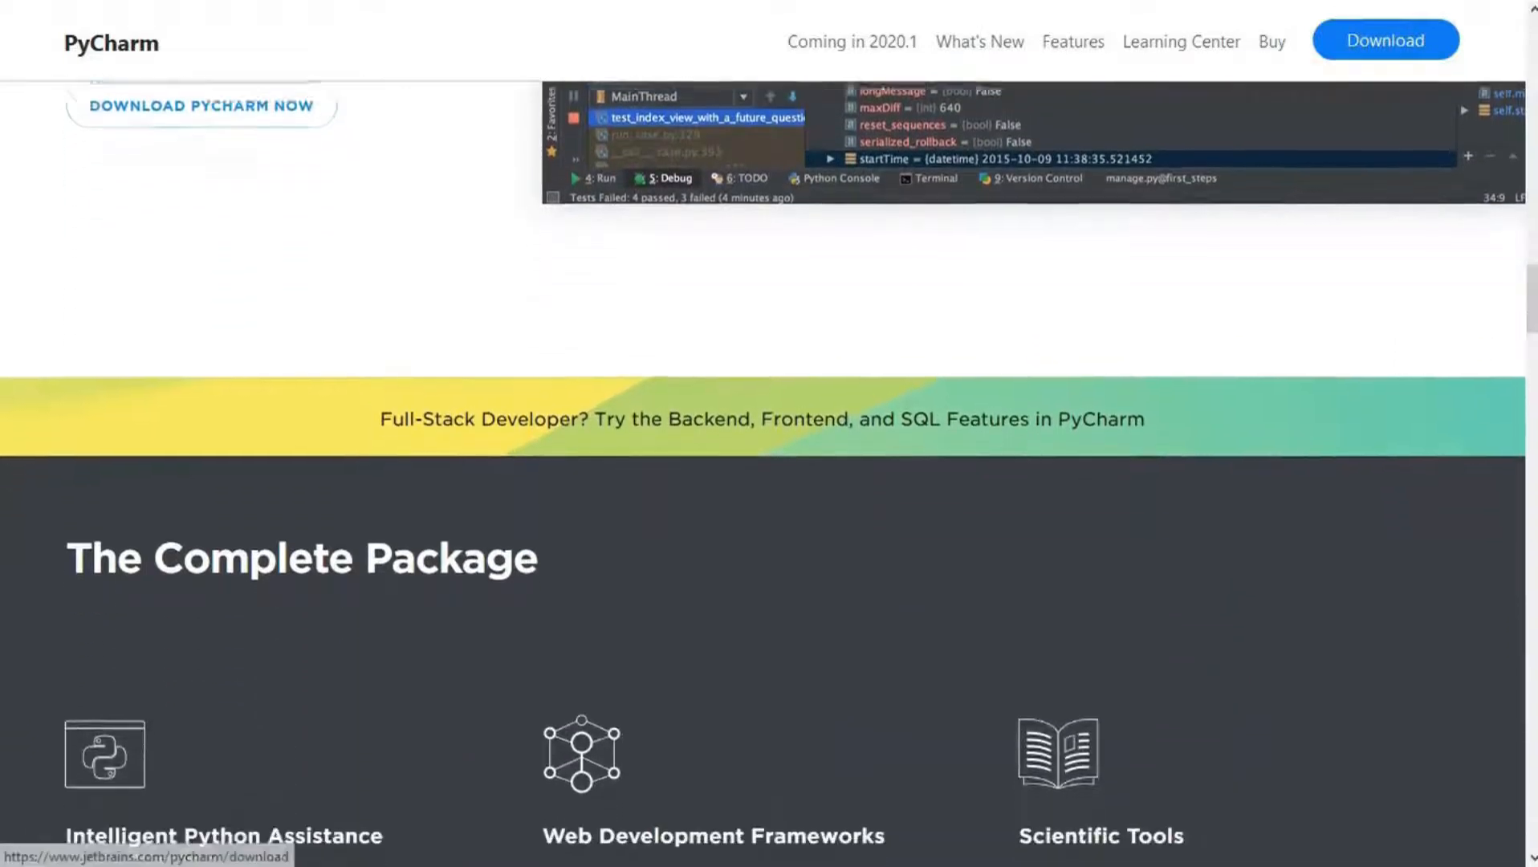
scroll(down, 3)
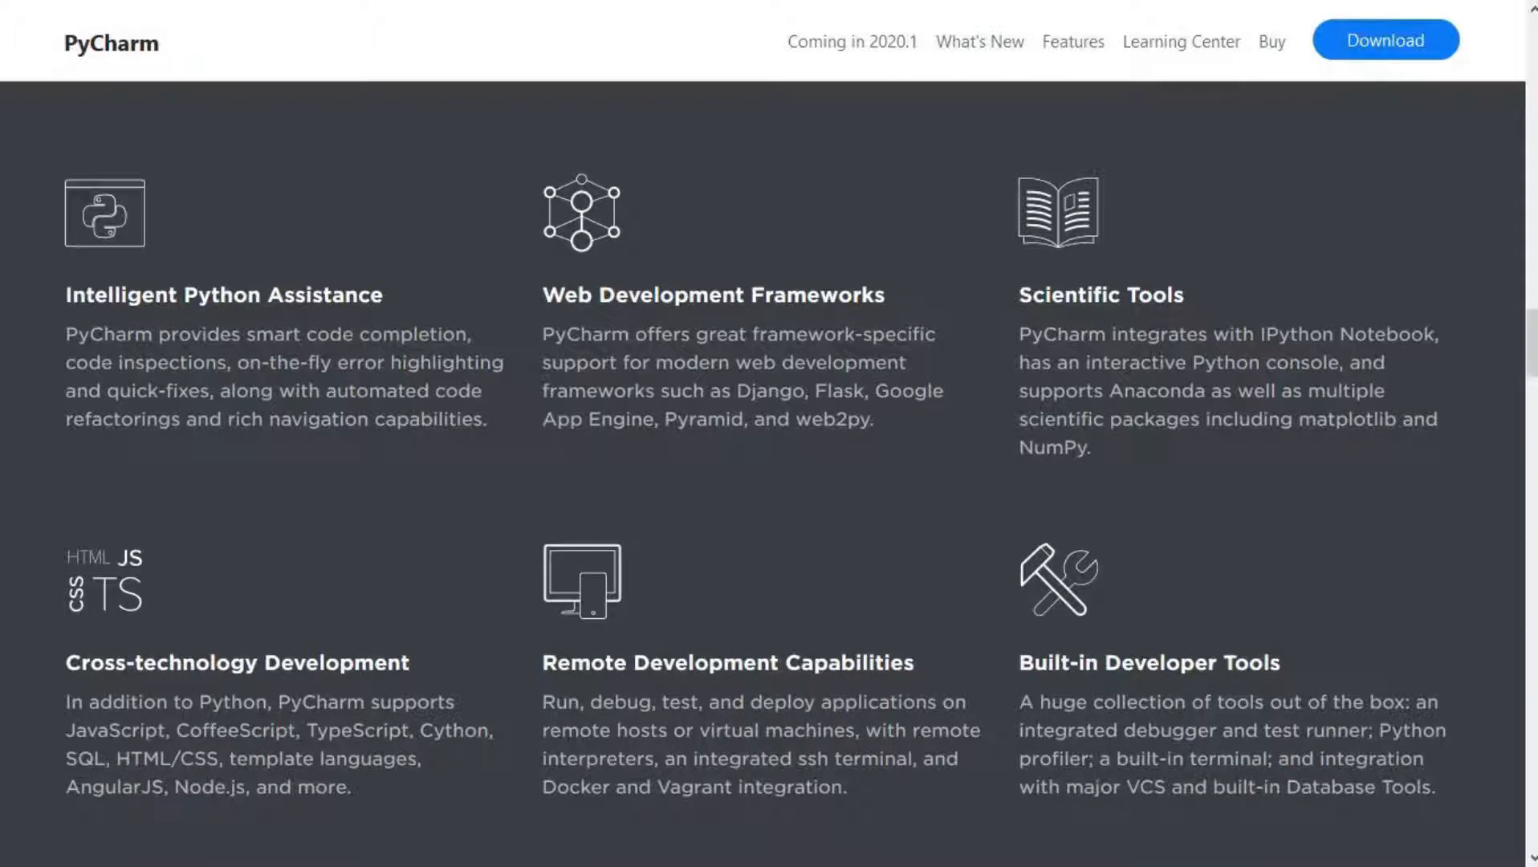
scroll(down, 3)
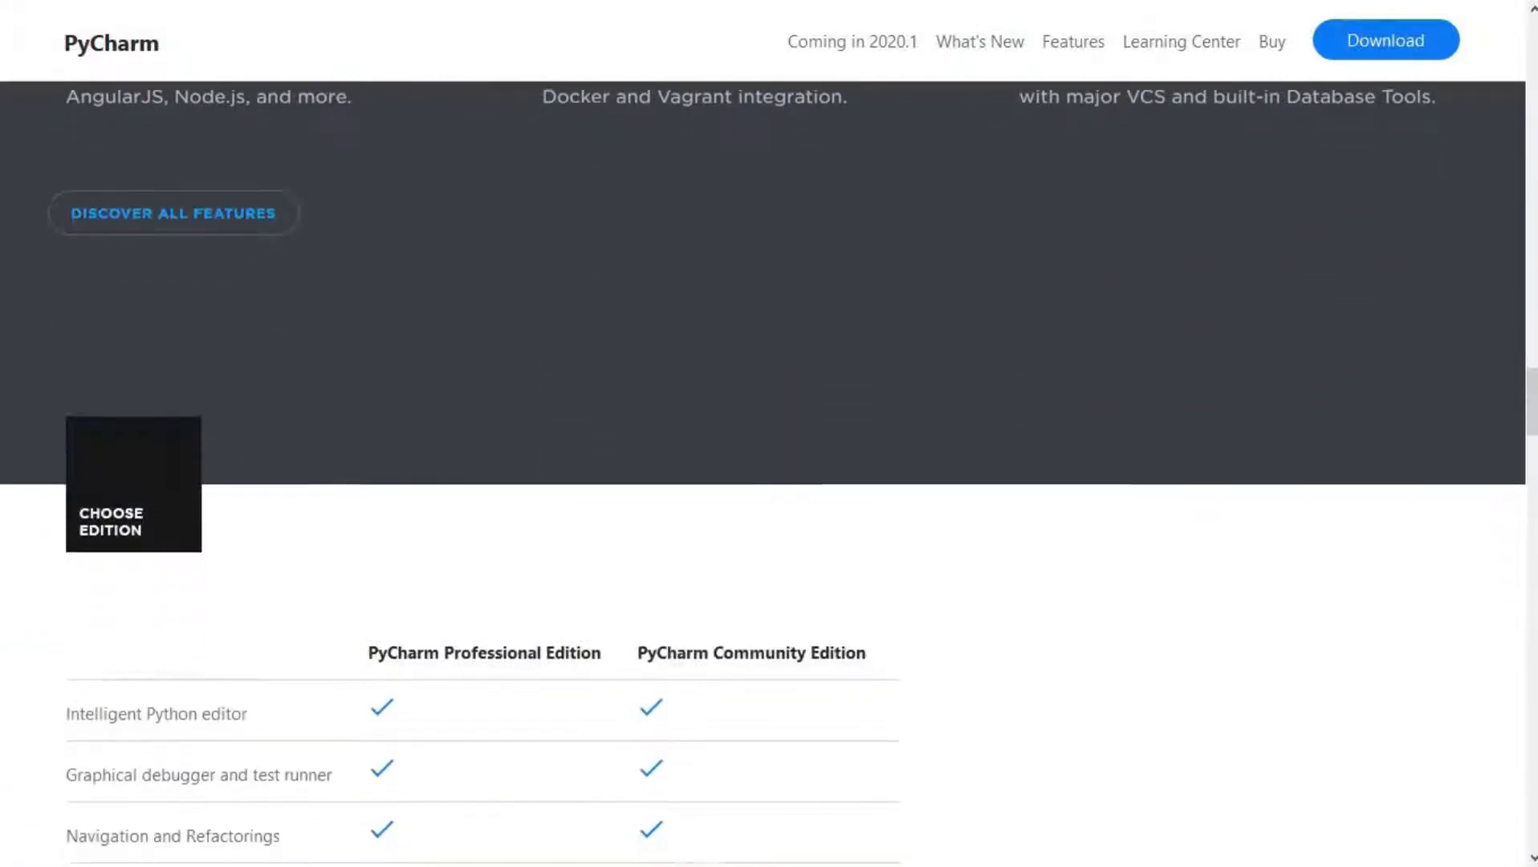
scroll(down, 3)
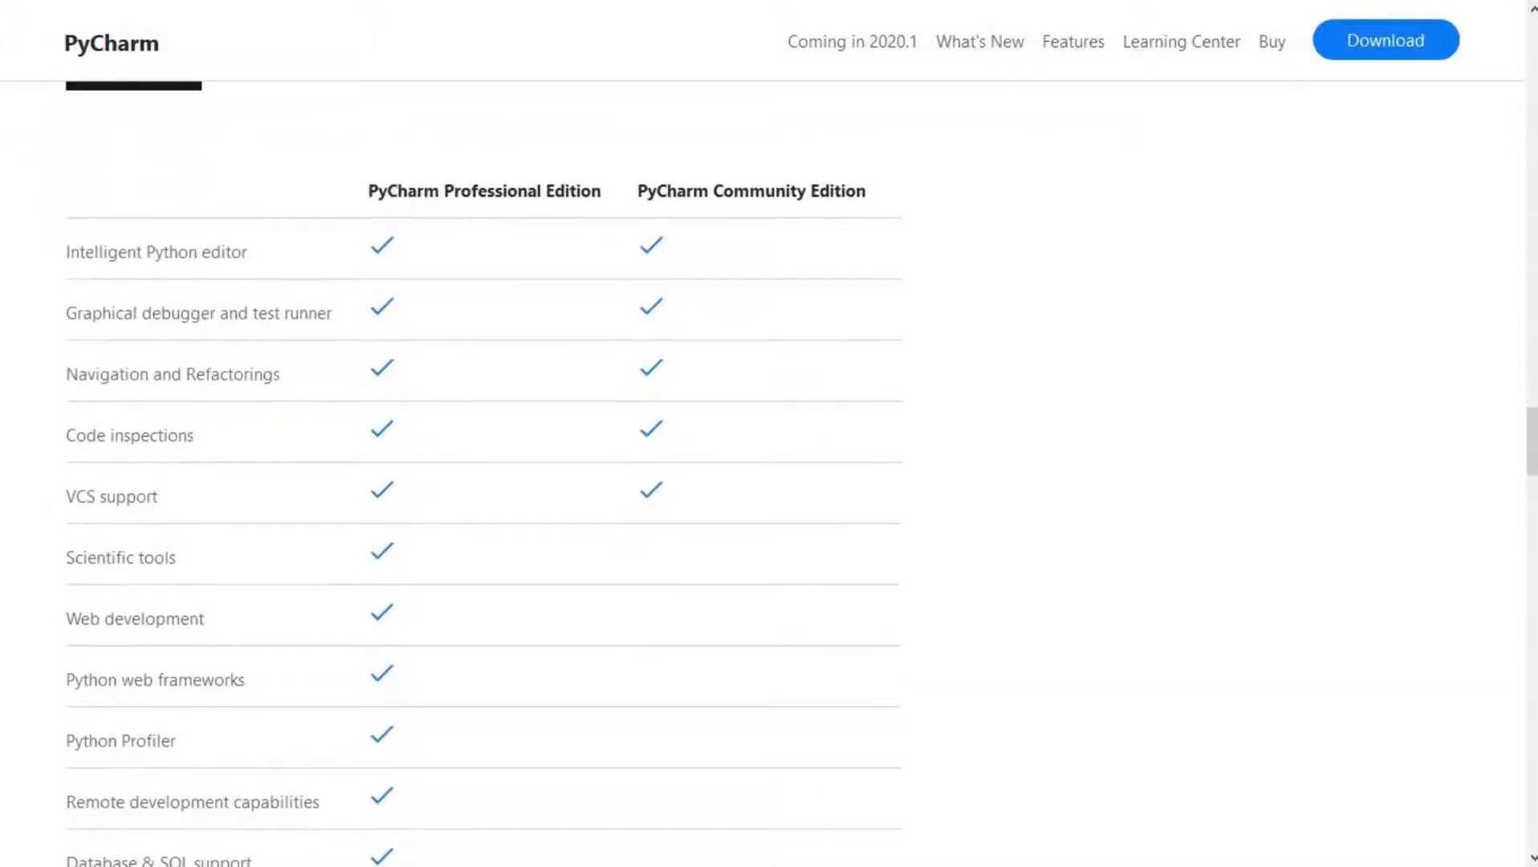
scroll(down, 3)
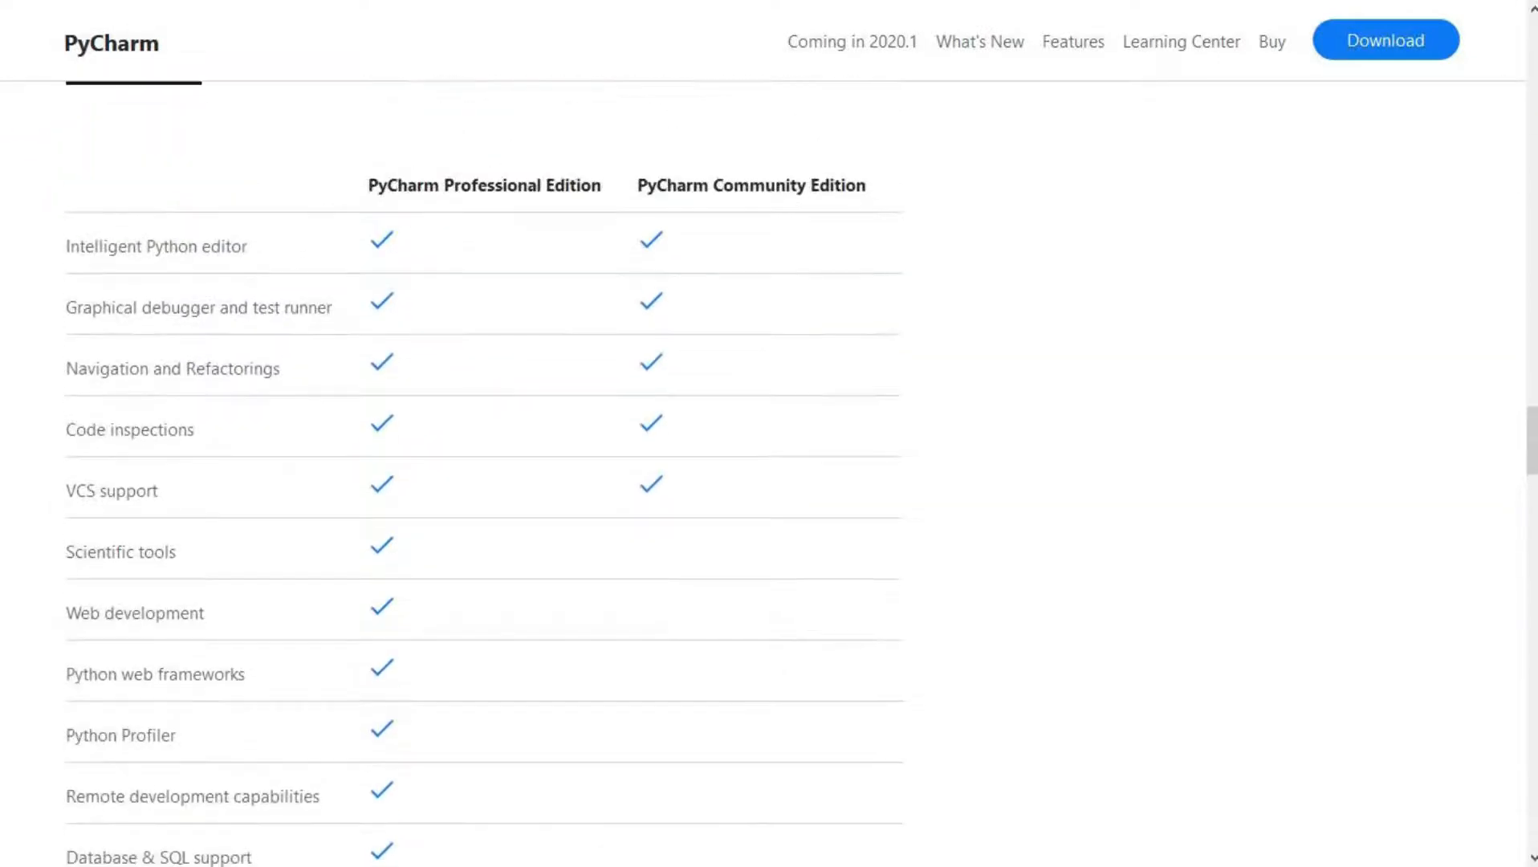
scroll(down, 3)
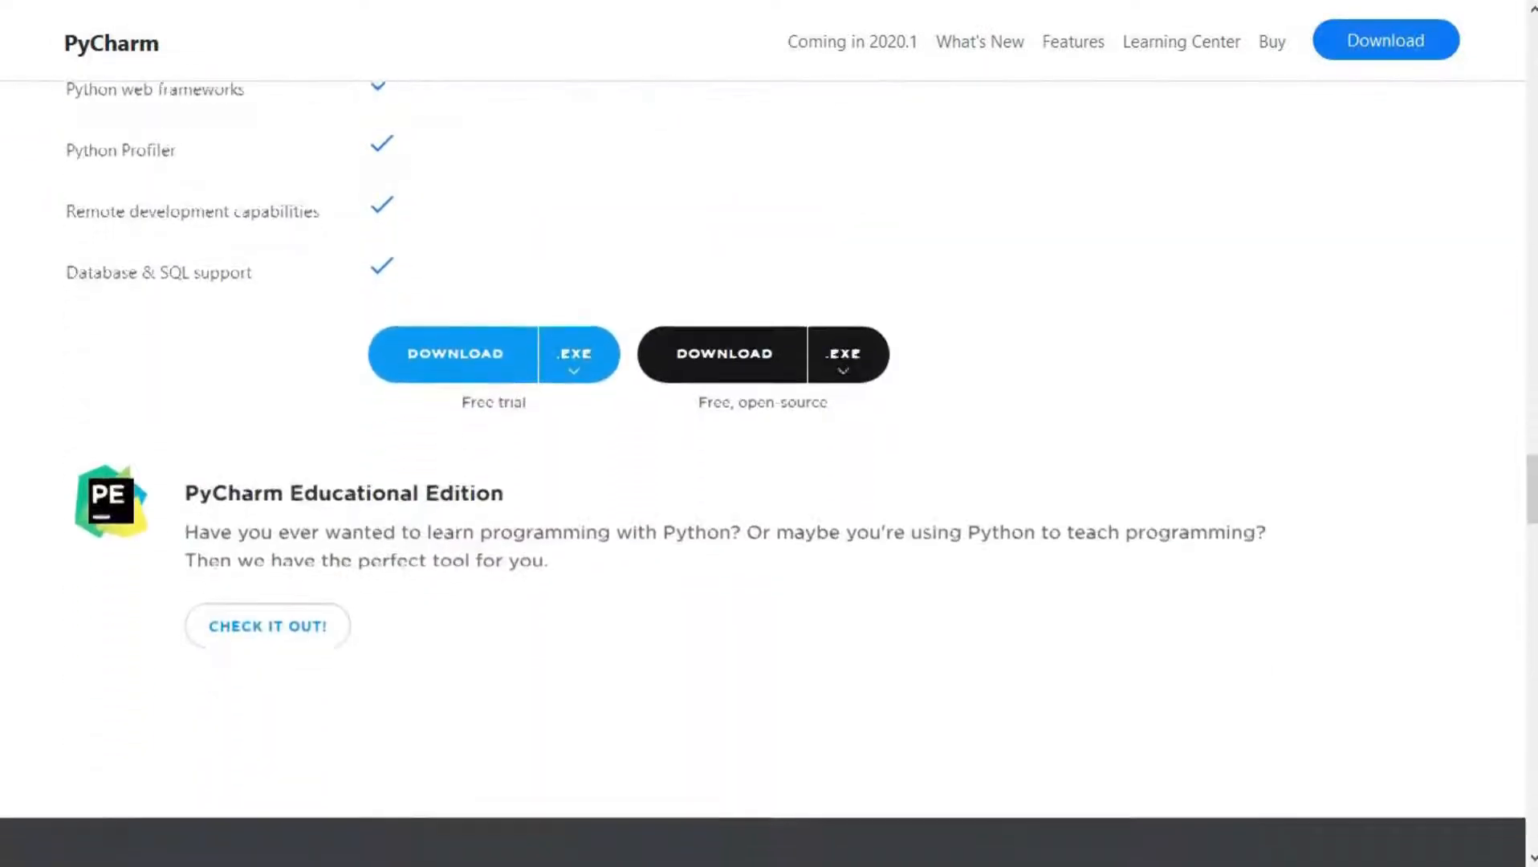
scroll(up, 3)
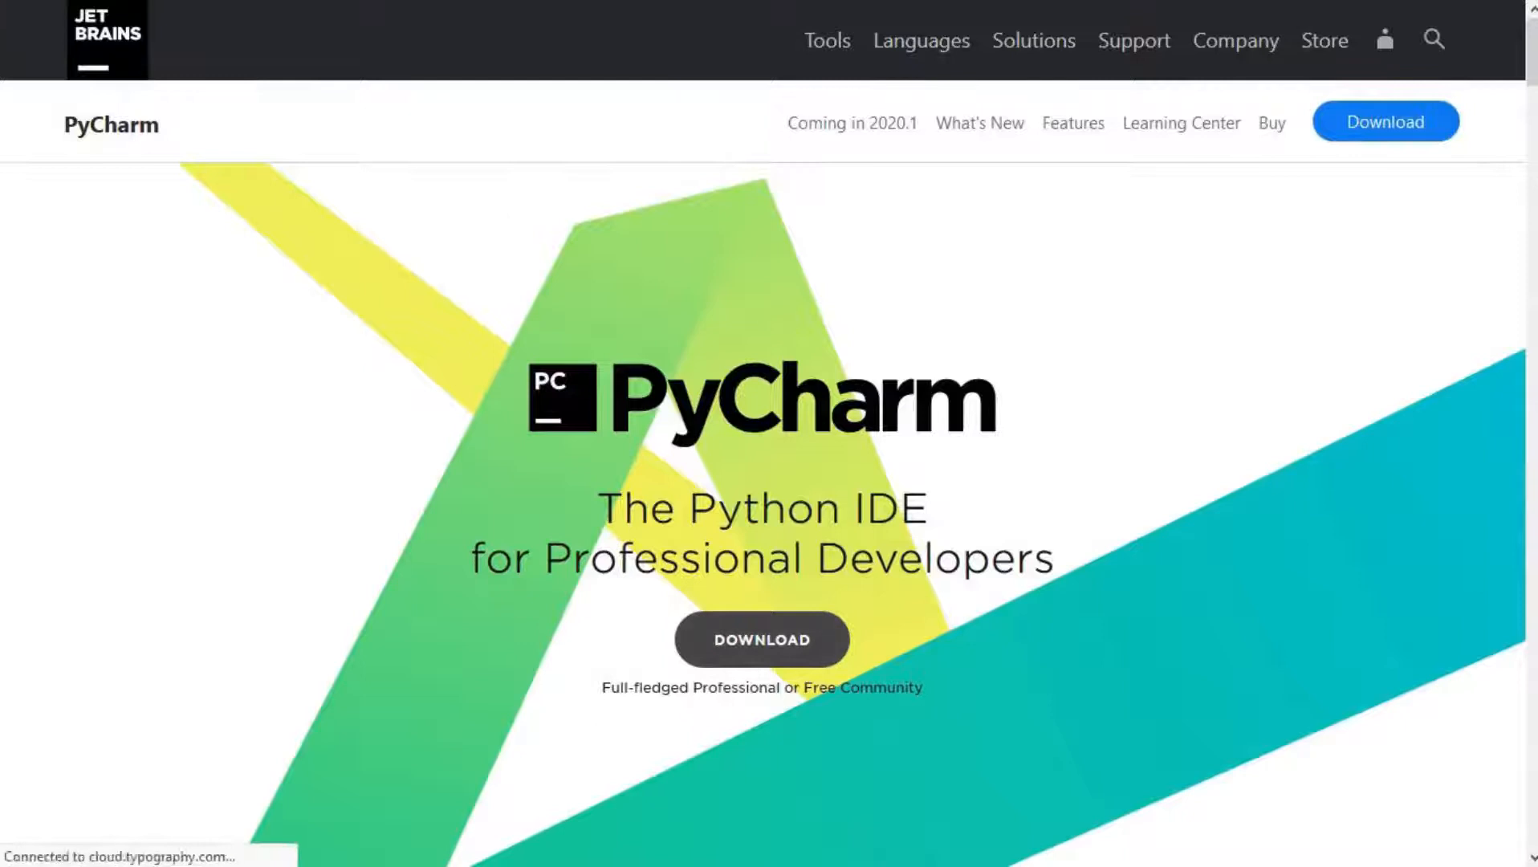
Step: Show PyCharm's Linux downloads, view their system requirements, then dismiss the notice
click(764, 640)
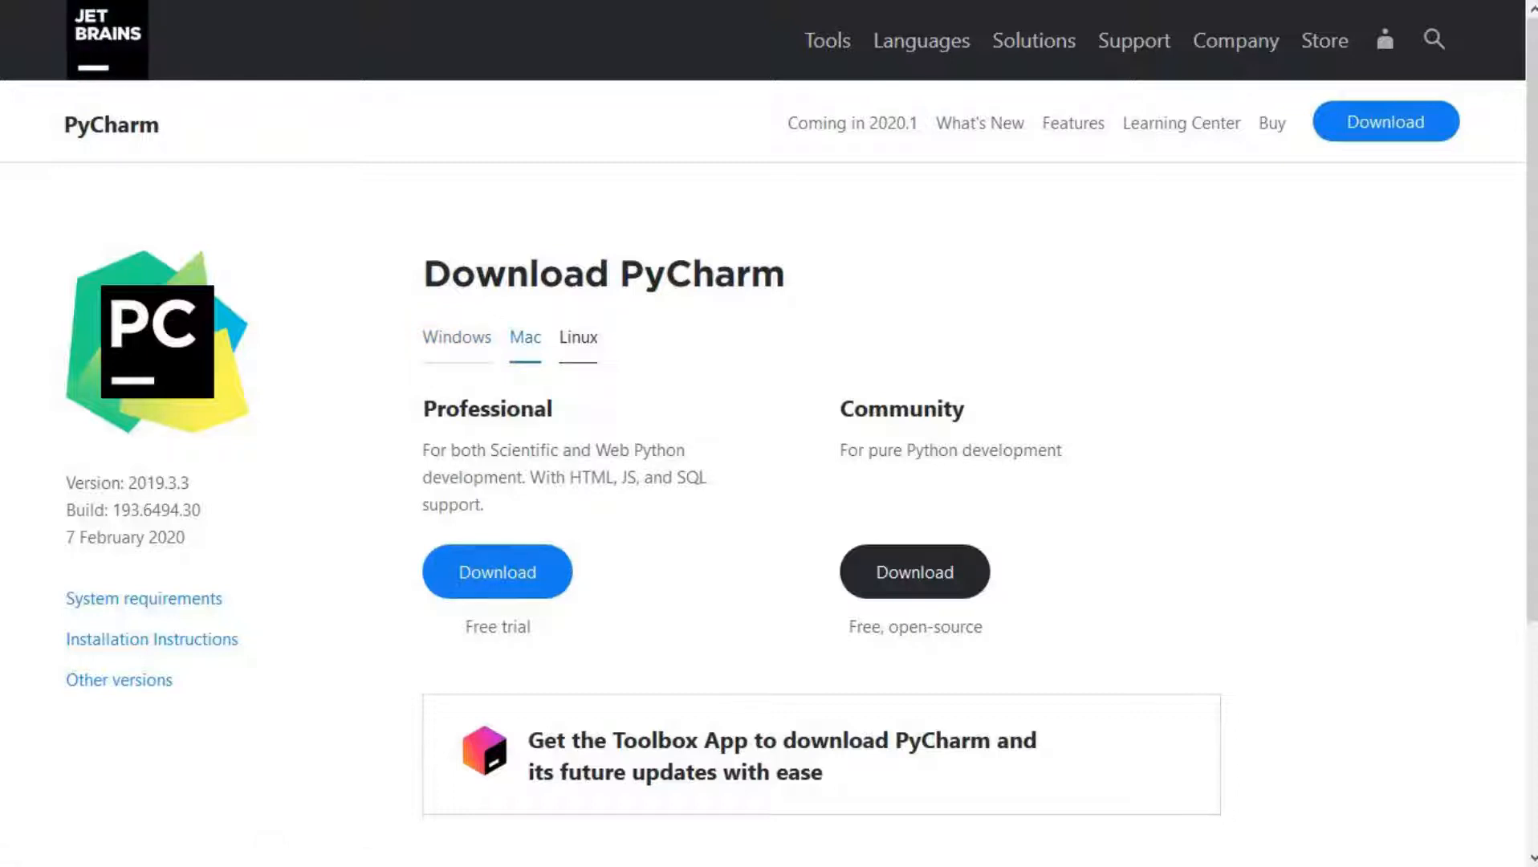
click(578, 337)
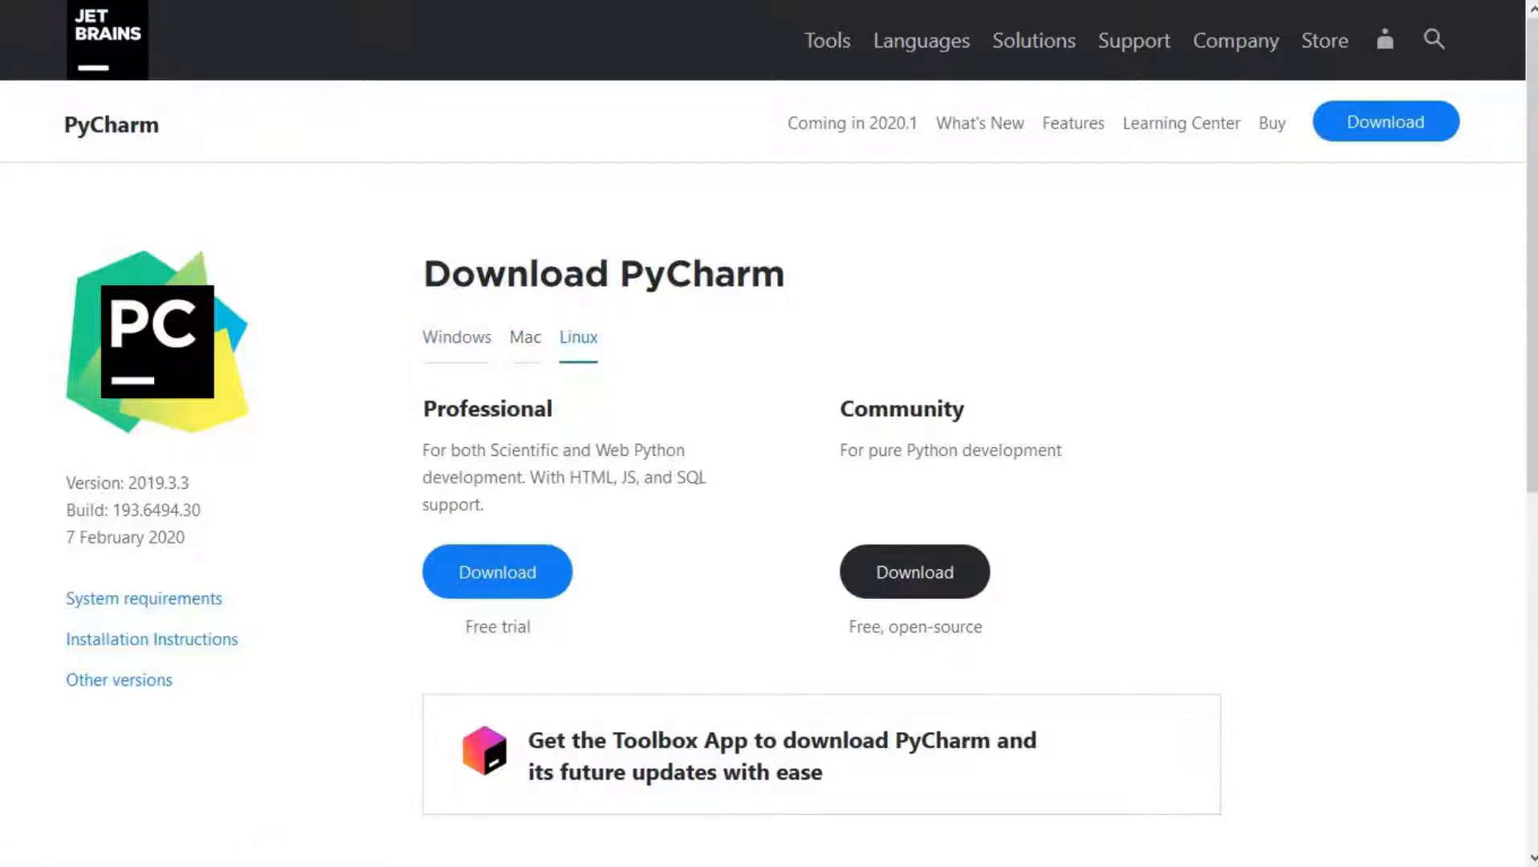
click(144, 599)
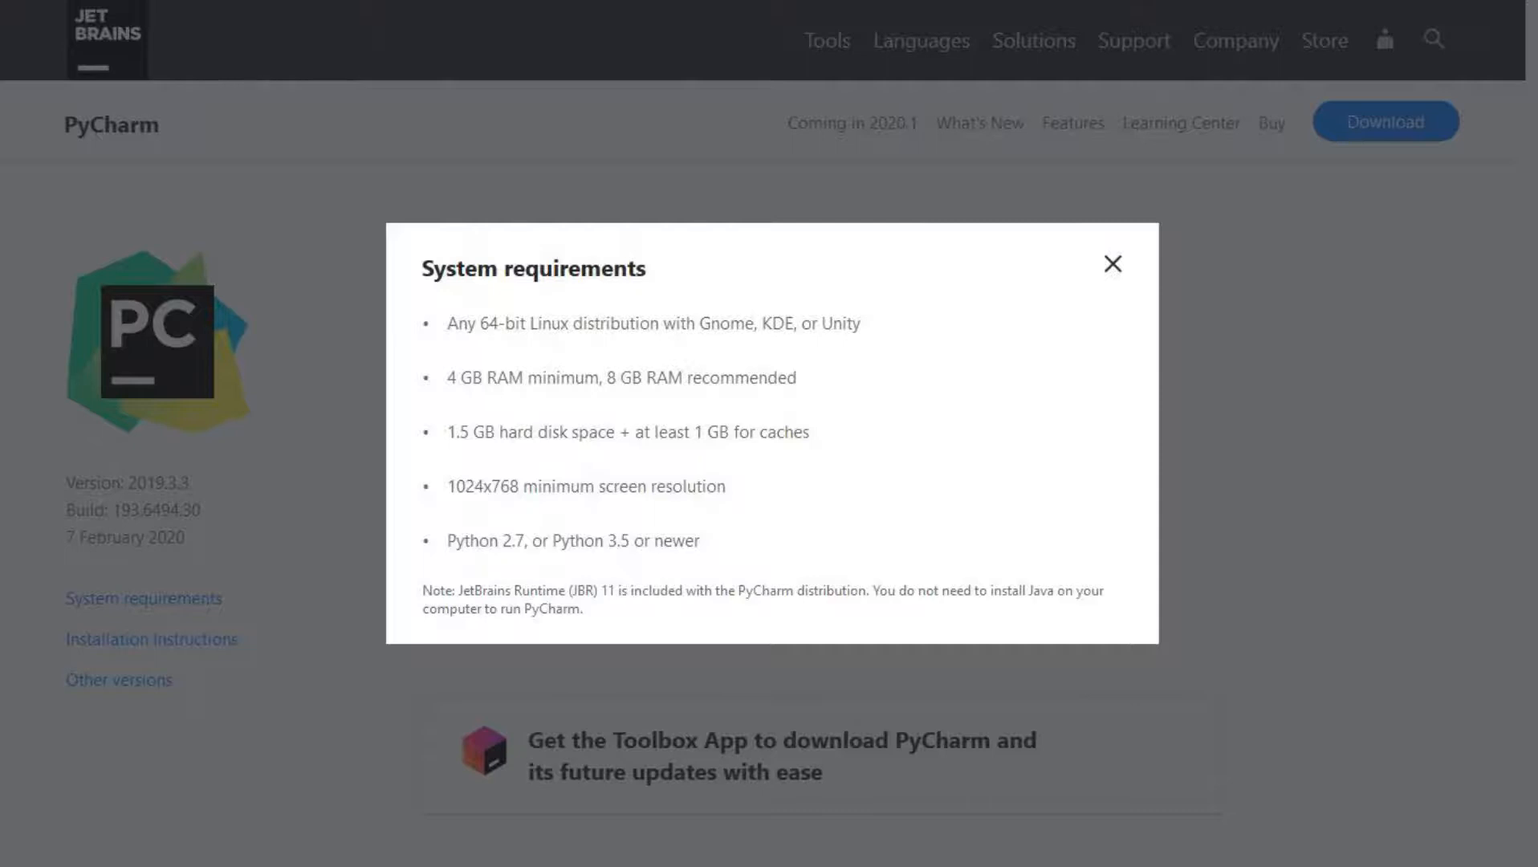
mouse_move(1113, 264)
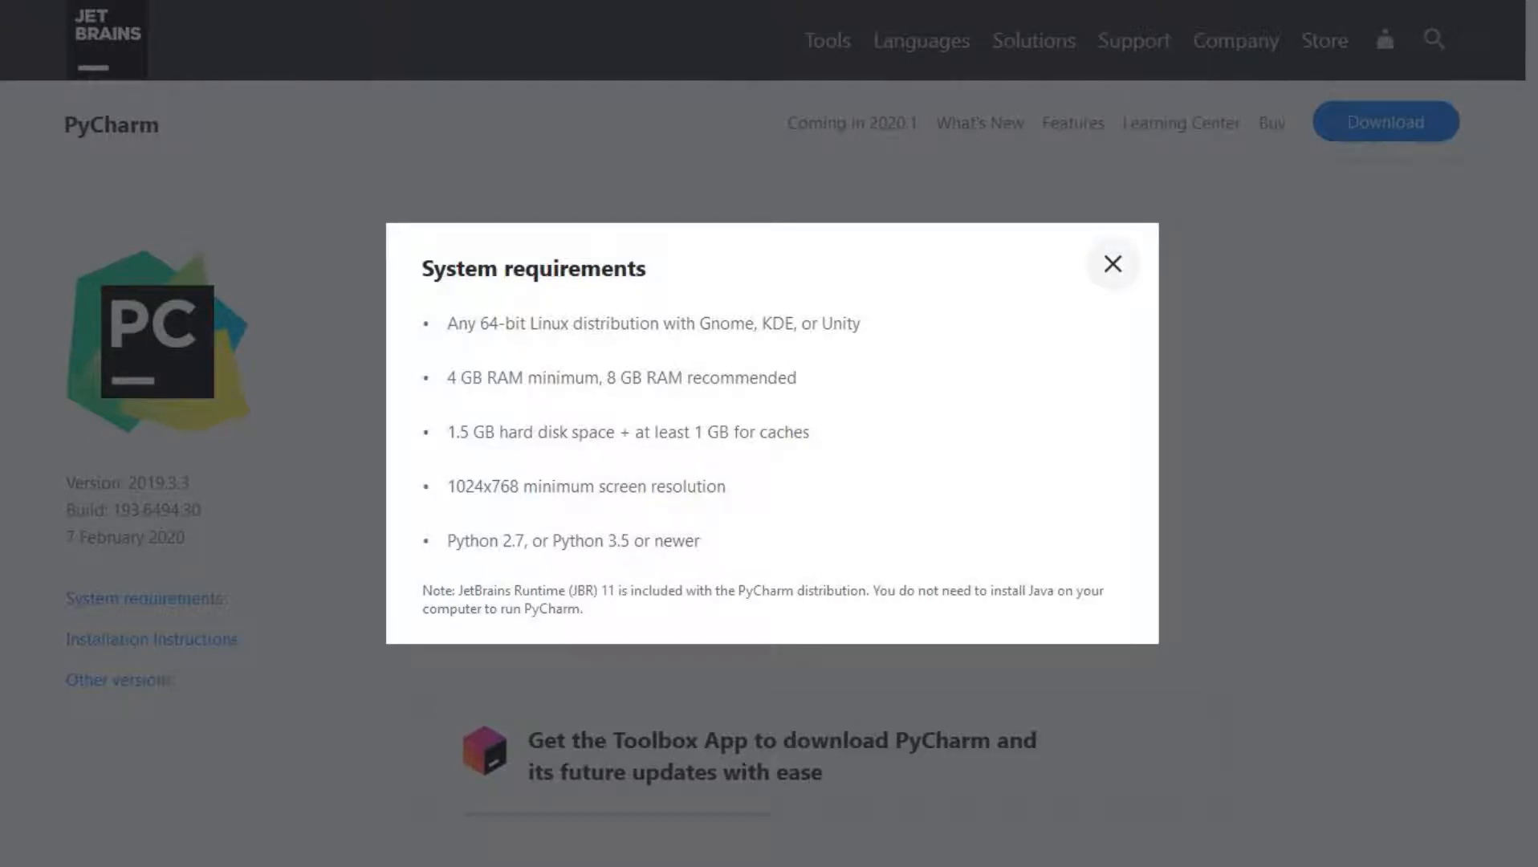
click(151, 639)
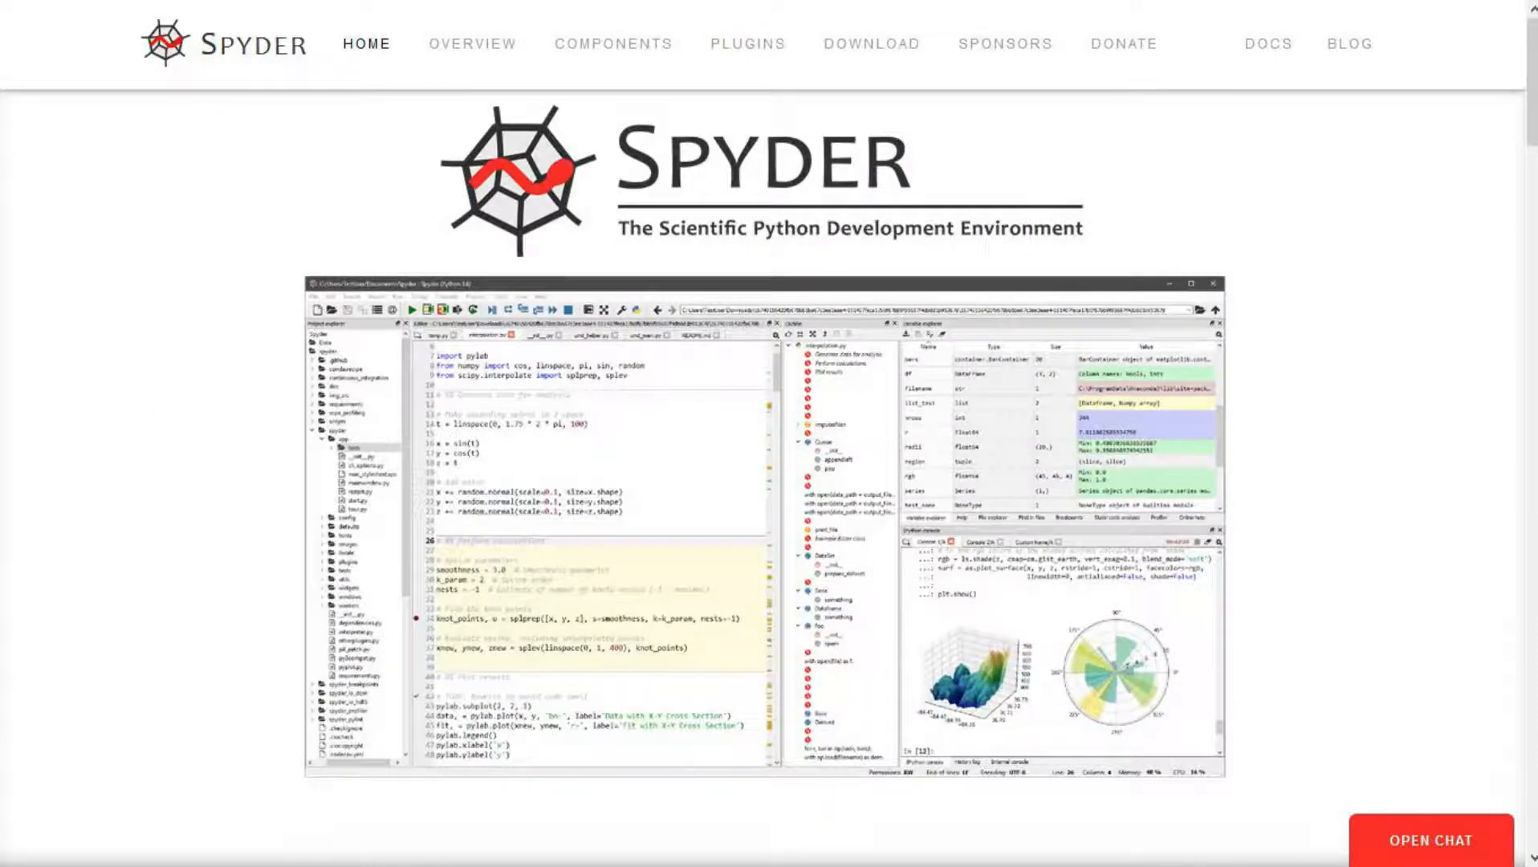
Step: Scroll the Spyder homepage through Editor, IPython Console, Variable Explorer, Profiler, Debugger, Help, Plugins and Download
scroll(down, 3)
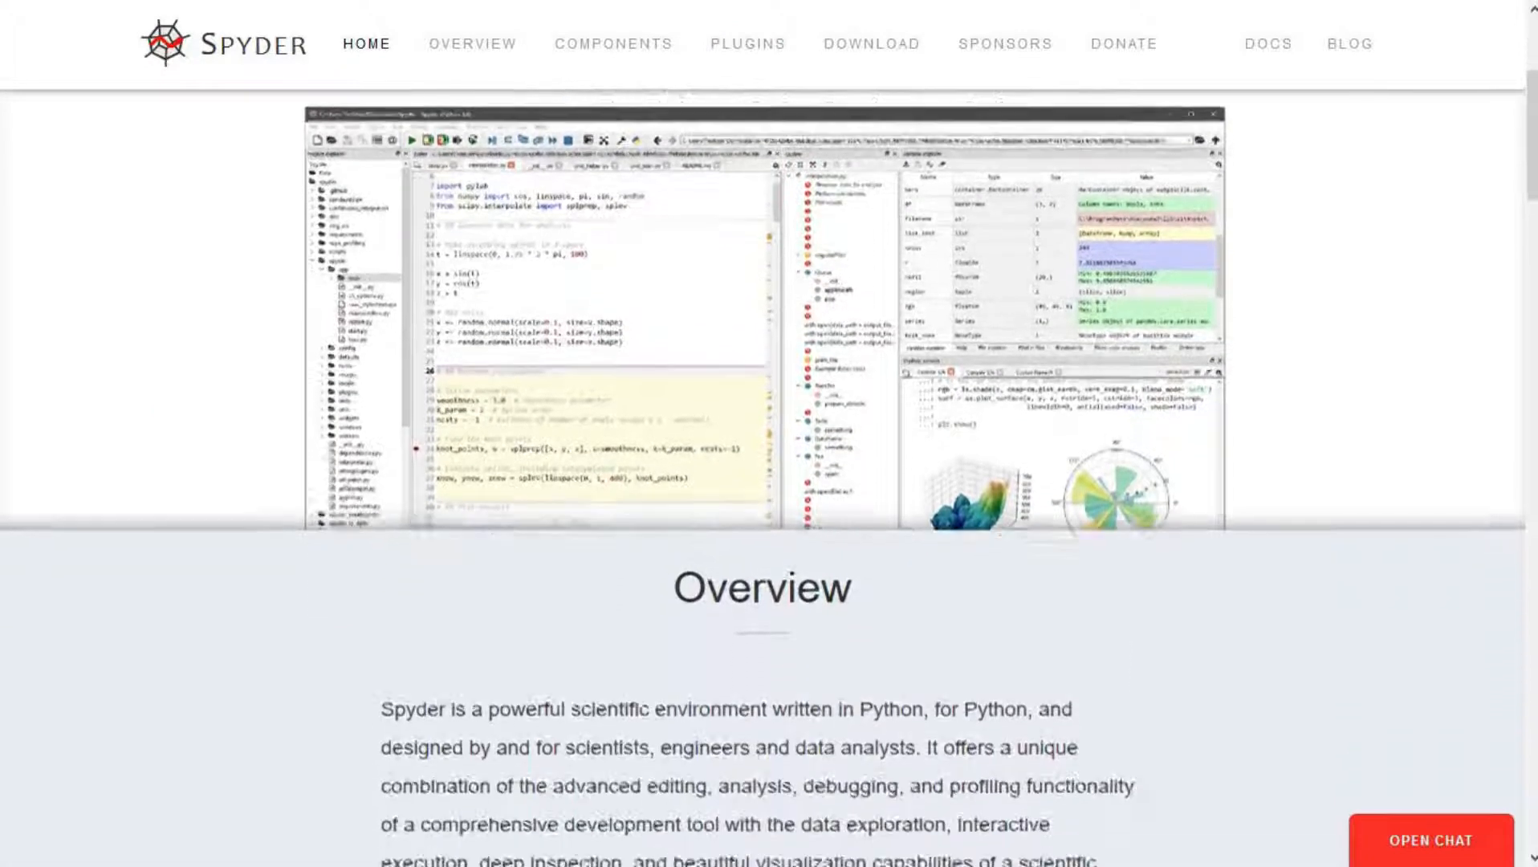
scroll(down, 3)
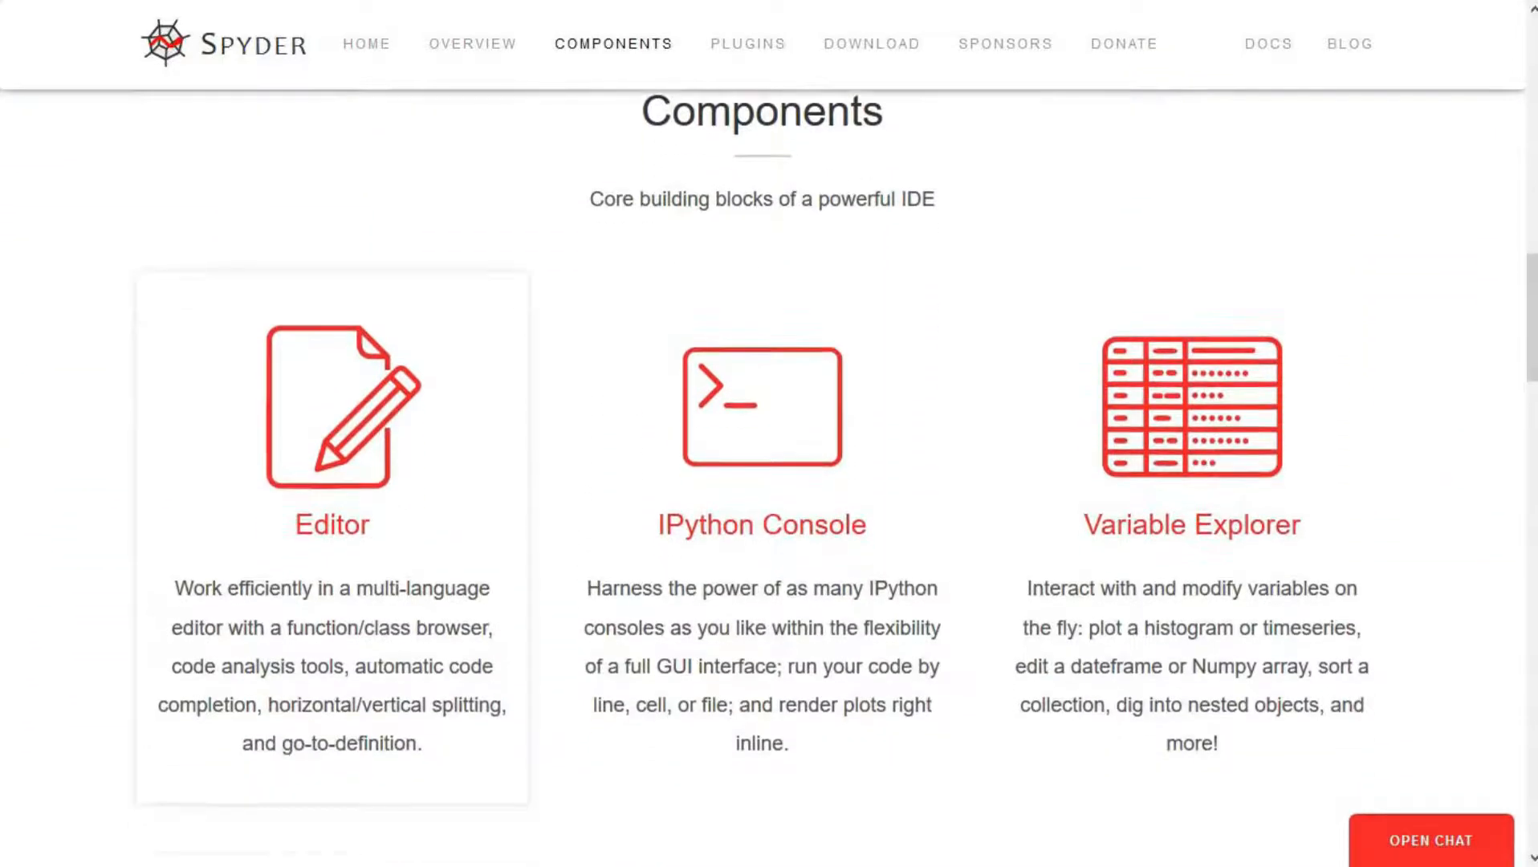
scroll(down, 3)
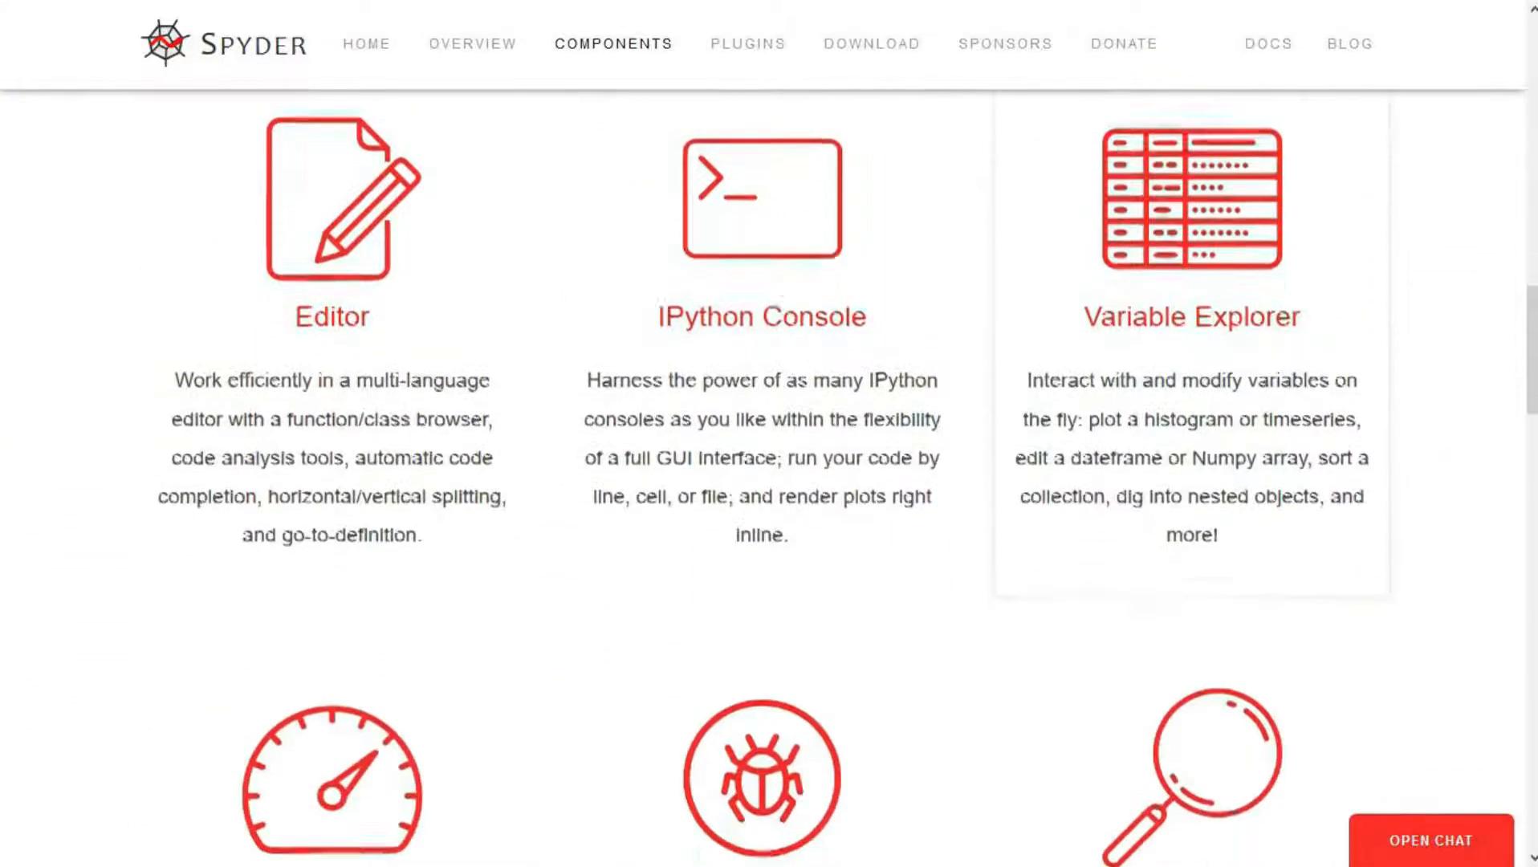
scroll(down, 3)
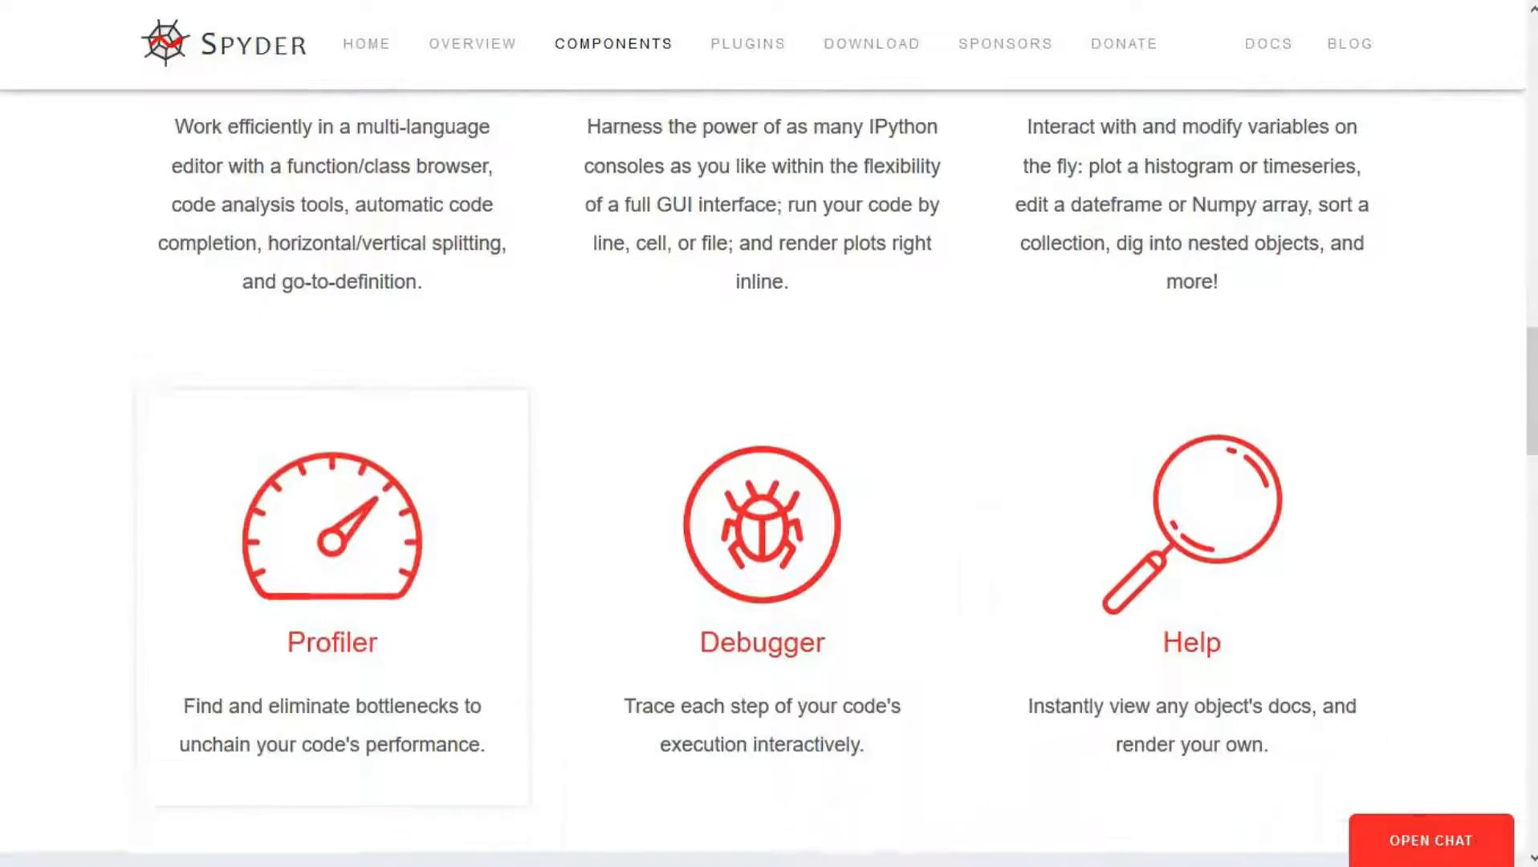
scroll(down, 3)
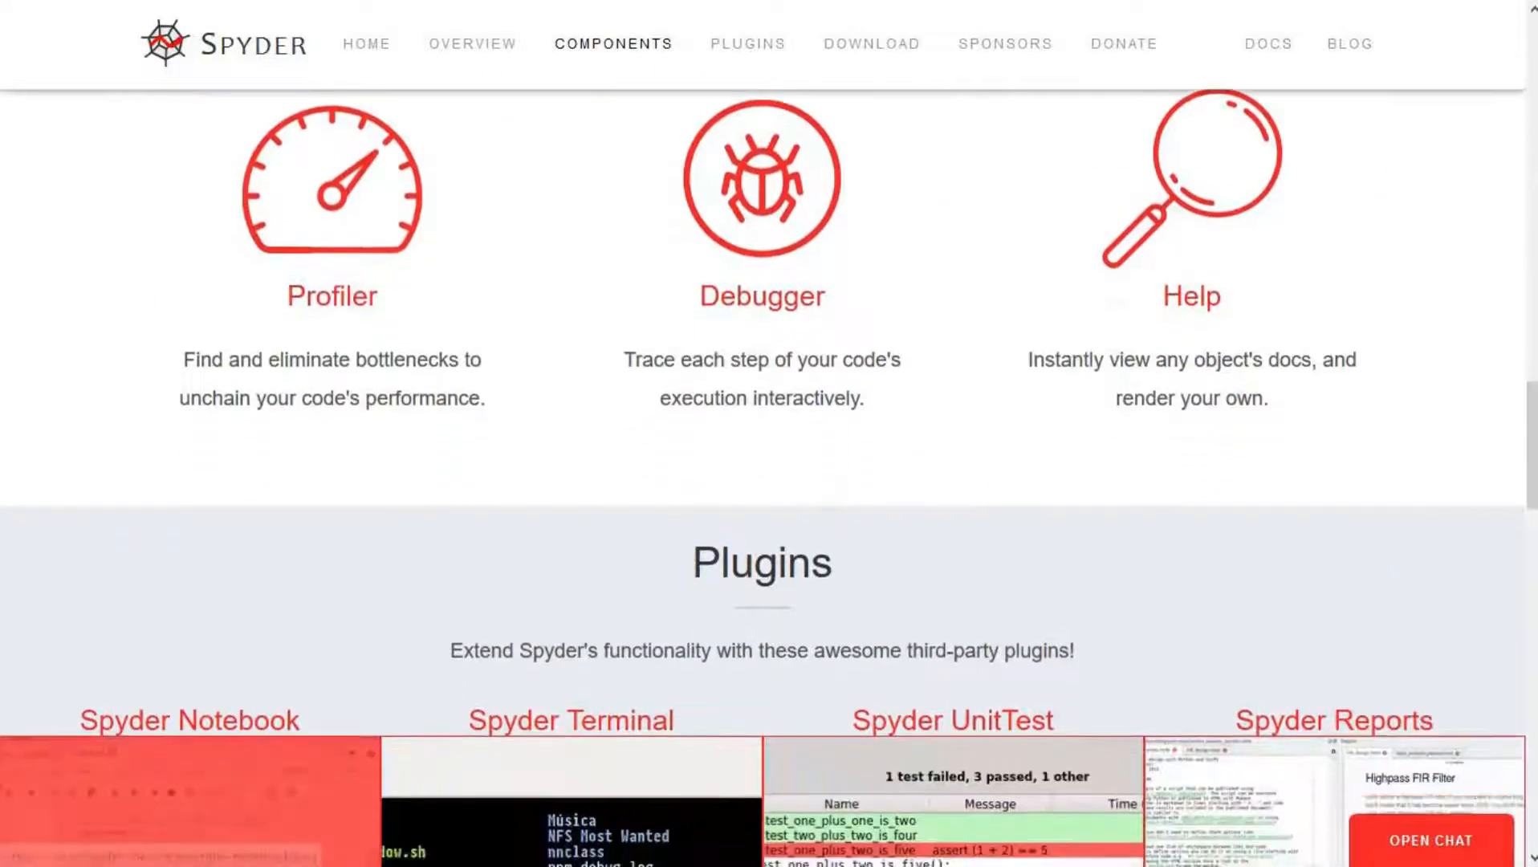
scroll(down, 3)
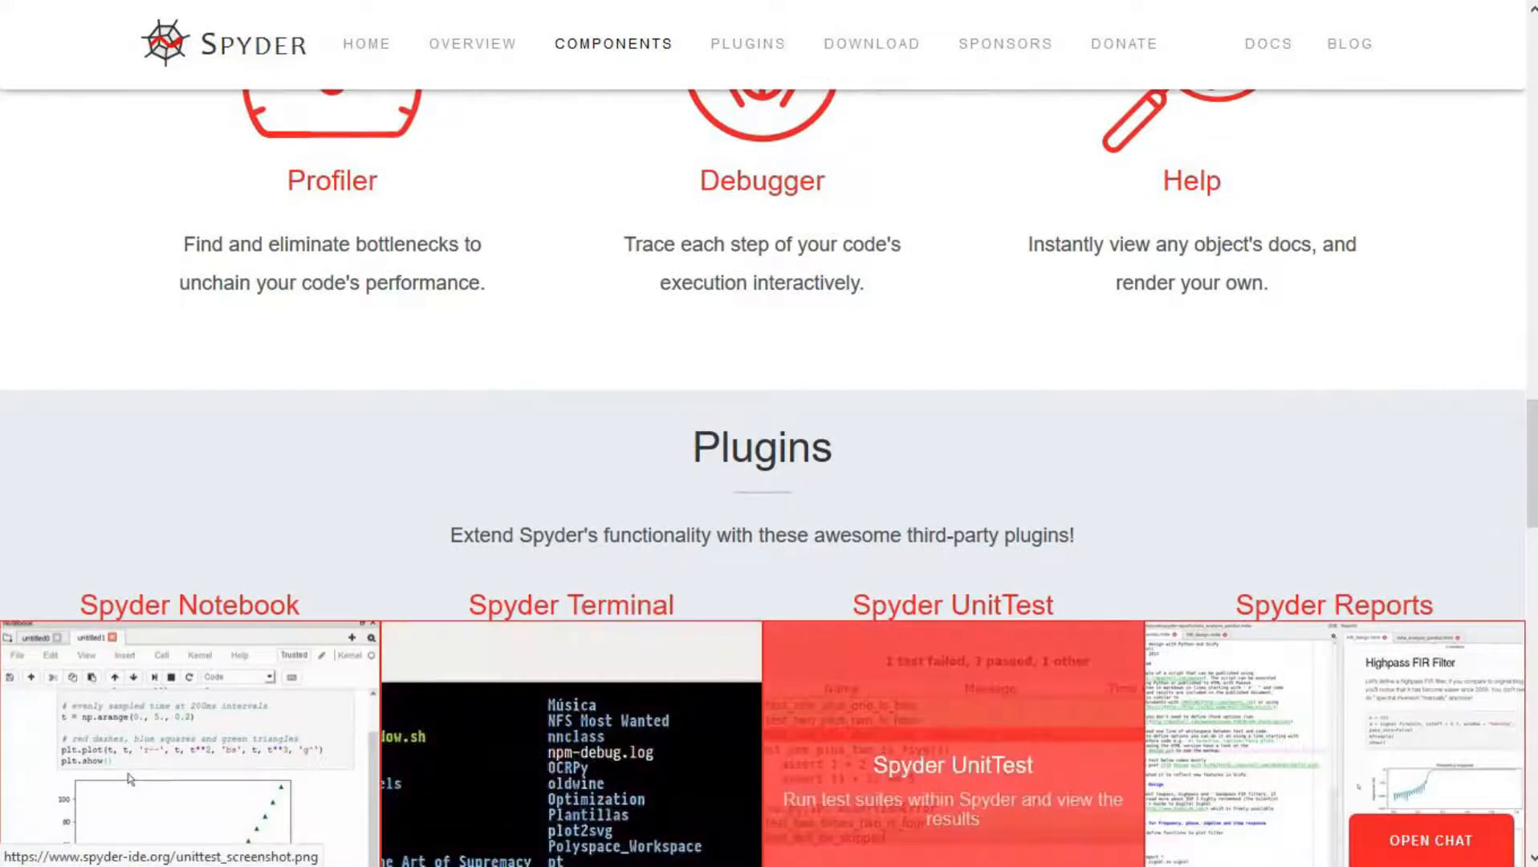
scroll(down, 3)
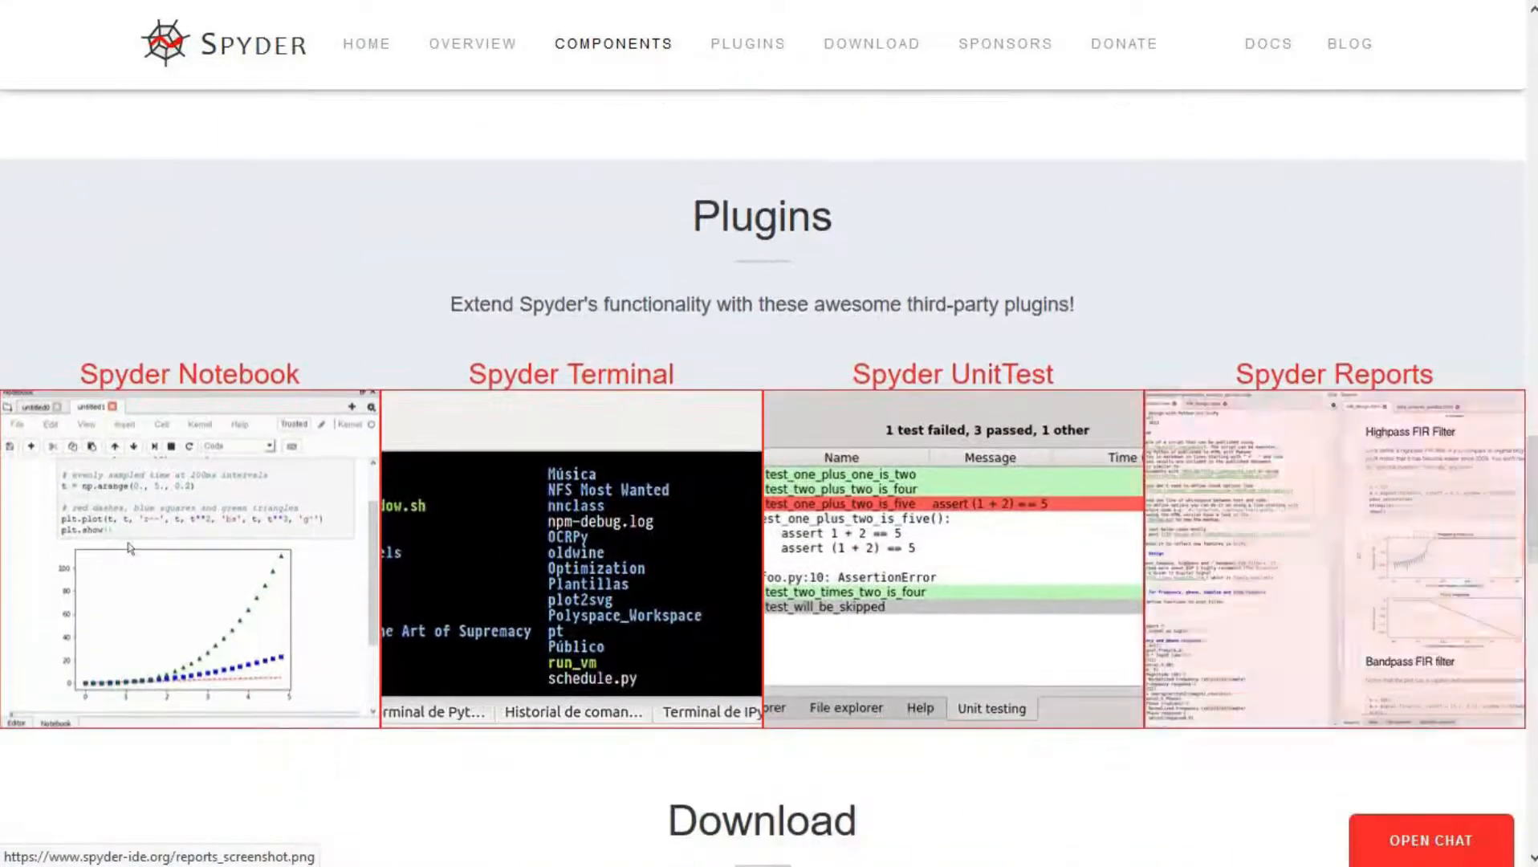
scroll(down, 3)
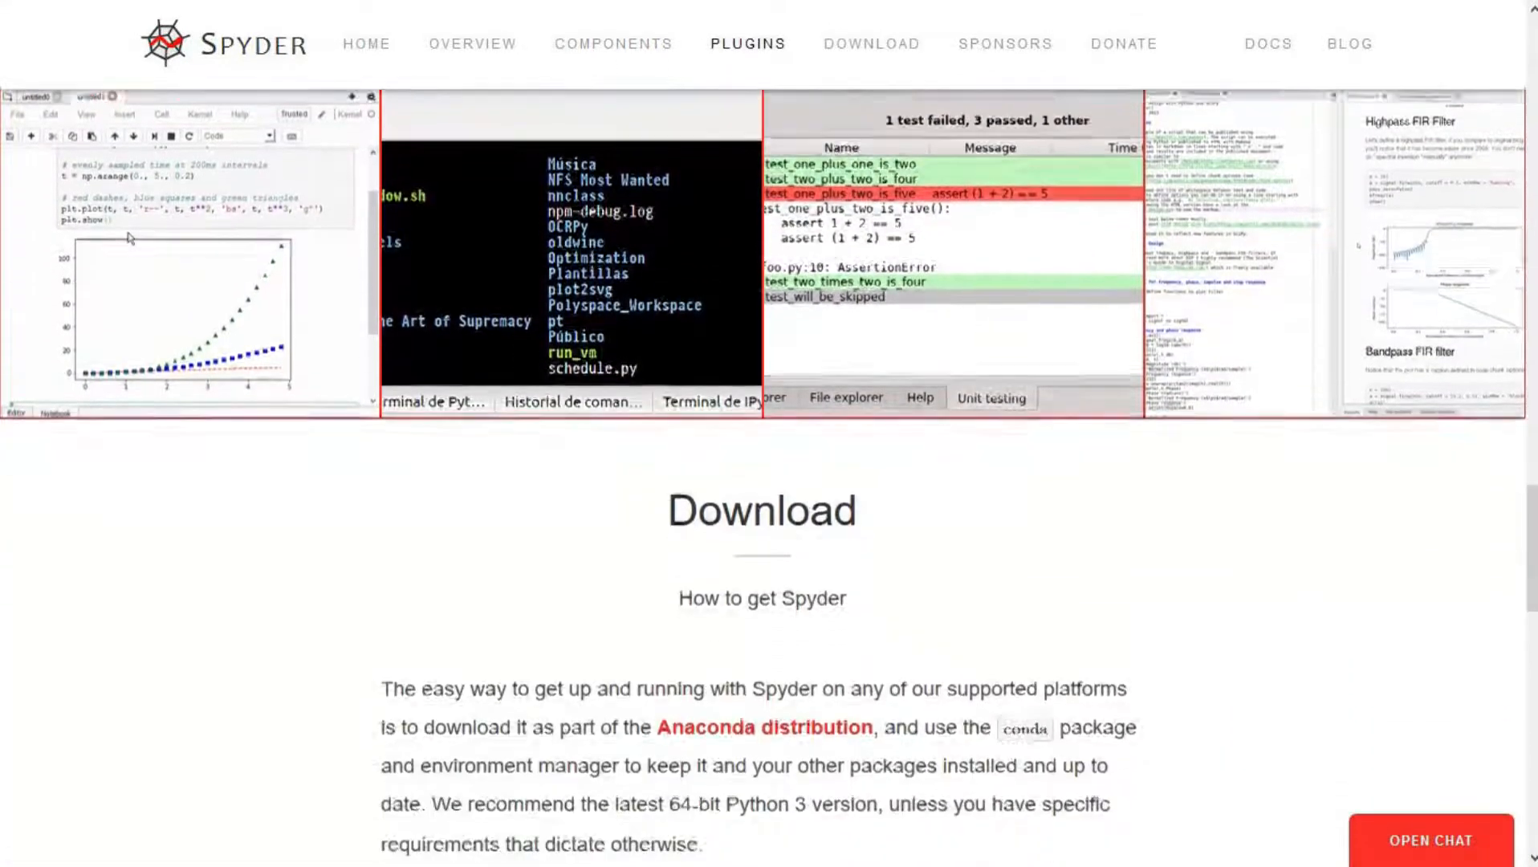
scroll(down, 3)
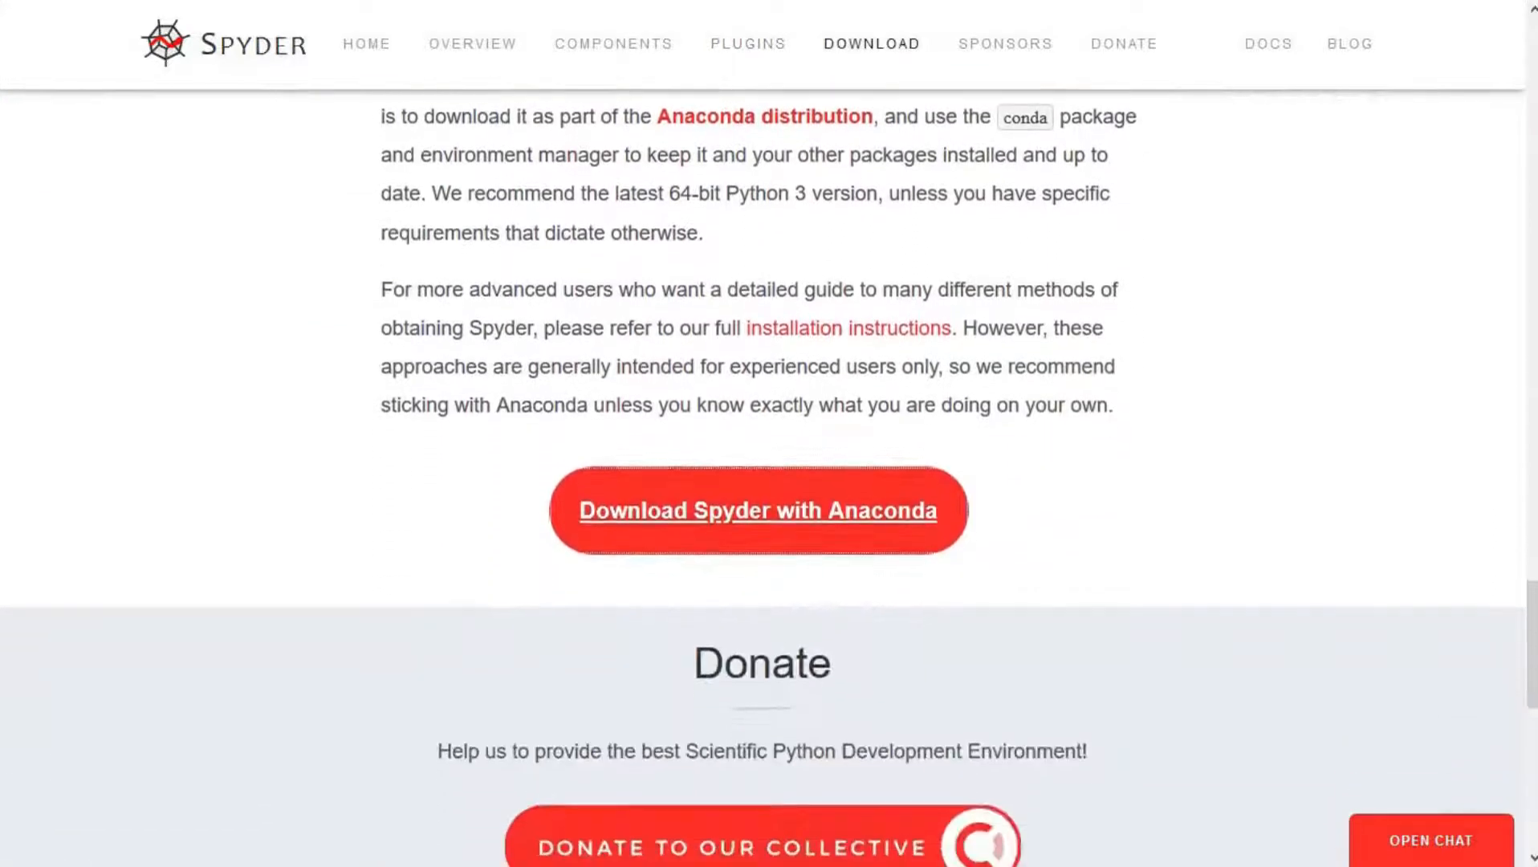
scroll(down, 3)
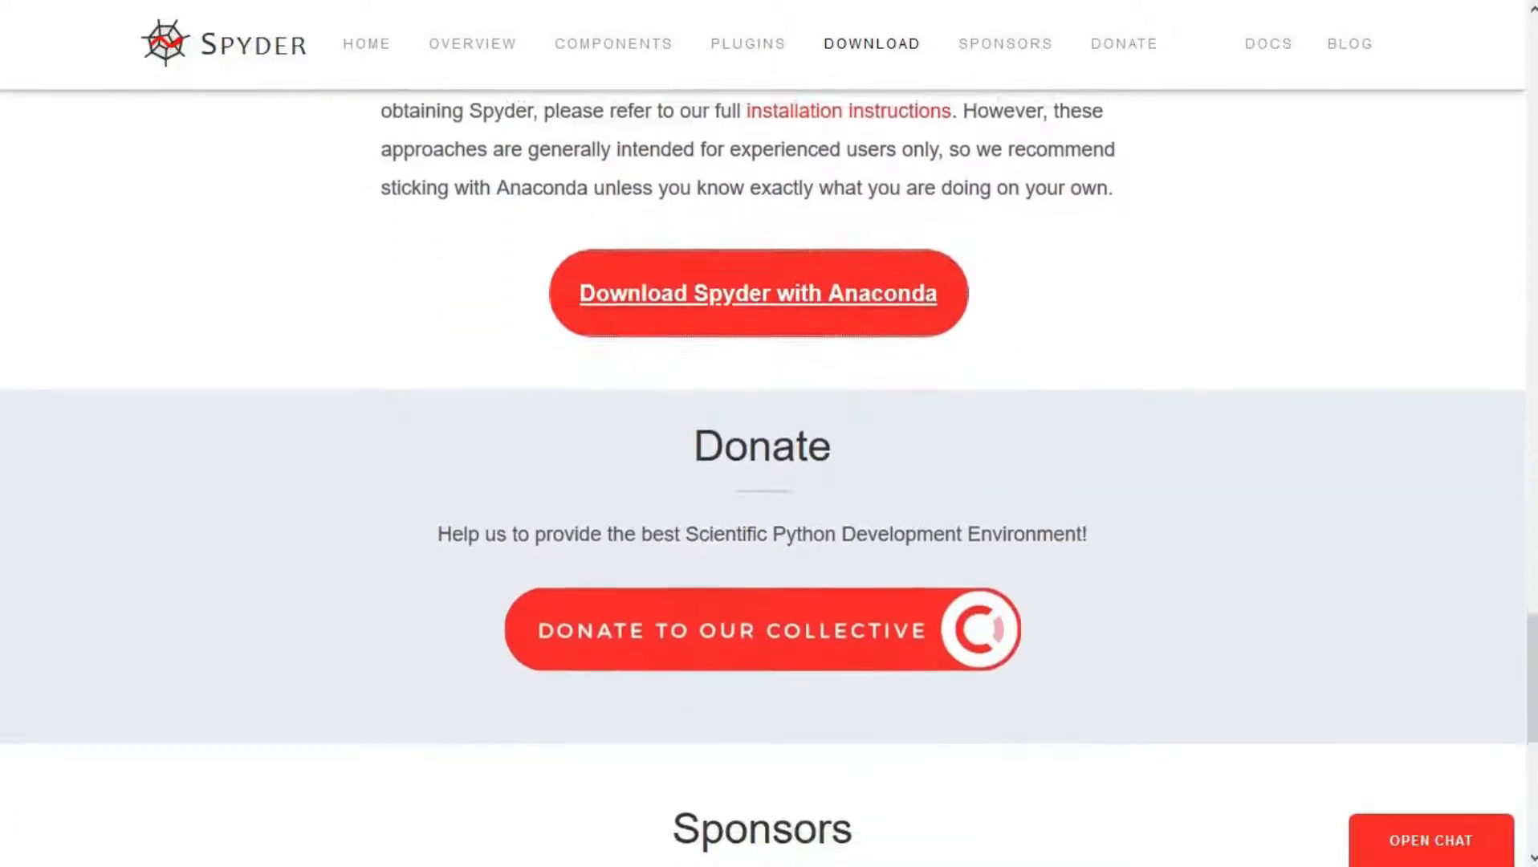
click(1004, 44)
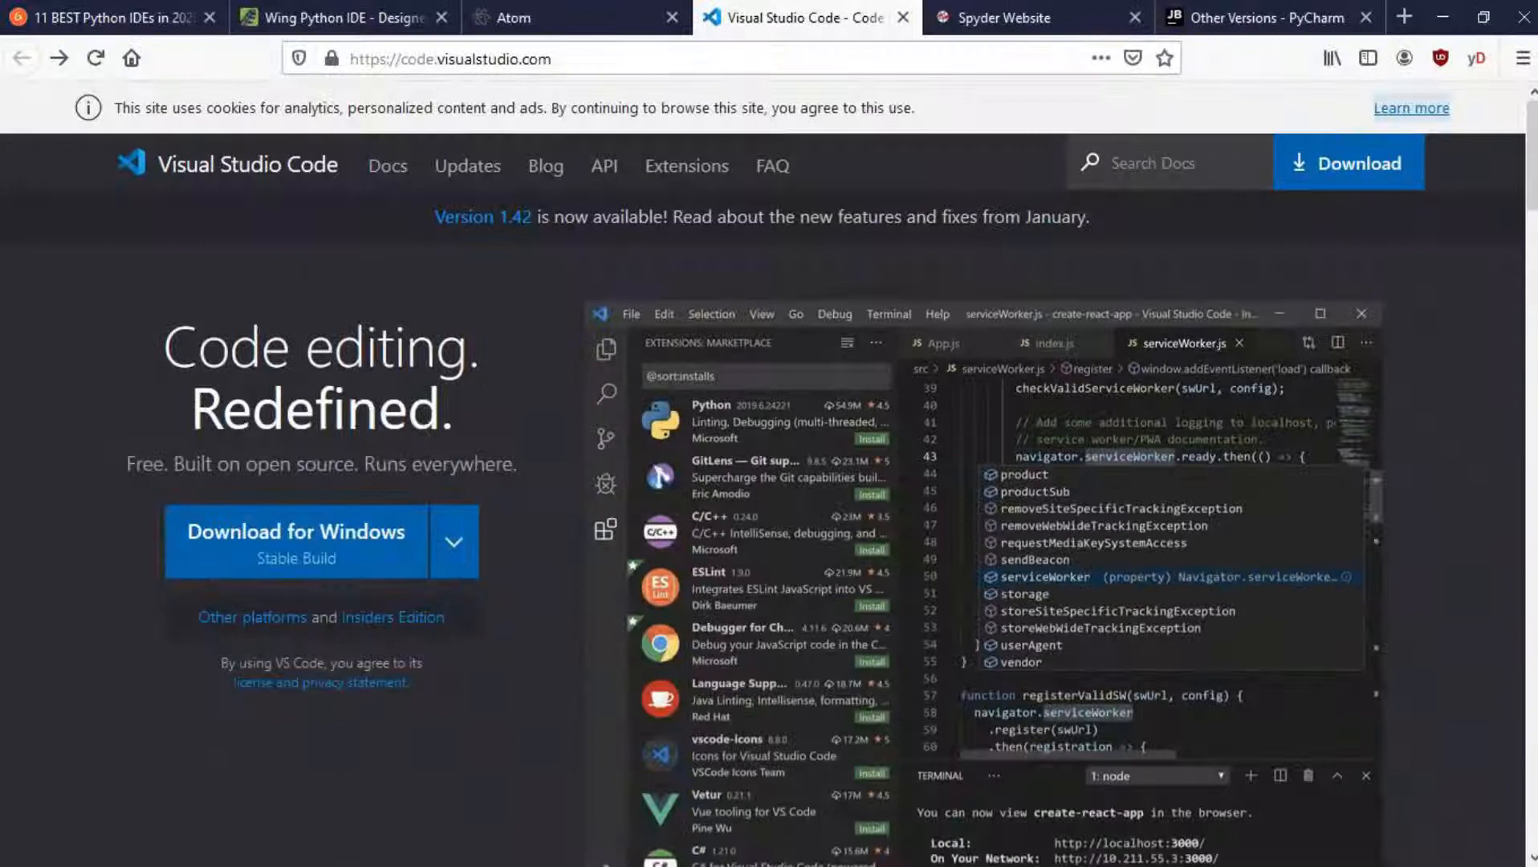
Step: Scroll code.visualstudio.com past IntelliSense, debugging, Git, extensions and Azure to the Windows/Linux/Mac downloads
scroll(down, 3)
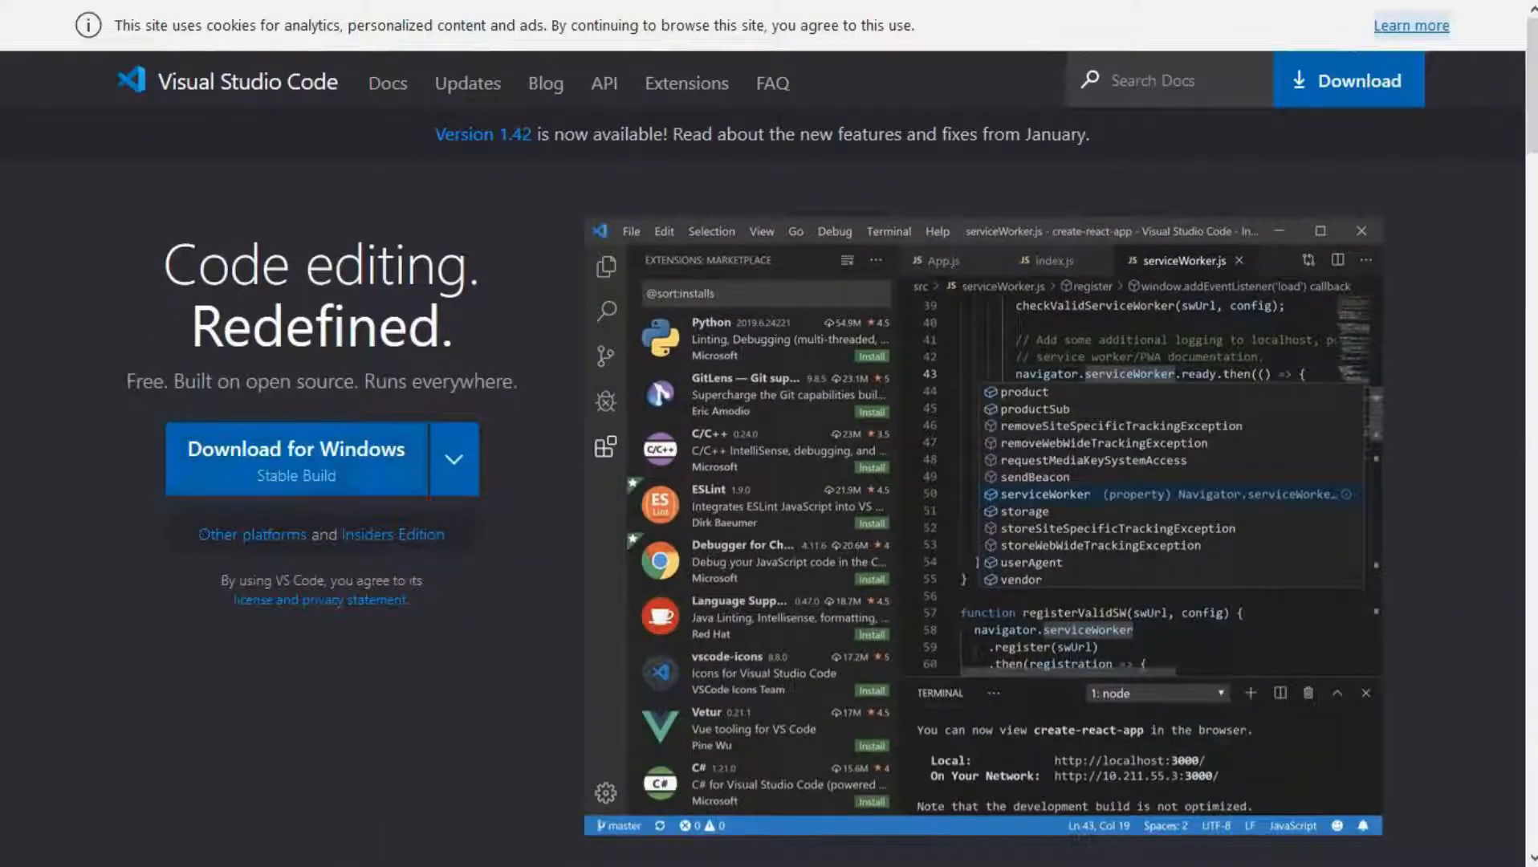
scroll(down, 3)
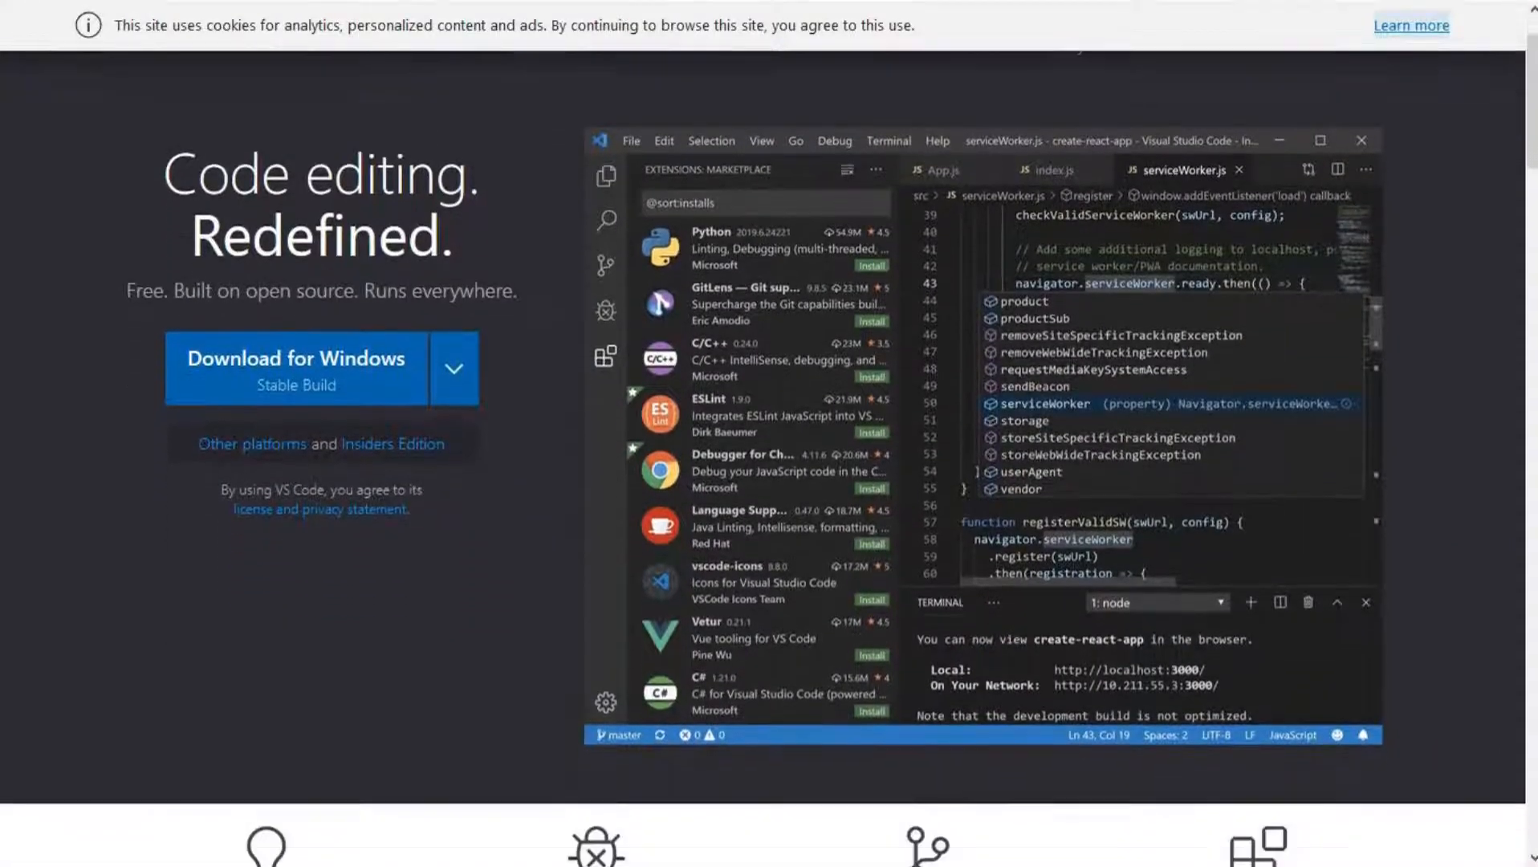
scroll(down, 3)
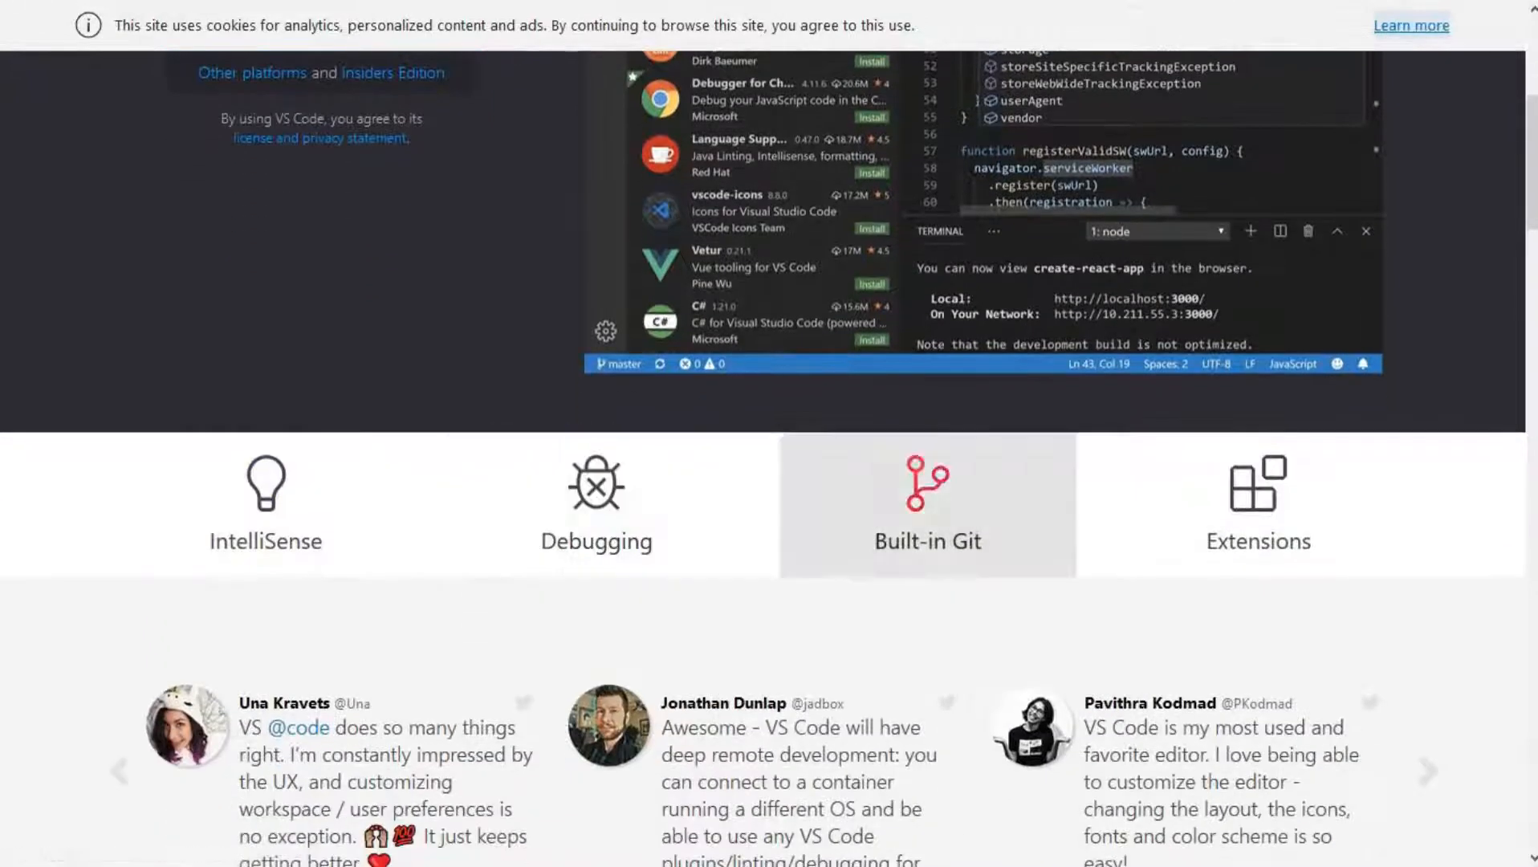
scroll(down, 3)
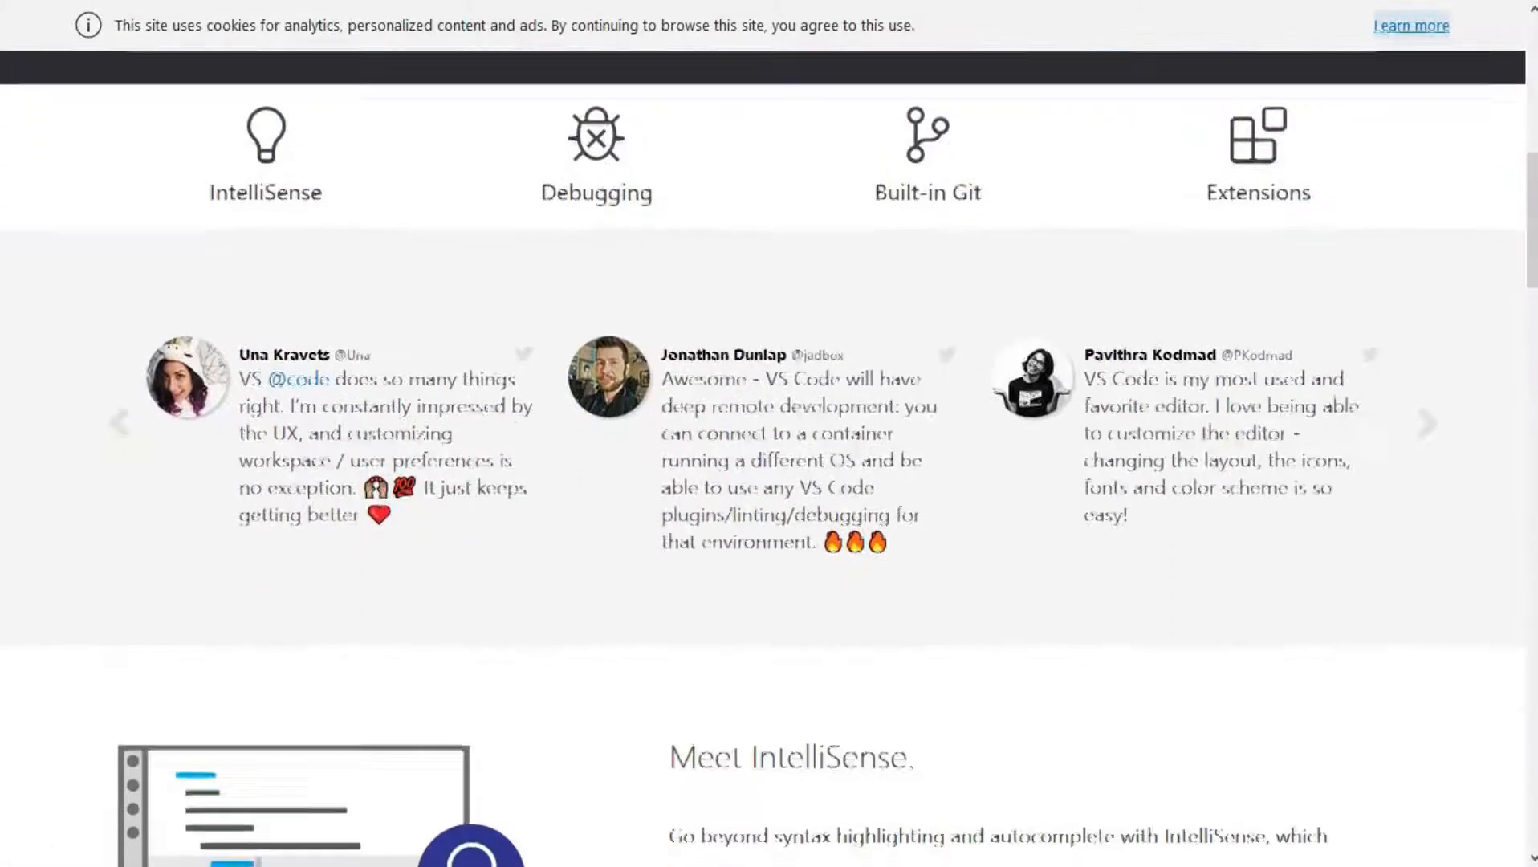
scroll(down, 3)
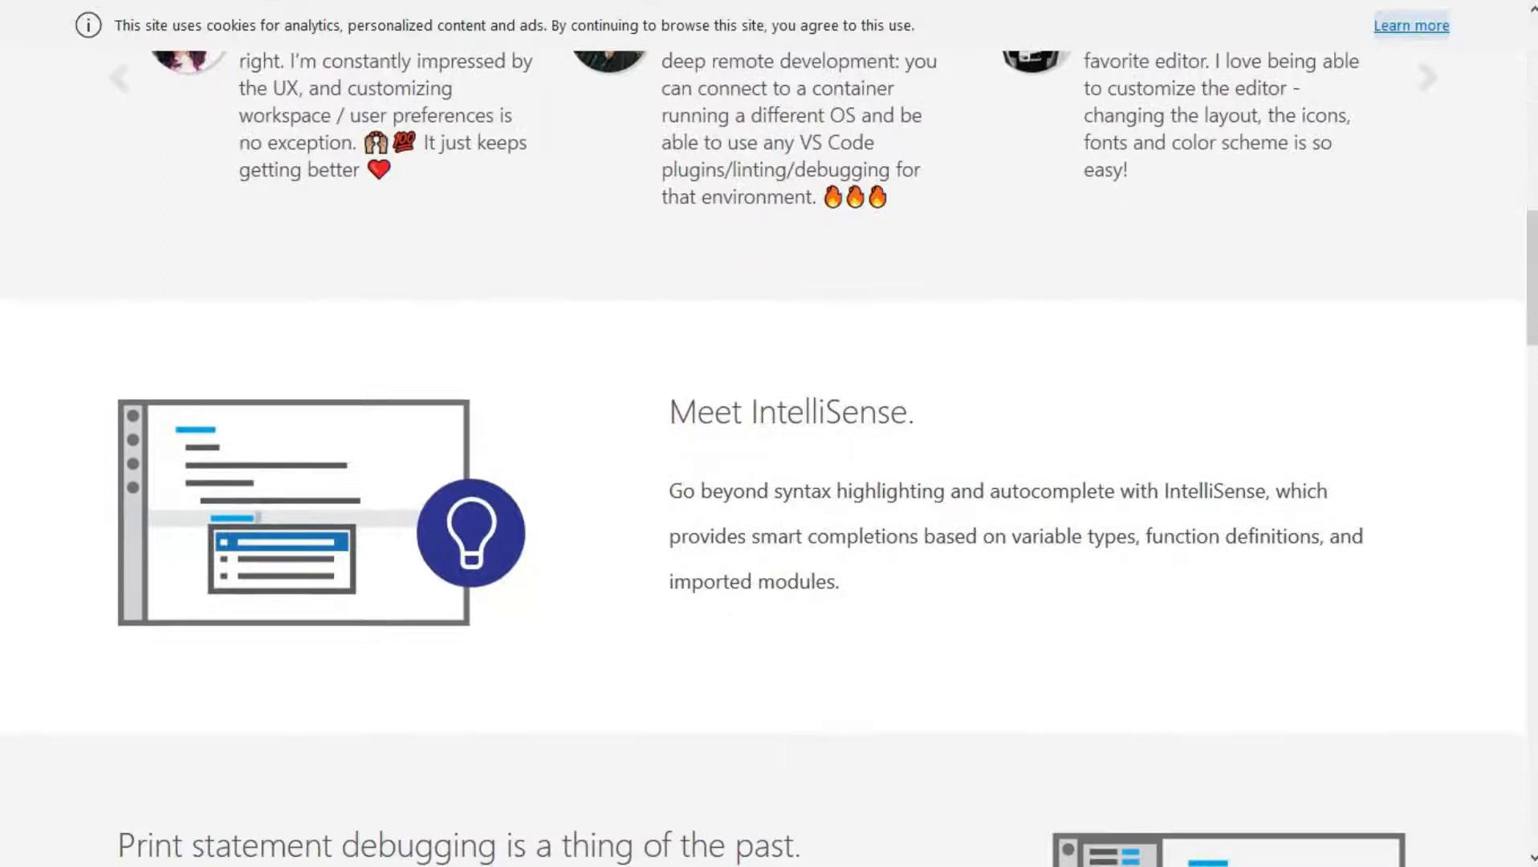
scroll(down, 3)
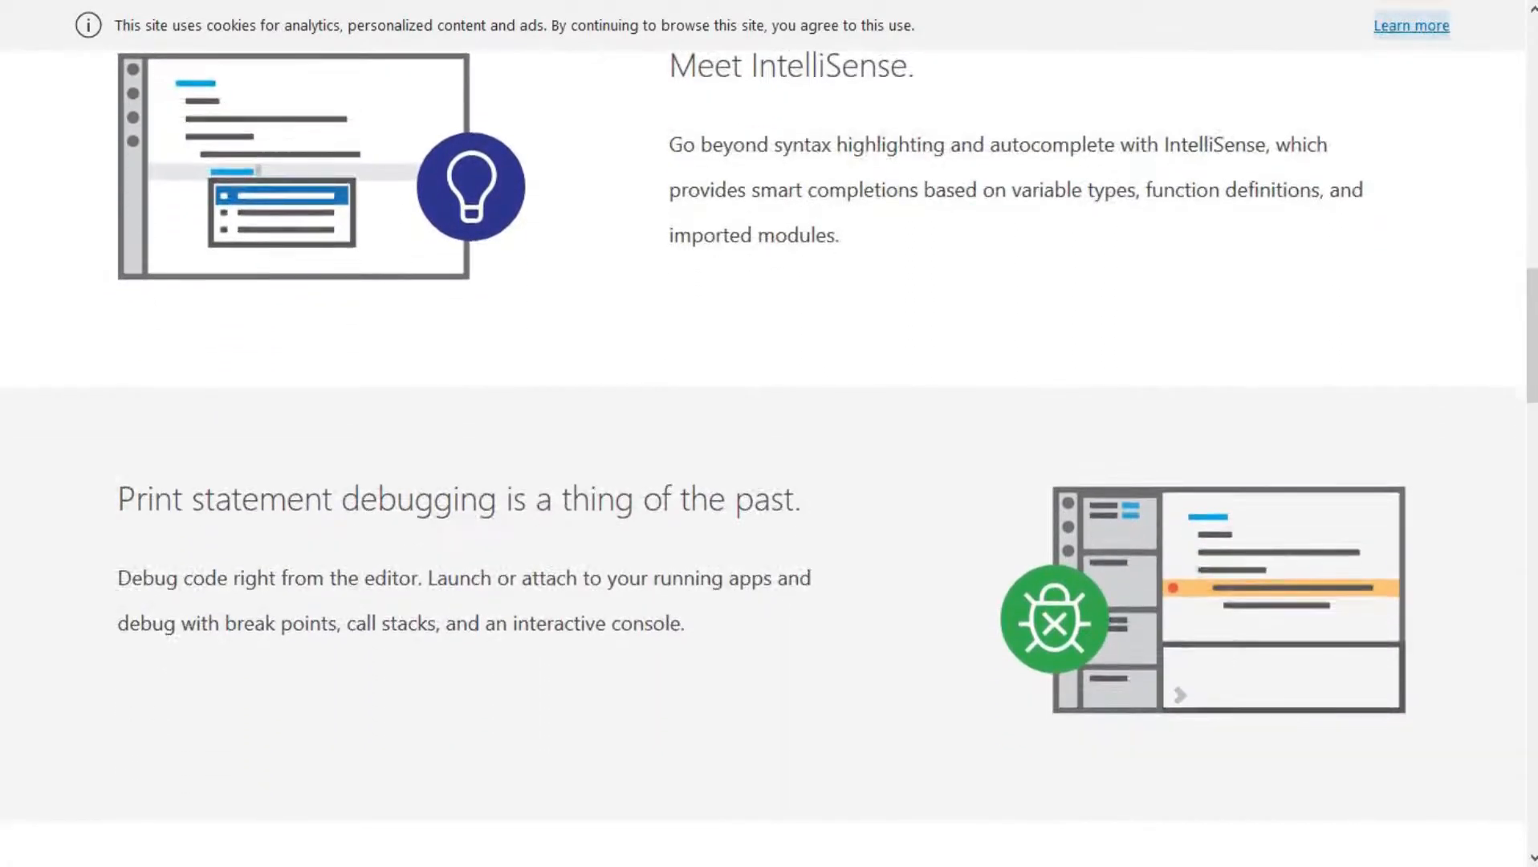
scroll(down, 3)
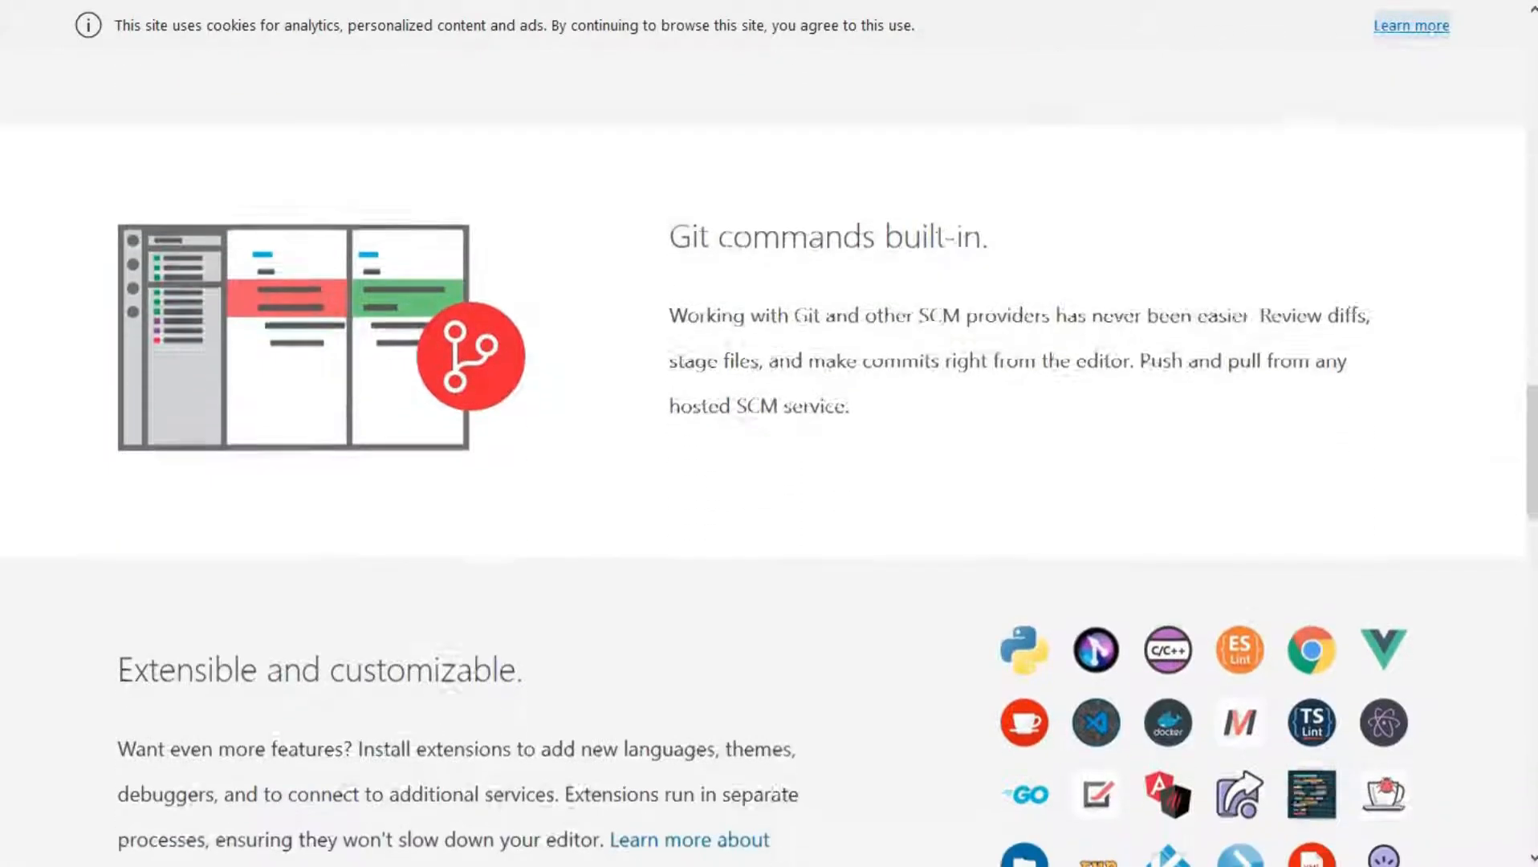
scroll(down, 3)
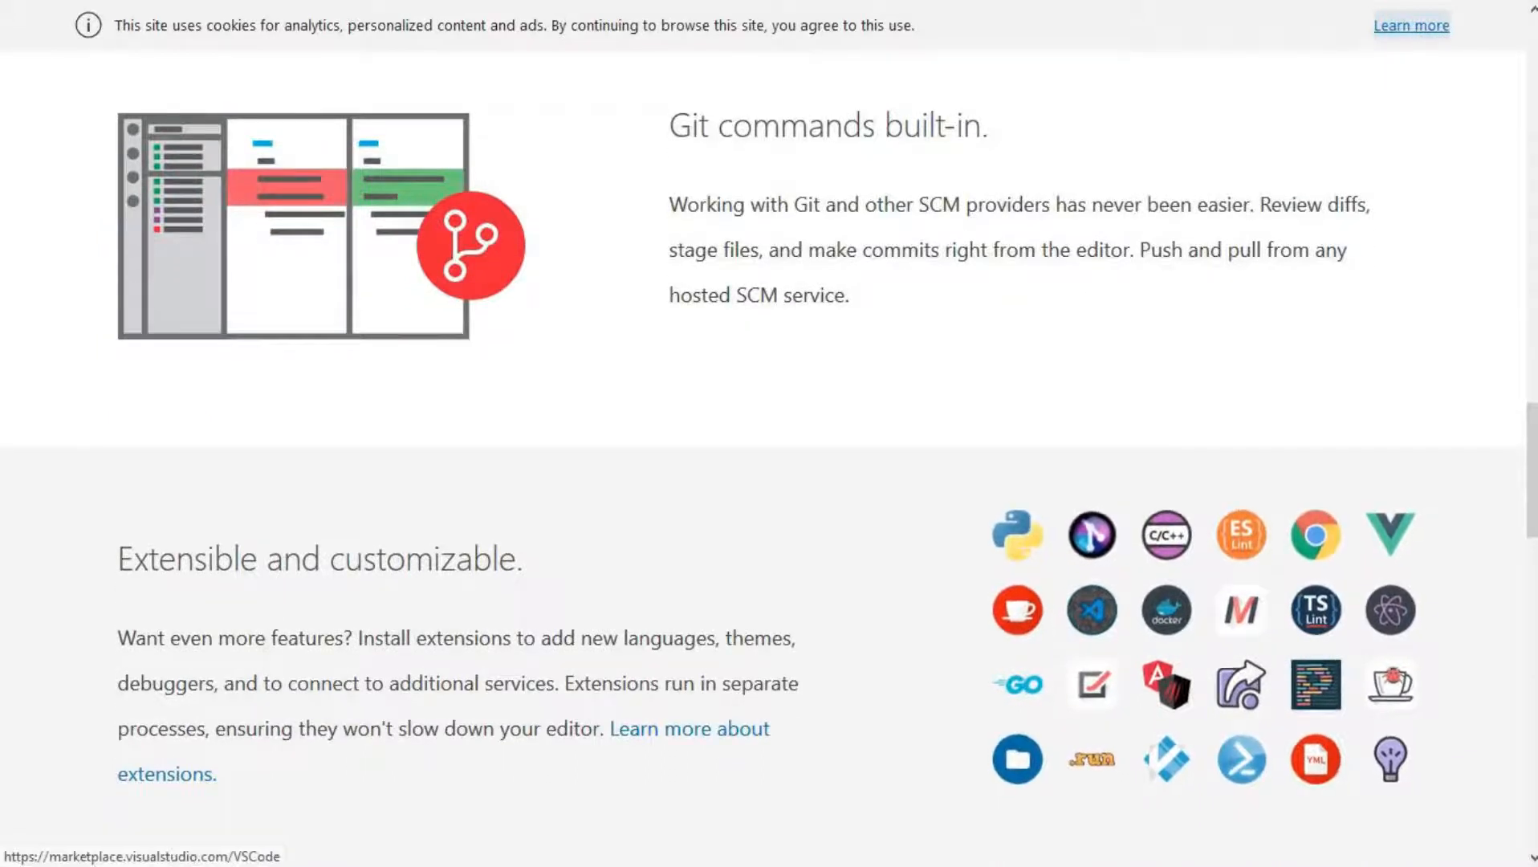
scroll(down, 3)
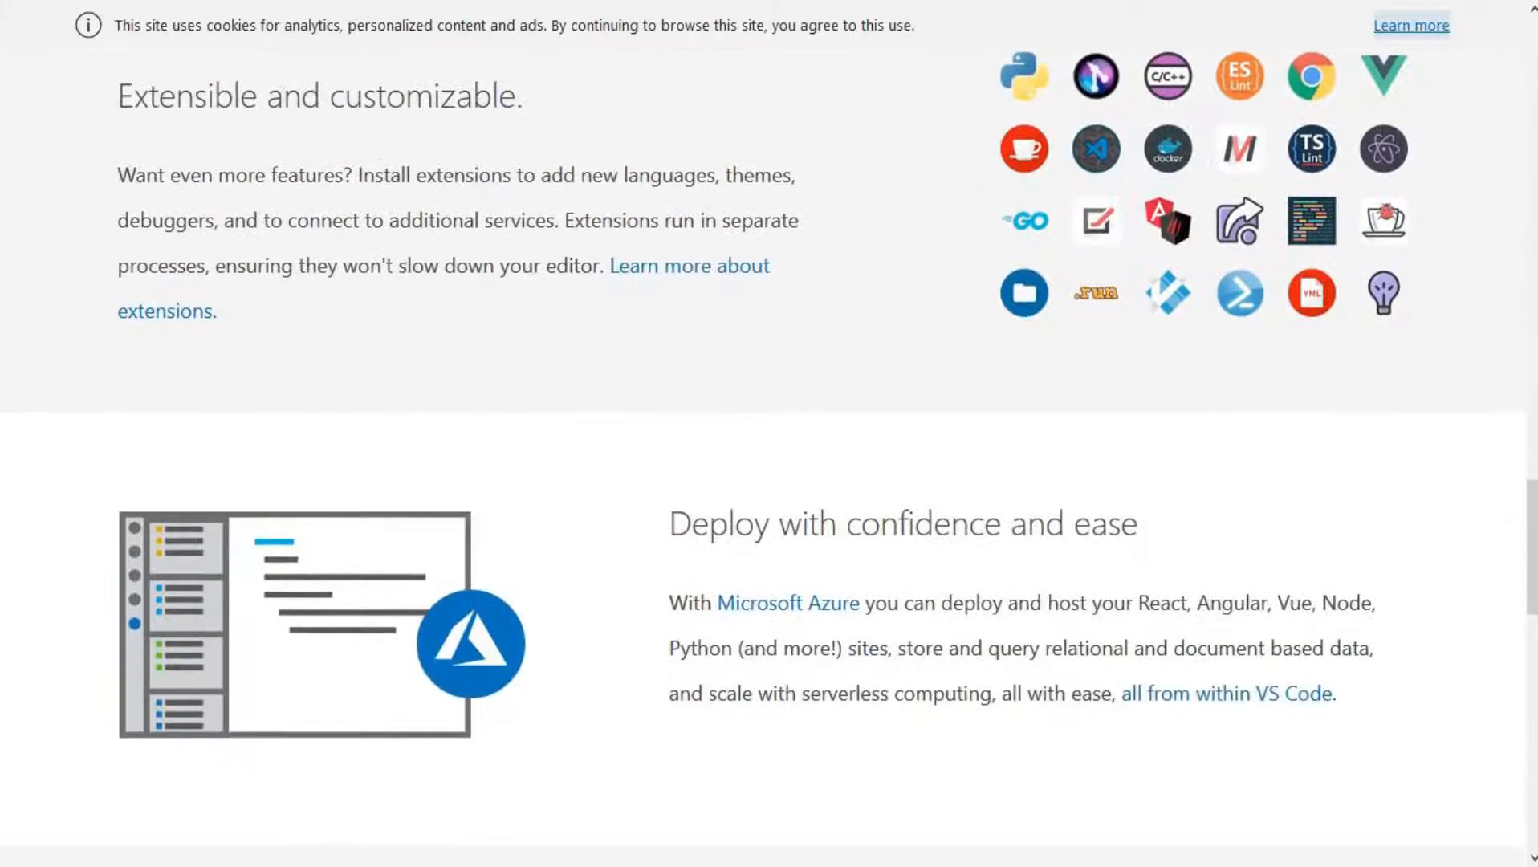
scroll(down, 3)
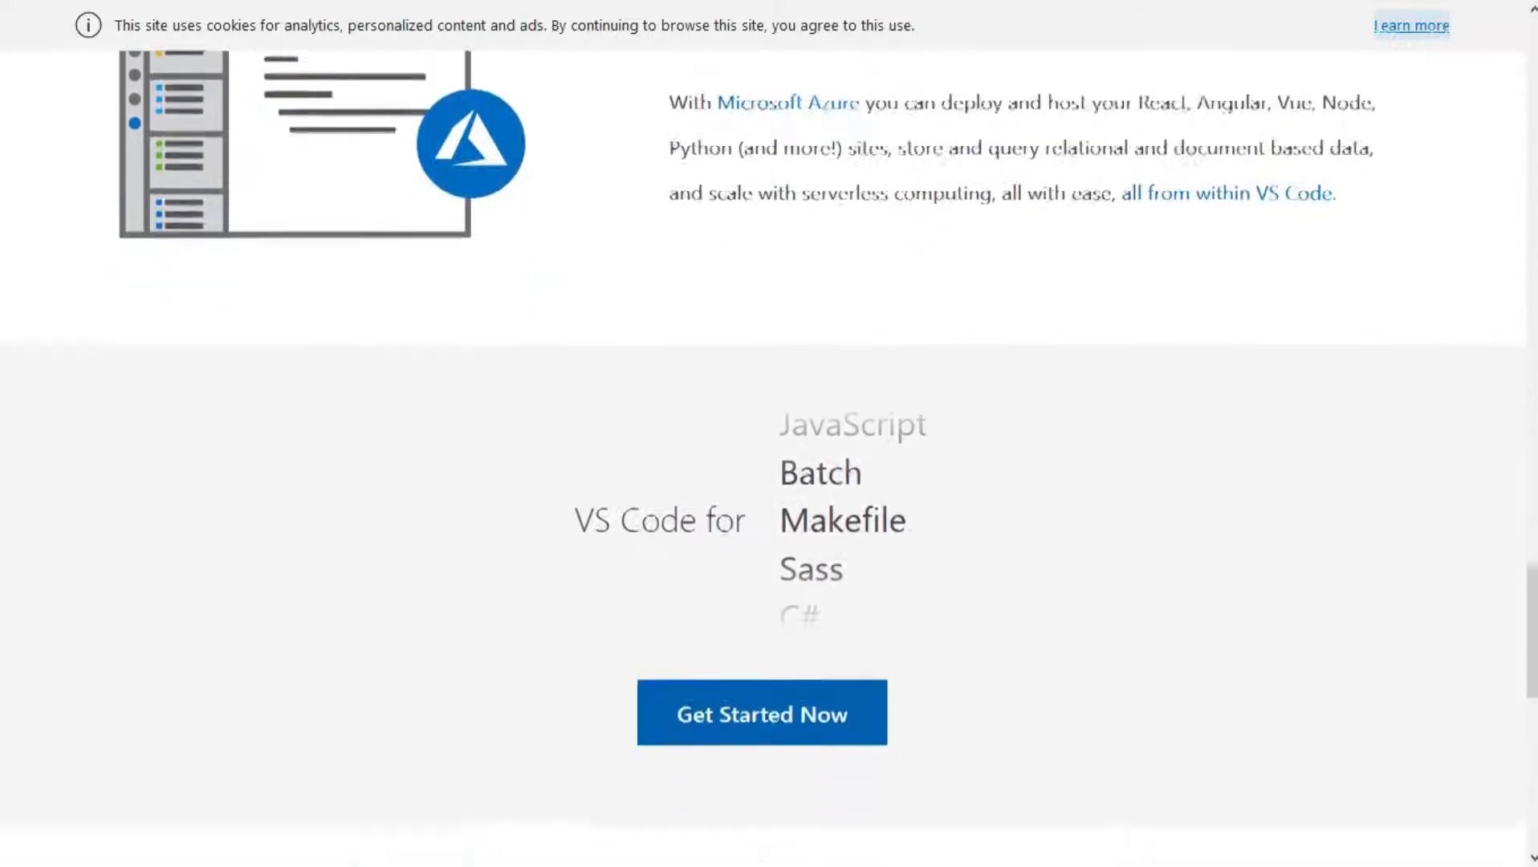
scroll(down, 3)
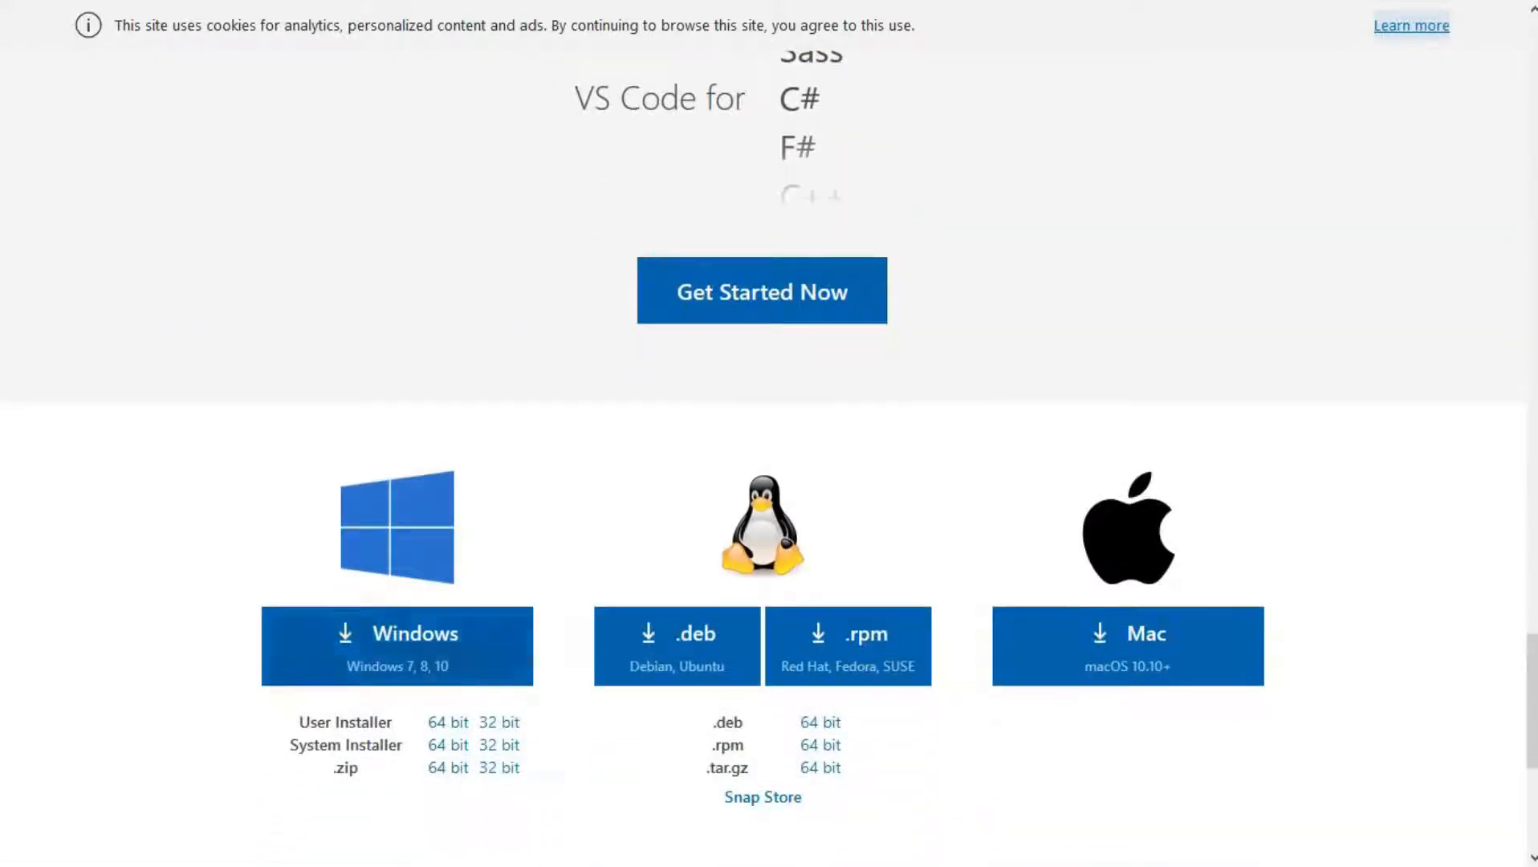
scroll(down, 3)
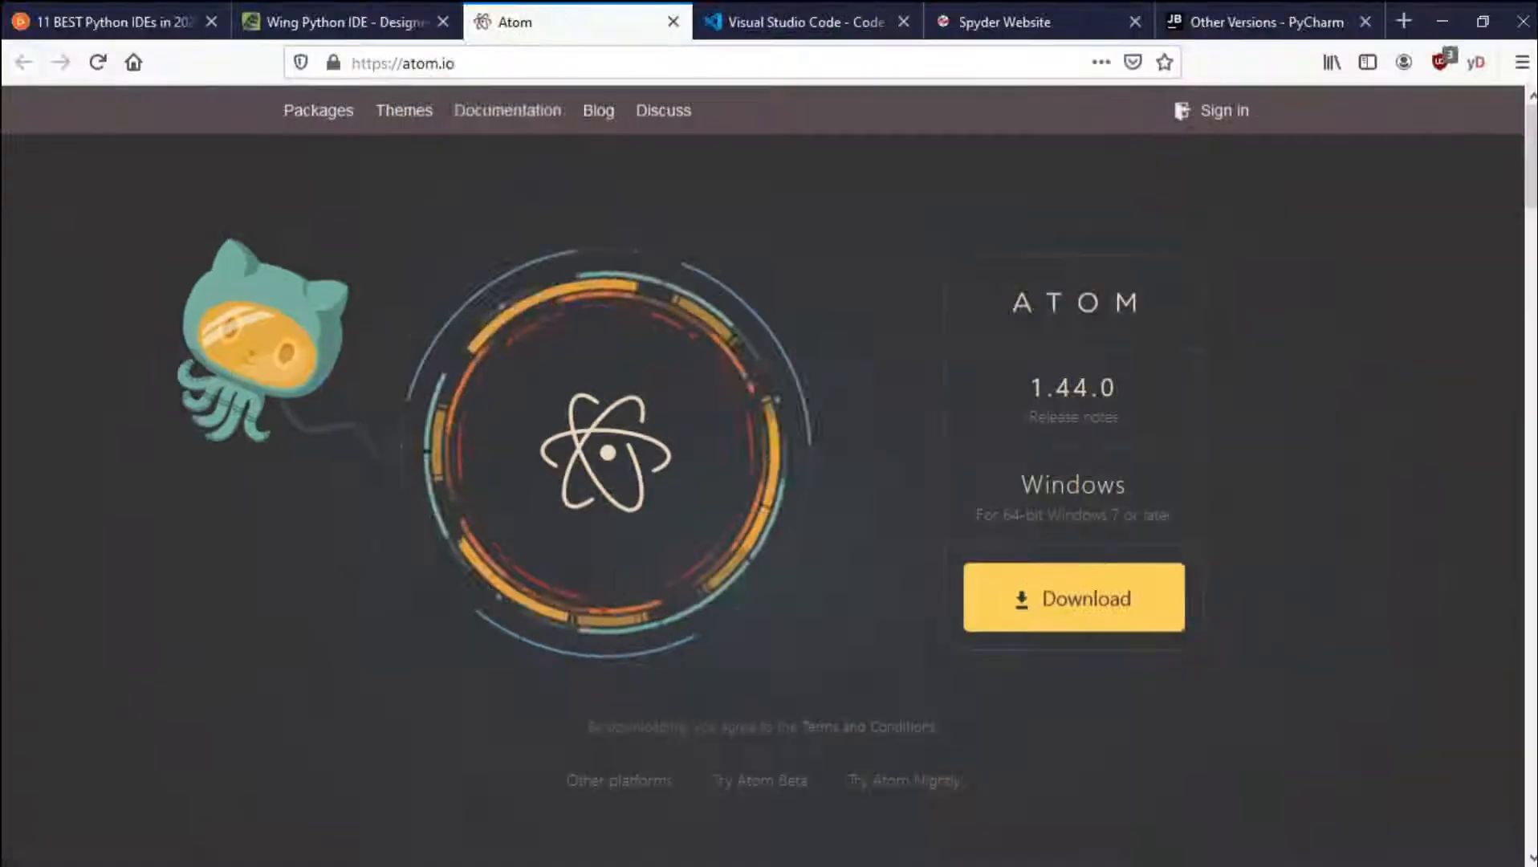
Step: Scroll the Atom homepage past Teletype, GitHub for Atom and 'Make it your editor' to the footer
scroll(down, 3)
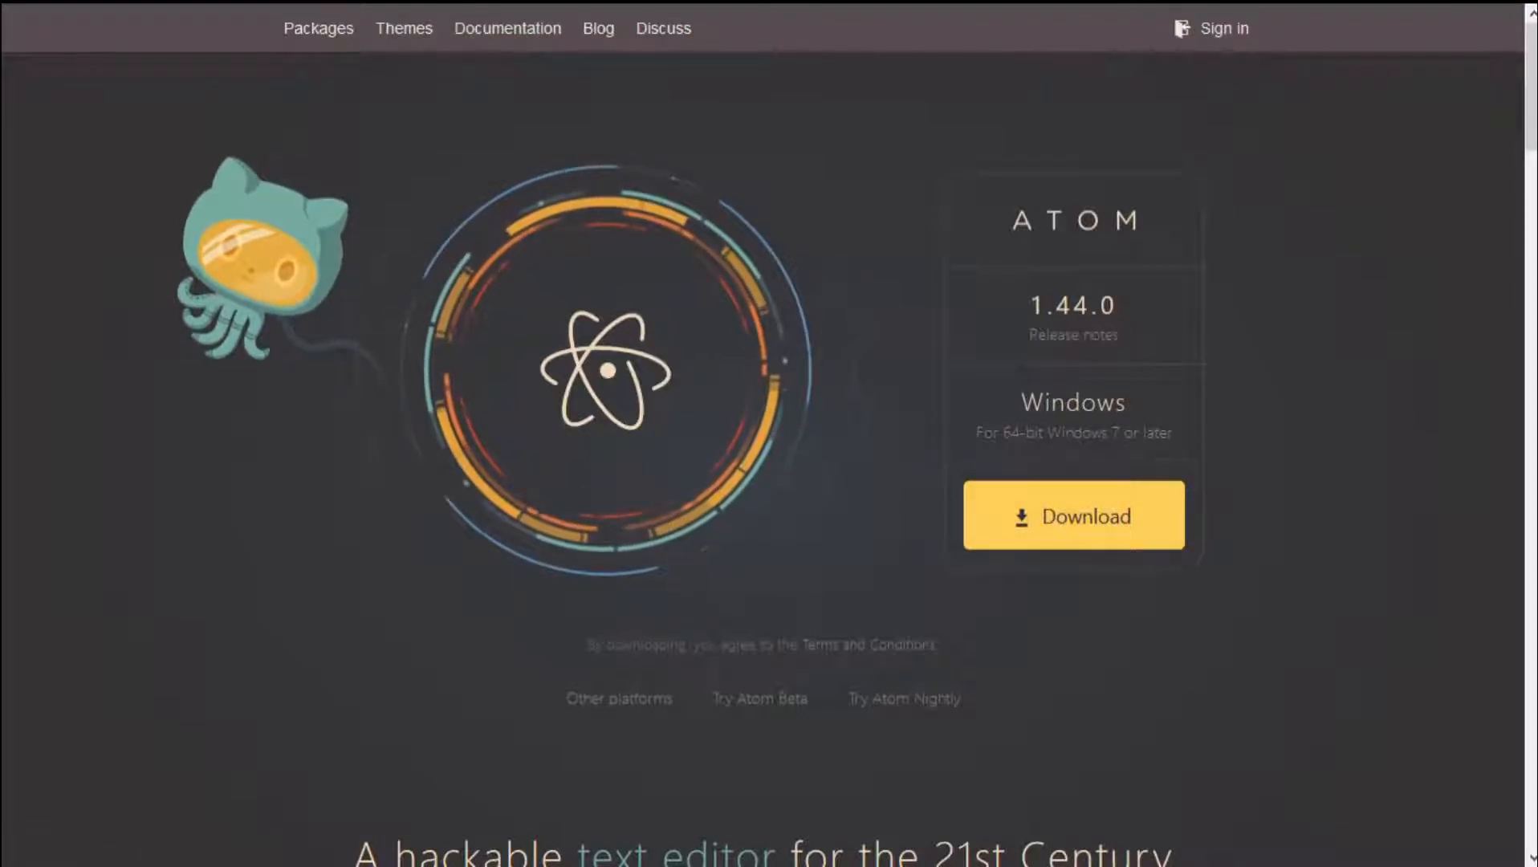
scroll(down, 3)
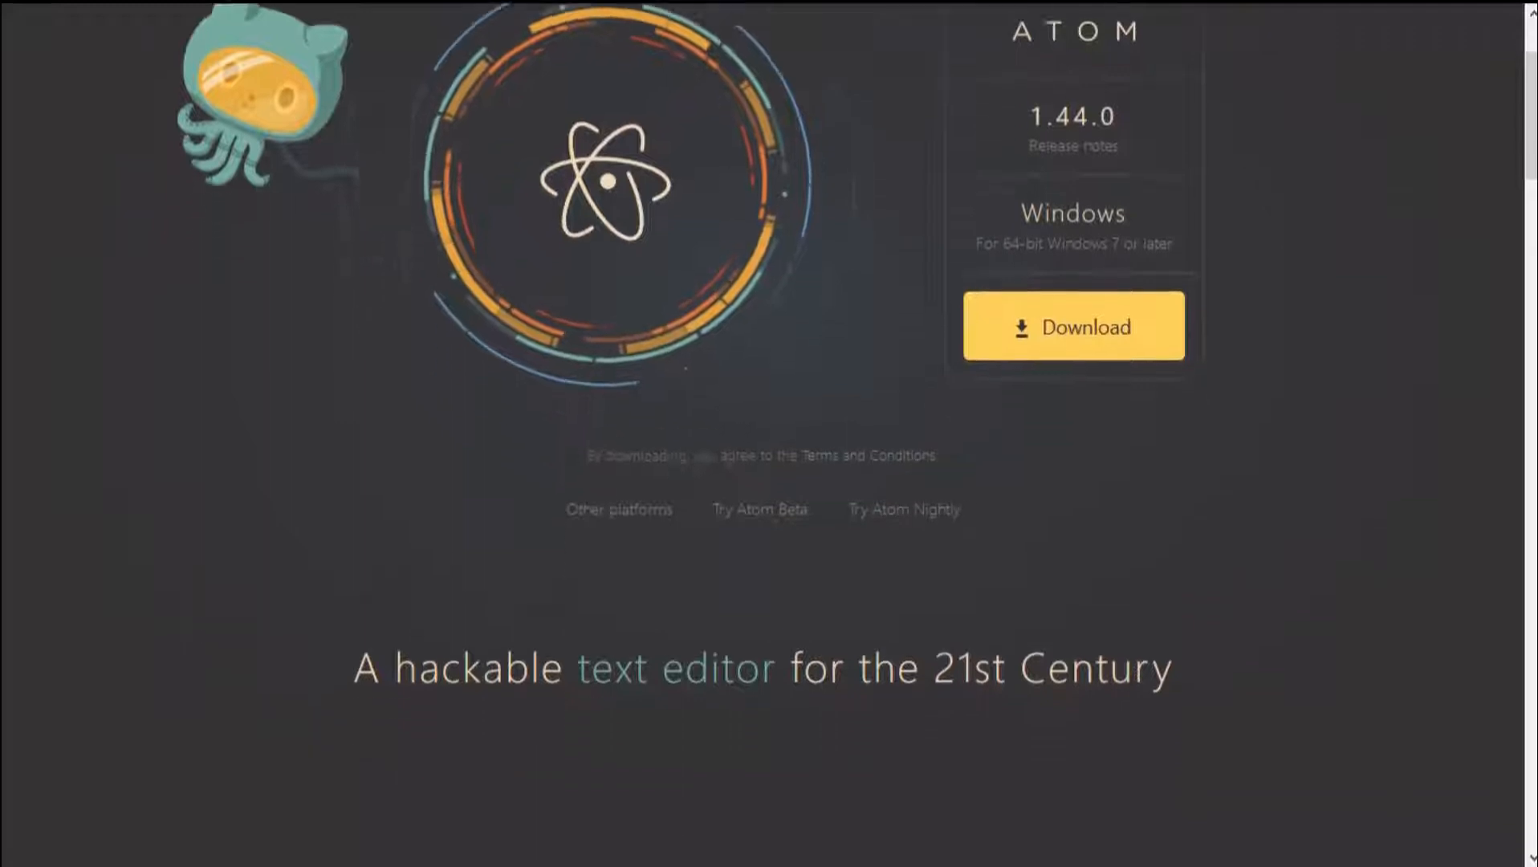
scroll(down, 3)
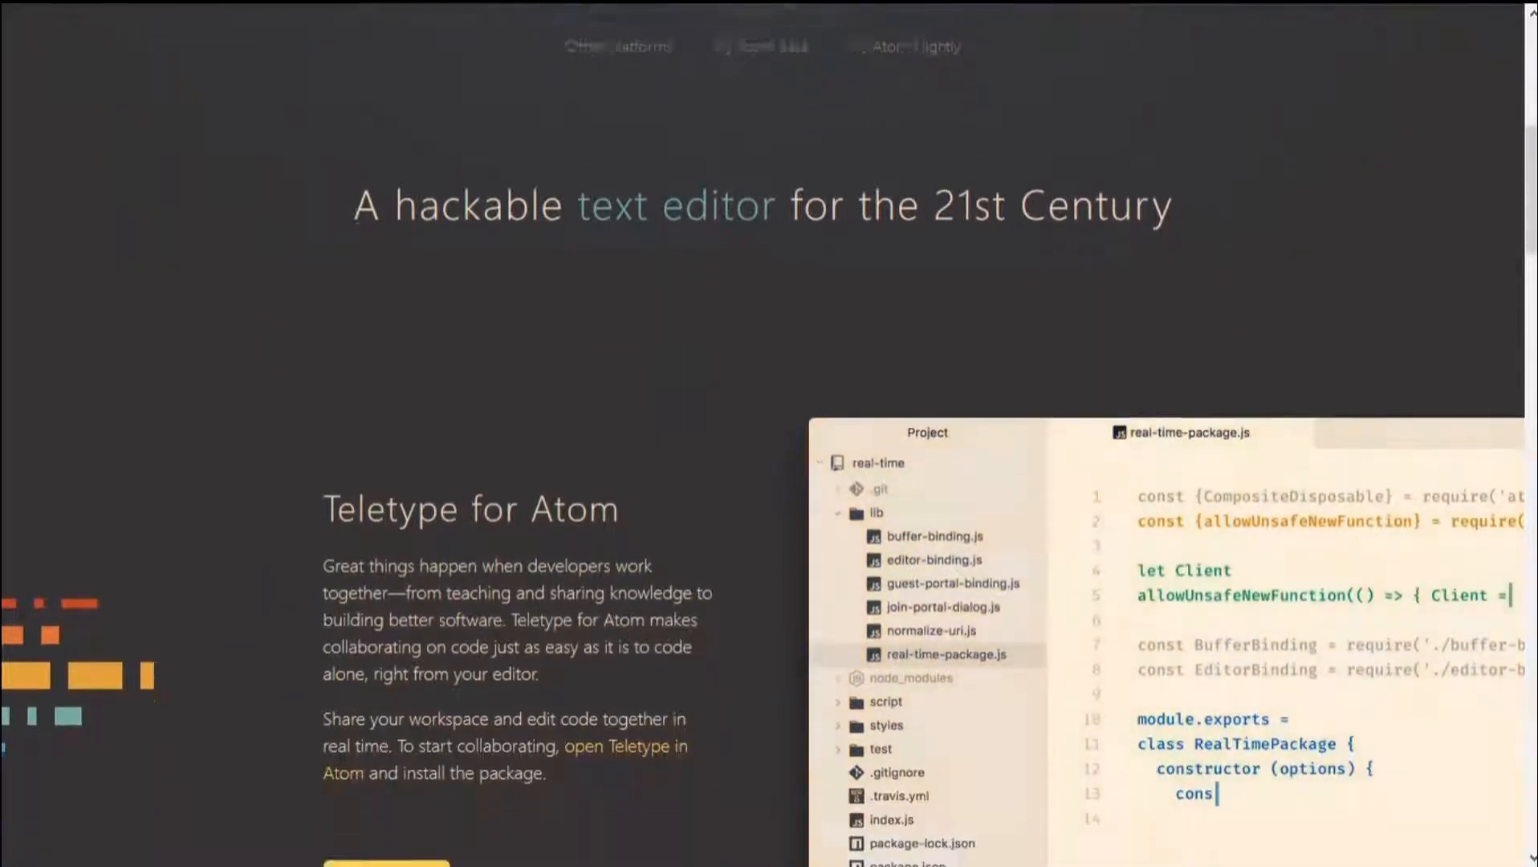
scroll(down, 3)
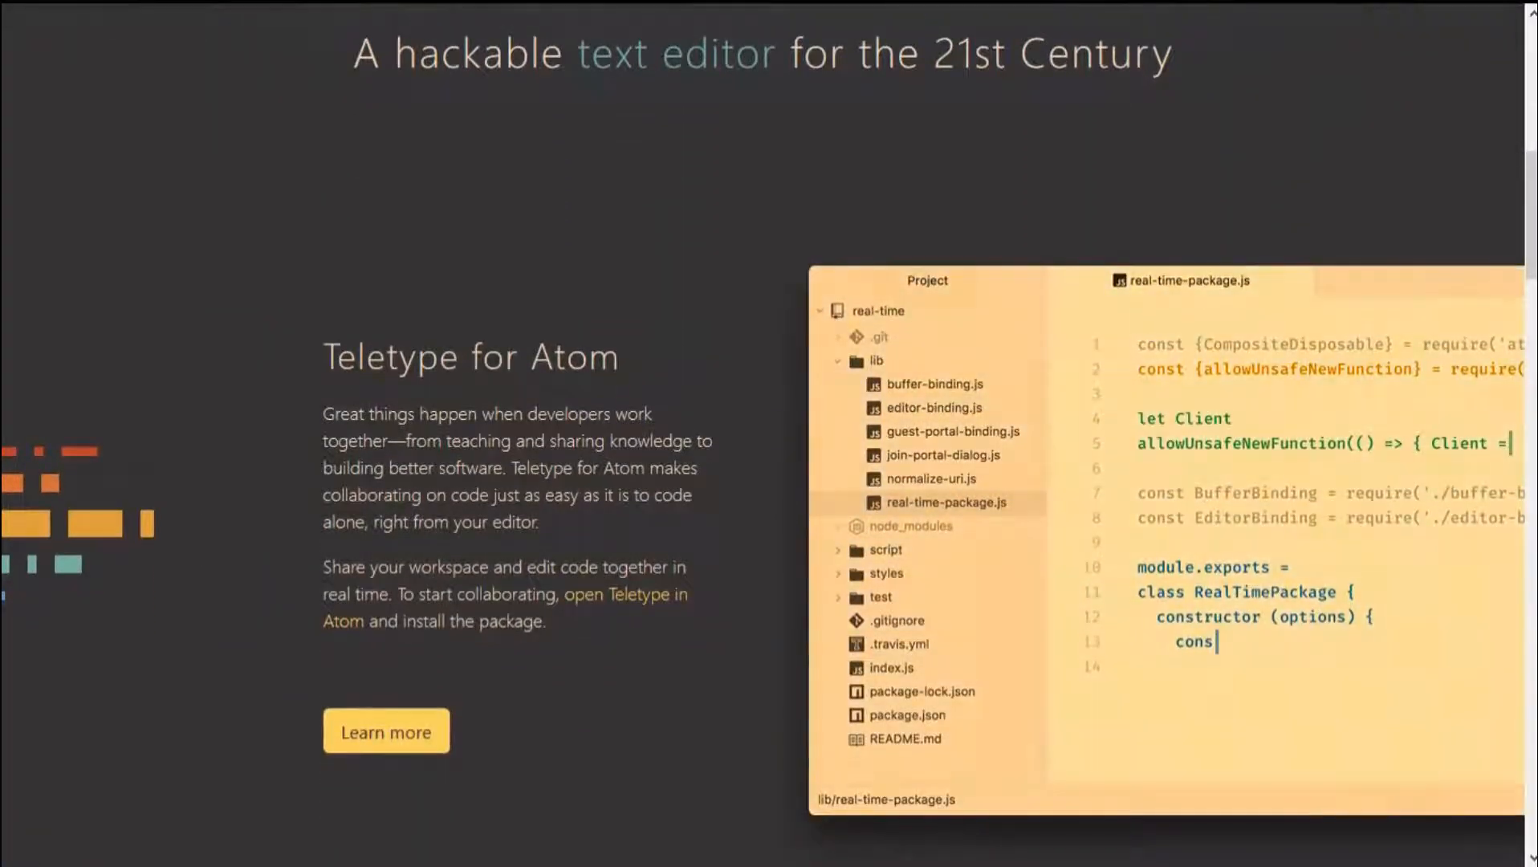
scroll(down, 3)
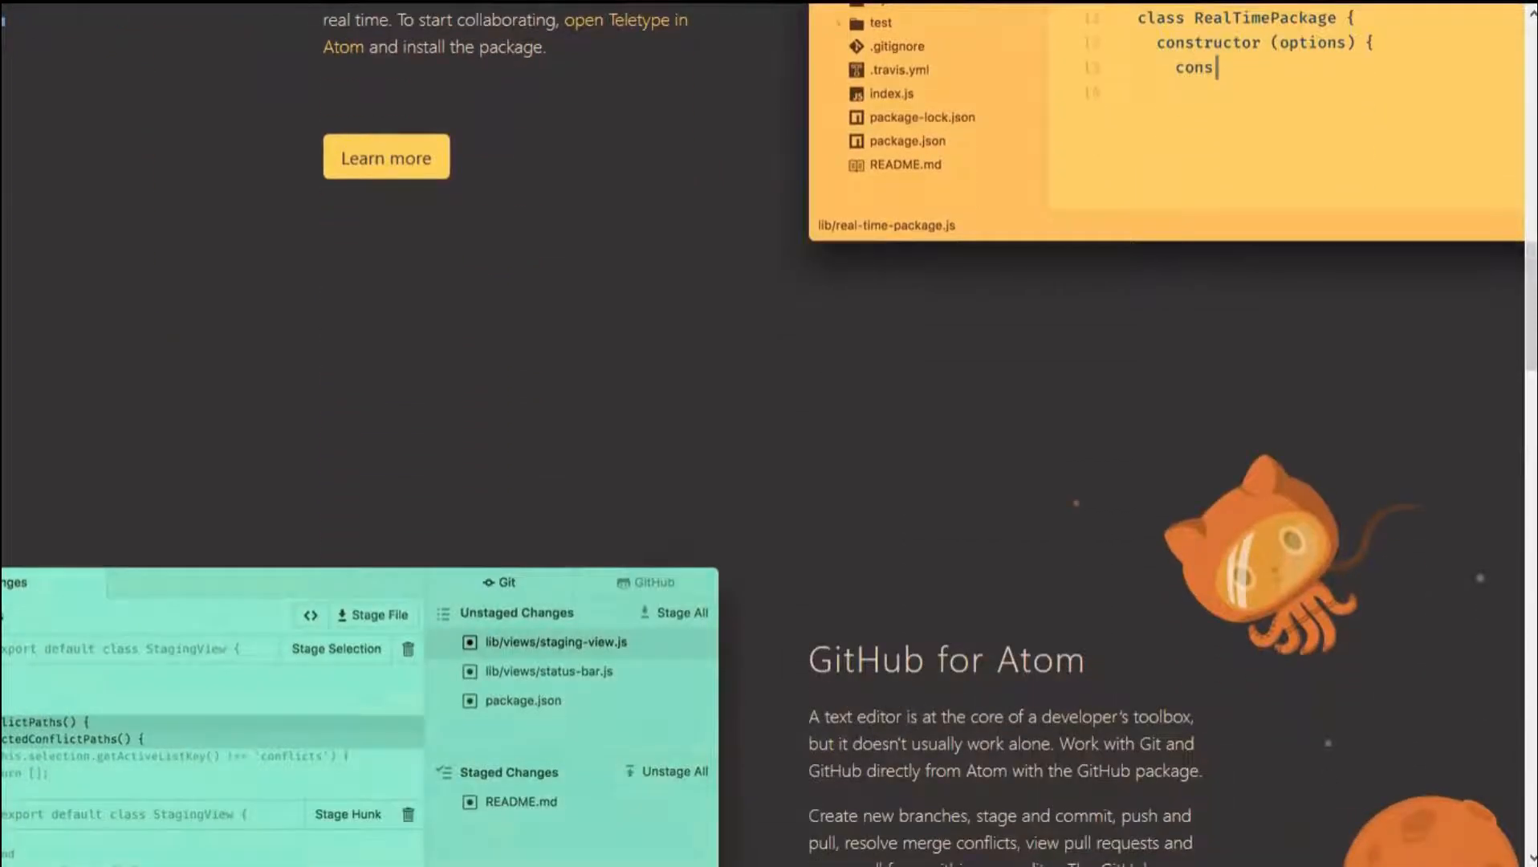
scroll(down, 3)
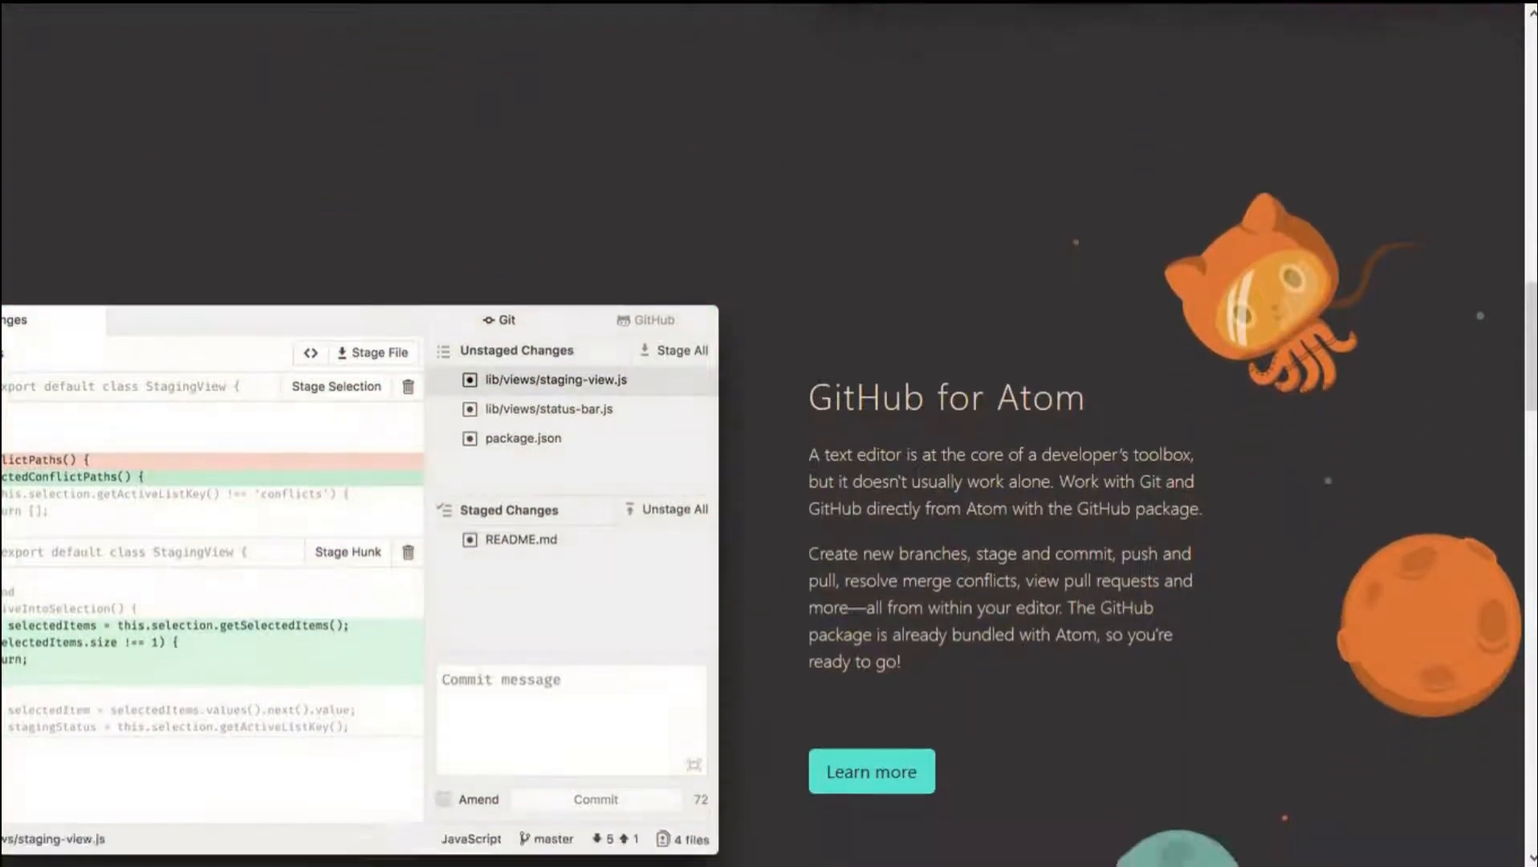
scroll(down, 3)
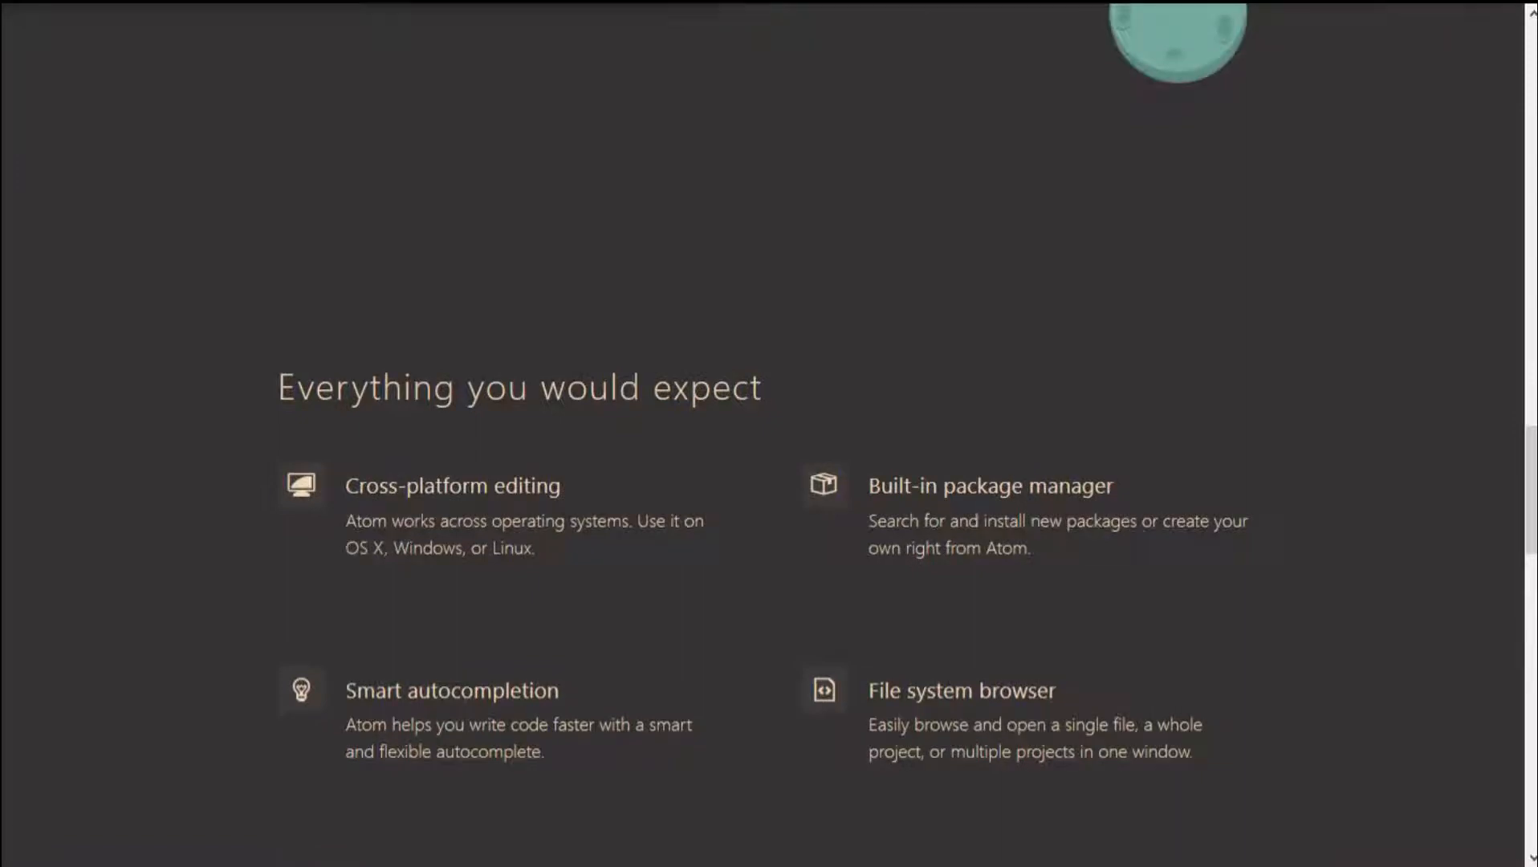
scroll(down, 3)
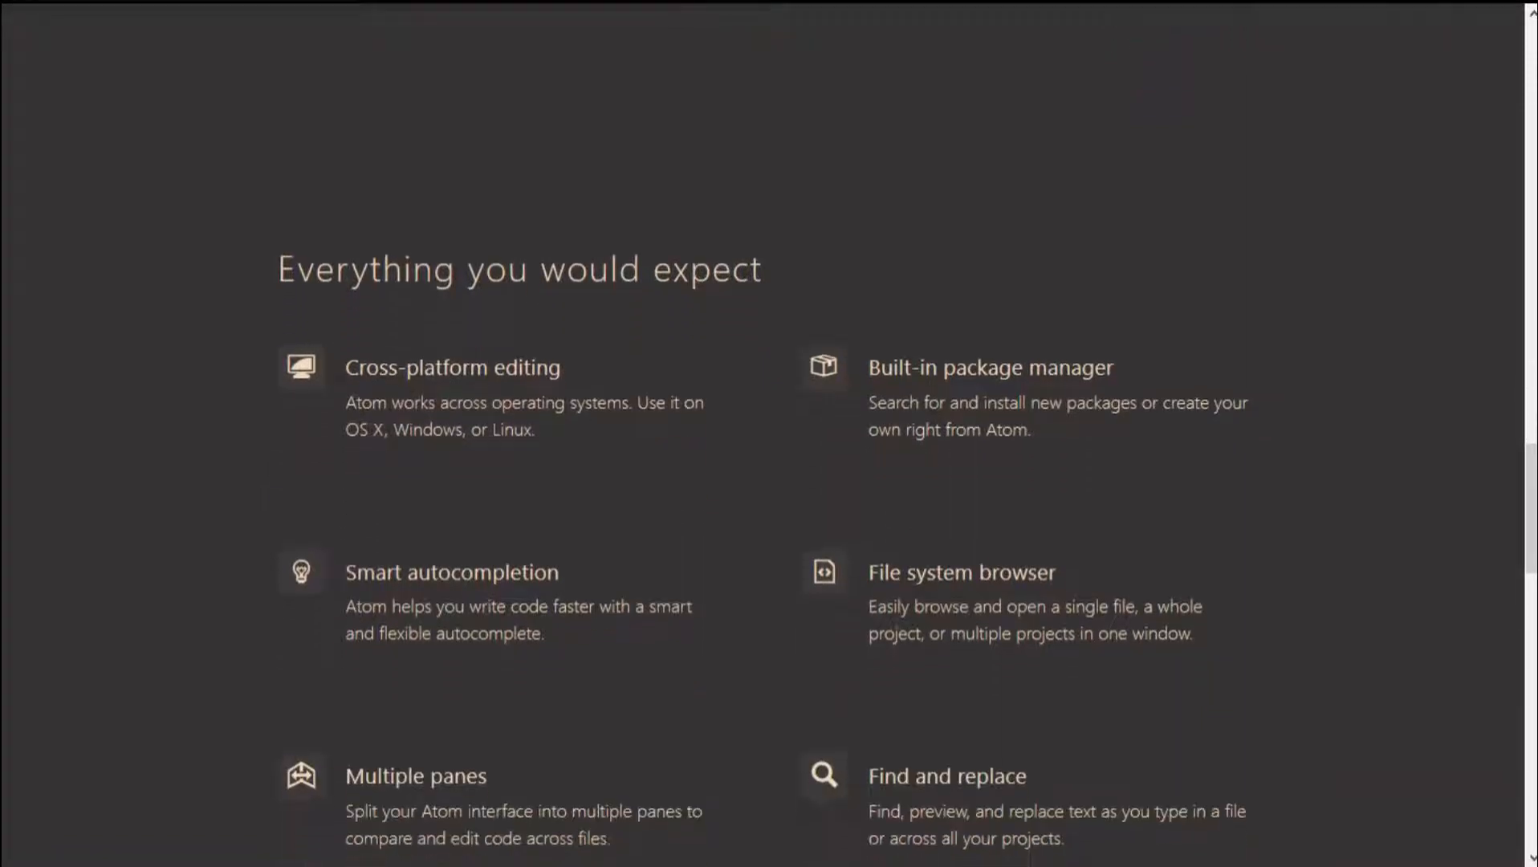
scroll(down, 3)
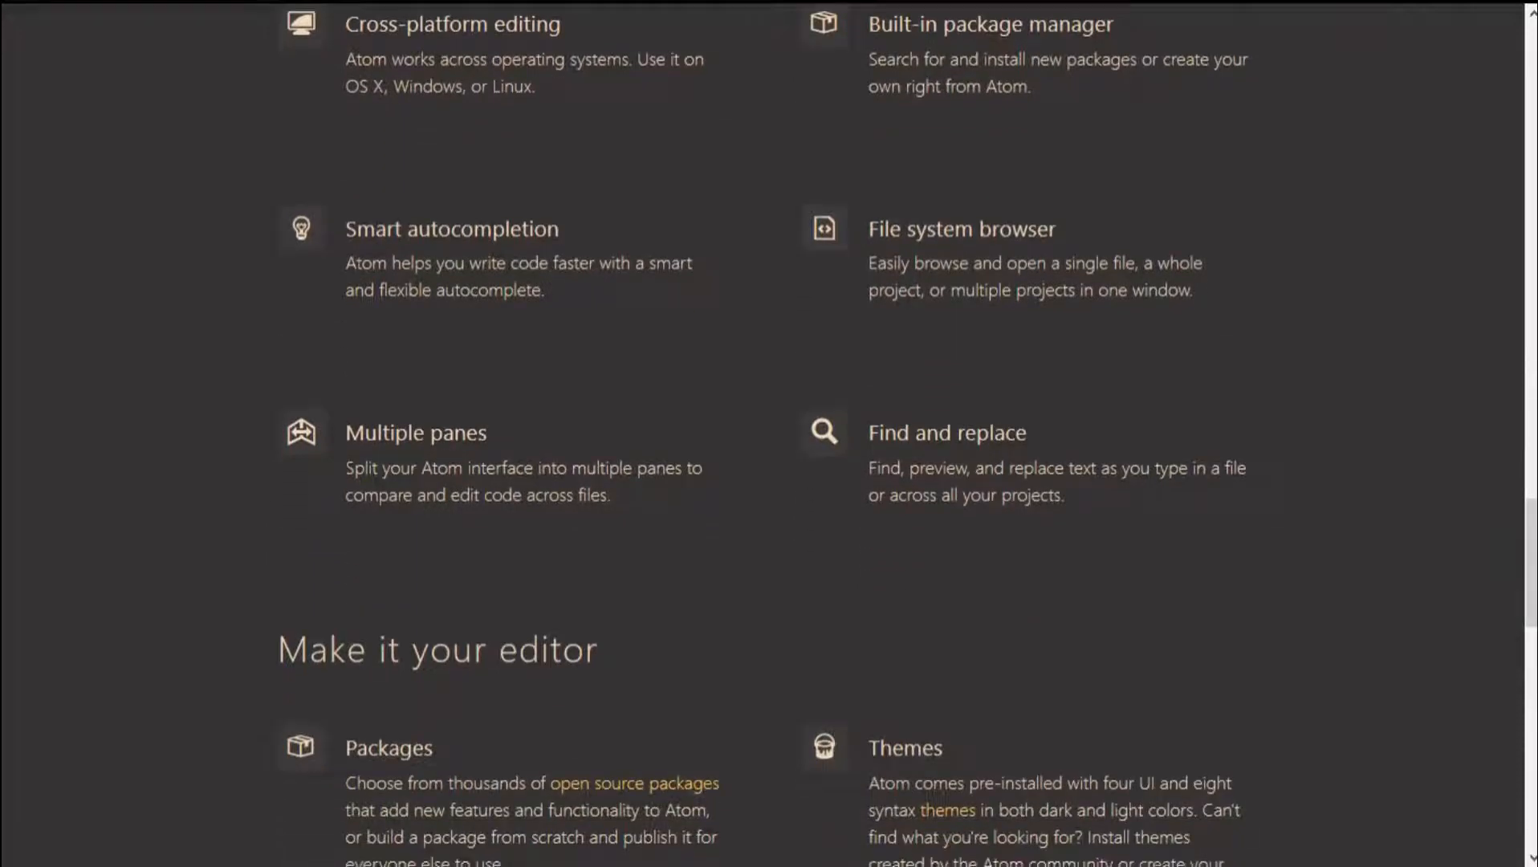
scroll(down, 3)
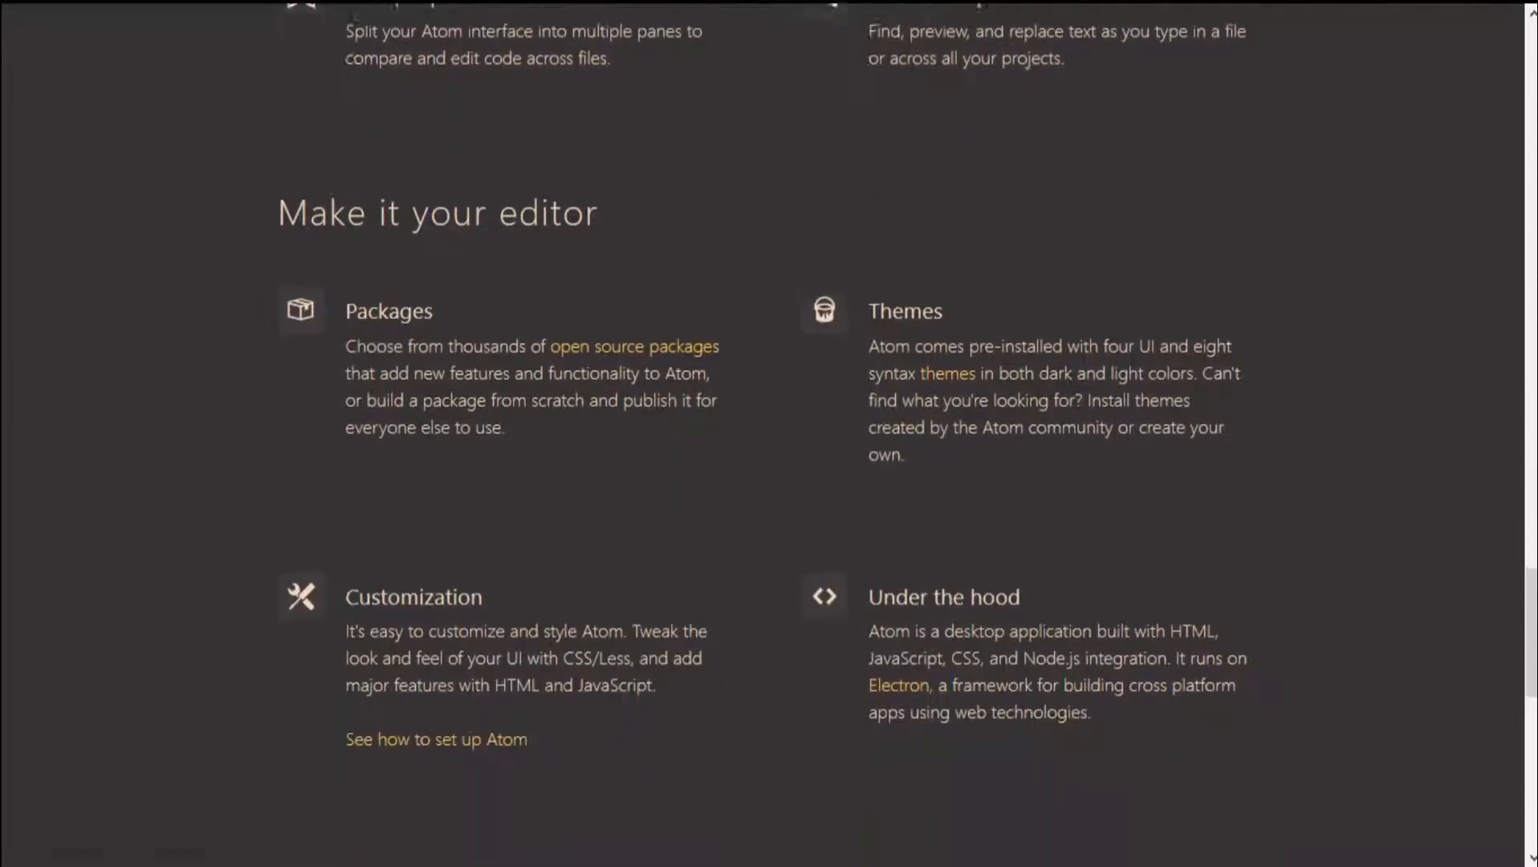
scroll(down, 3)
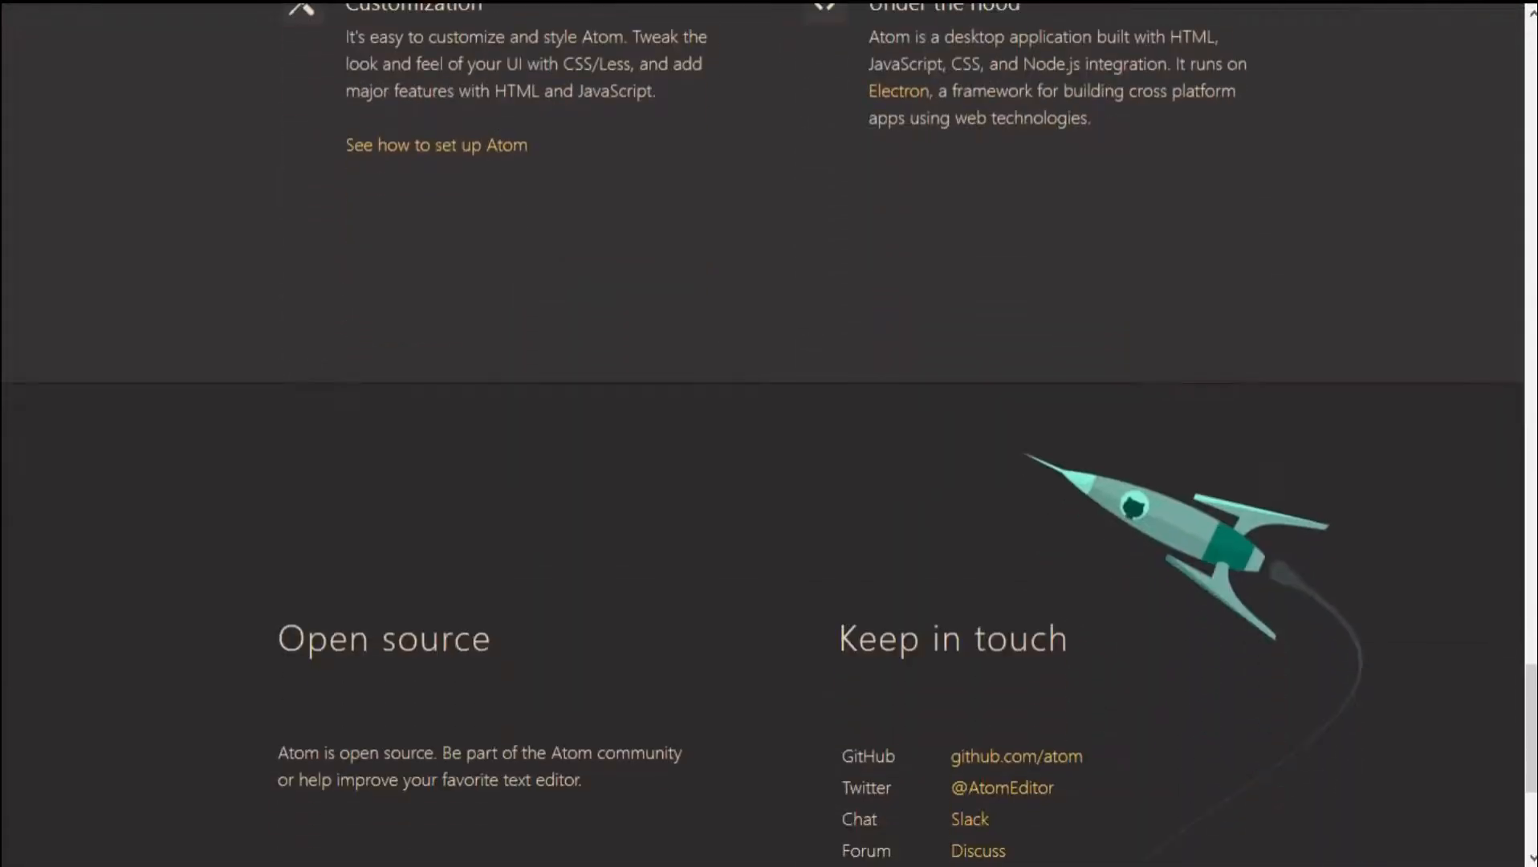
scroll(up, 3)
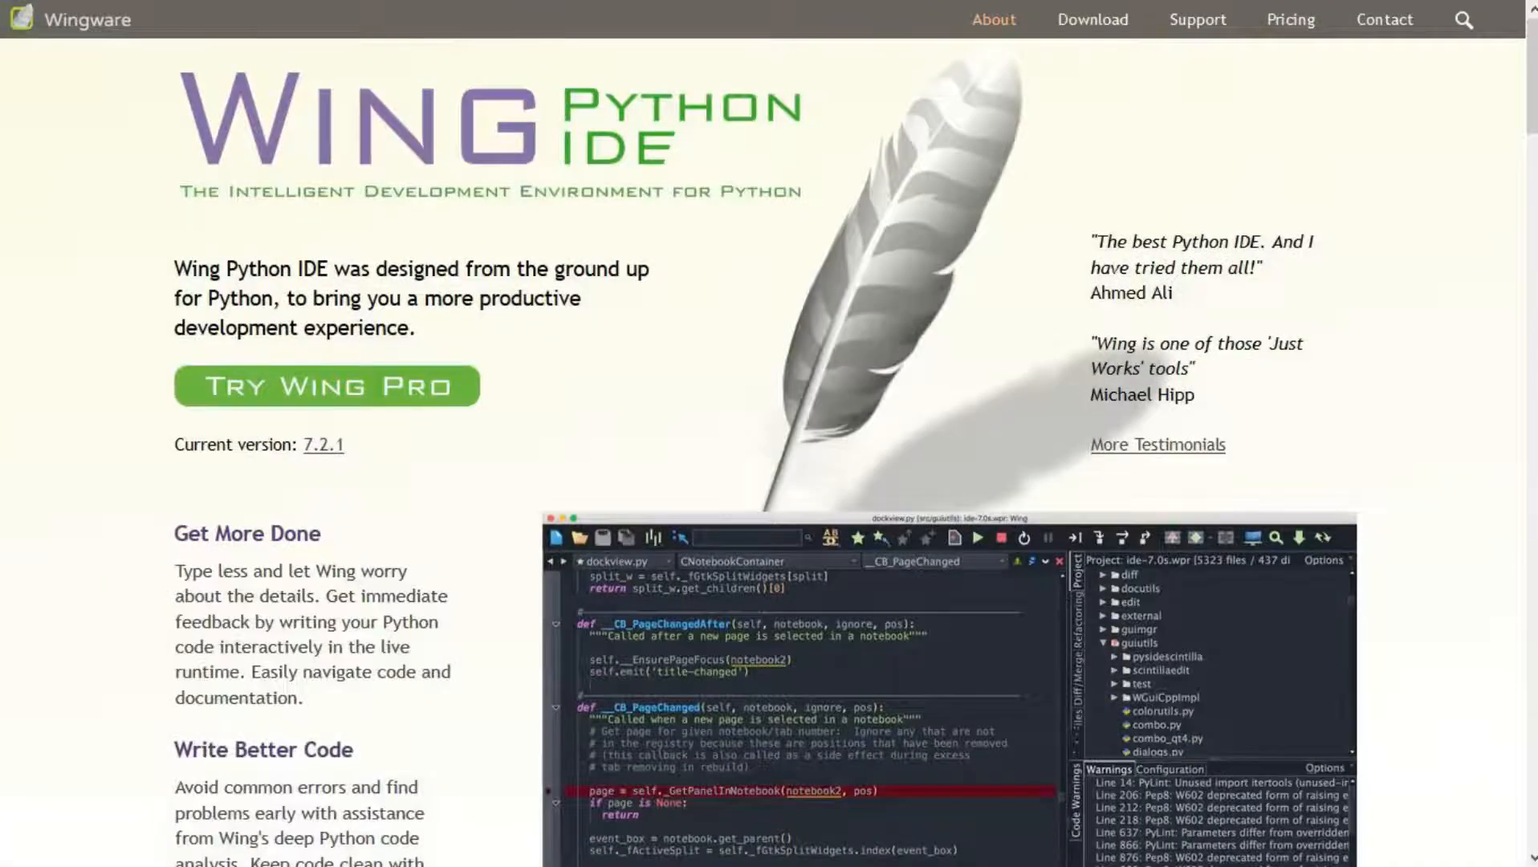
Step: Scroll the Wingware page past features, testimonials and 'New in Wing 7' to 'Join our Happy Customers'
scroll(down, 3)
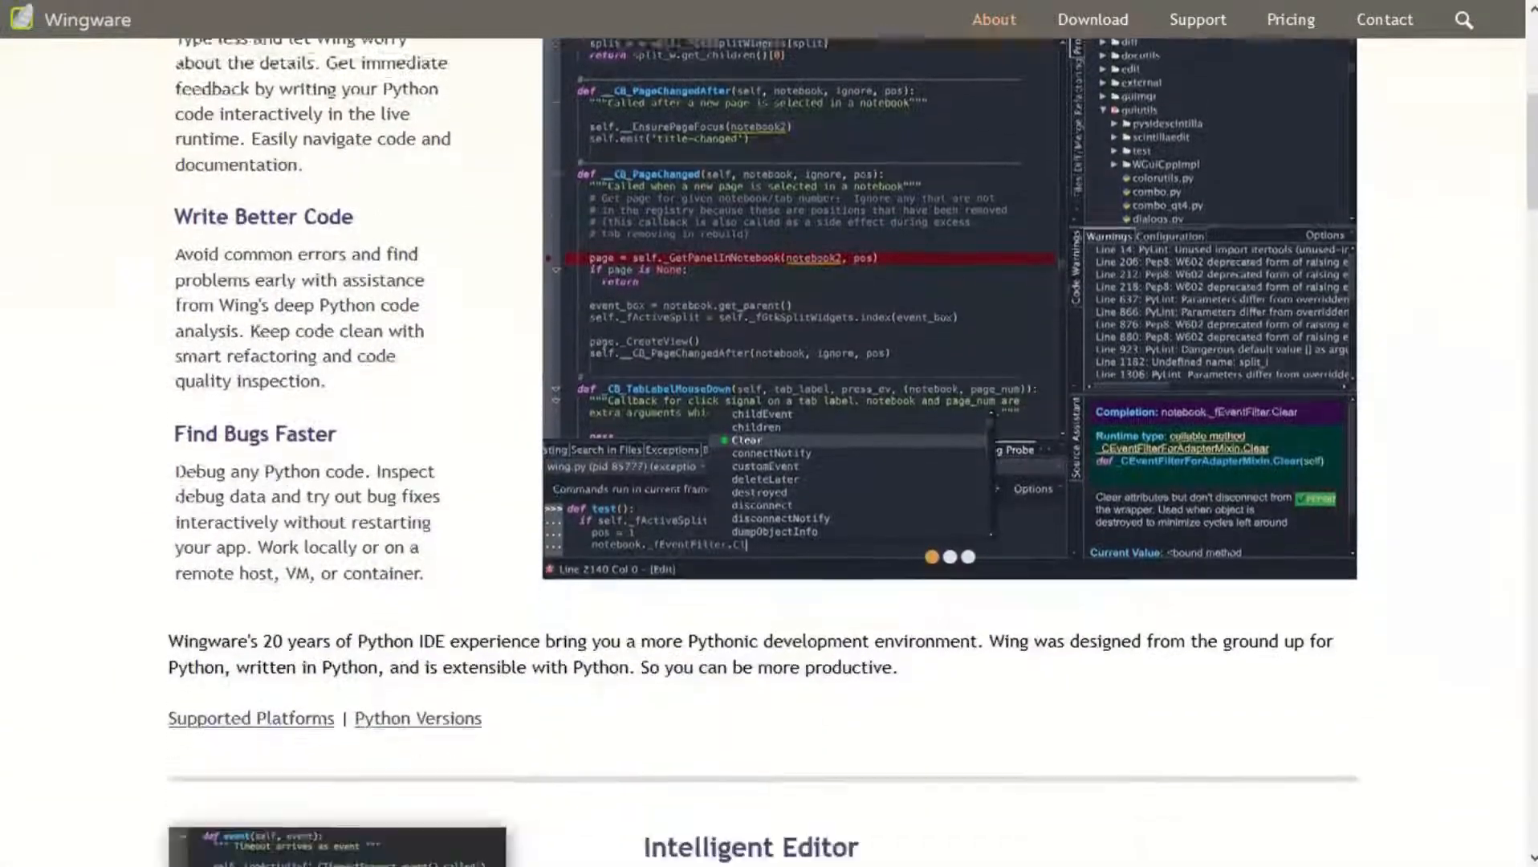
scroll(down, 3)
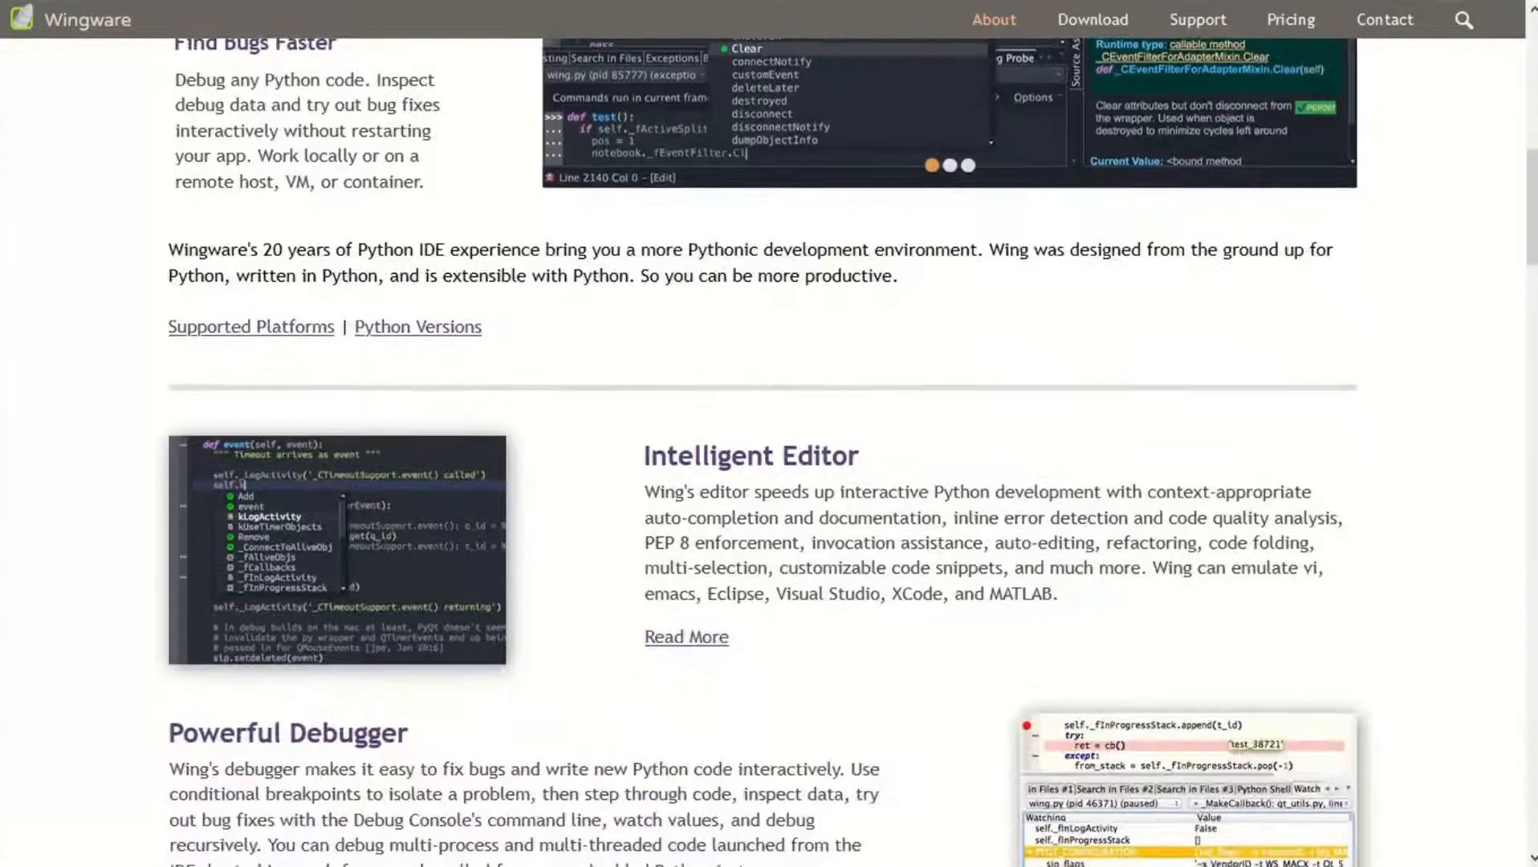
scroll(down, 3)
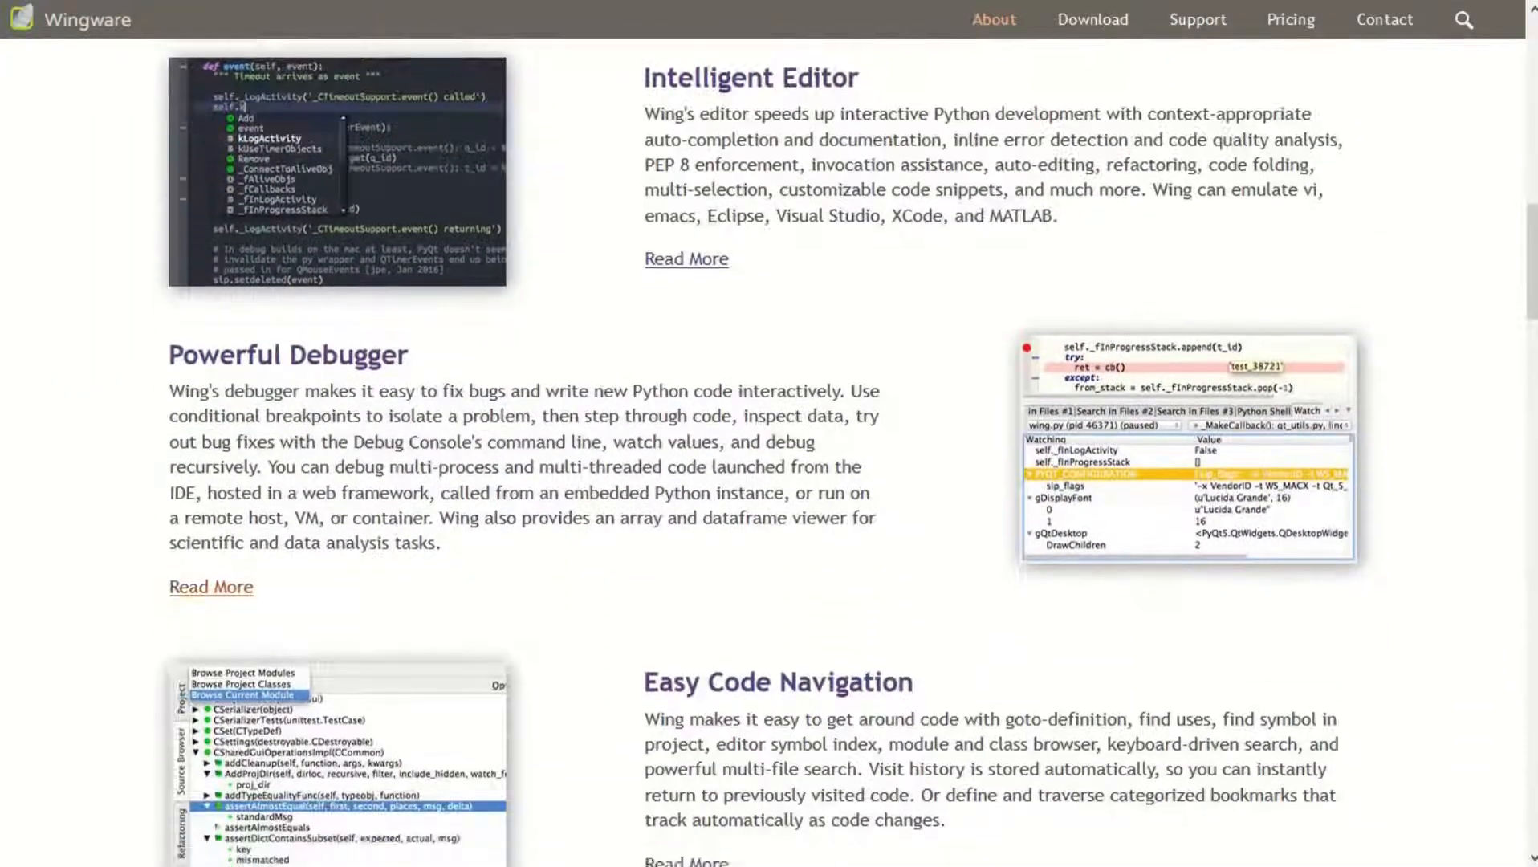
scroll(down, 3)
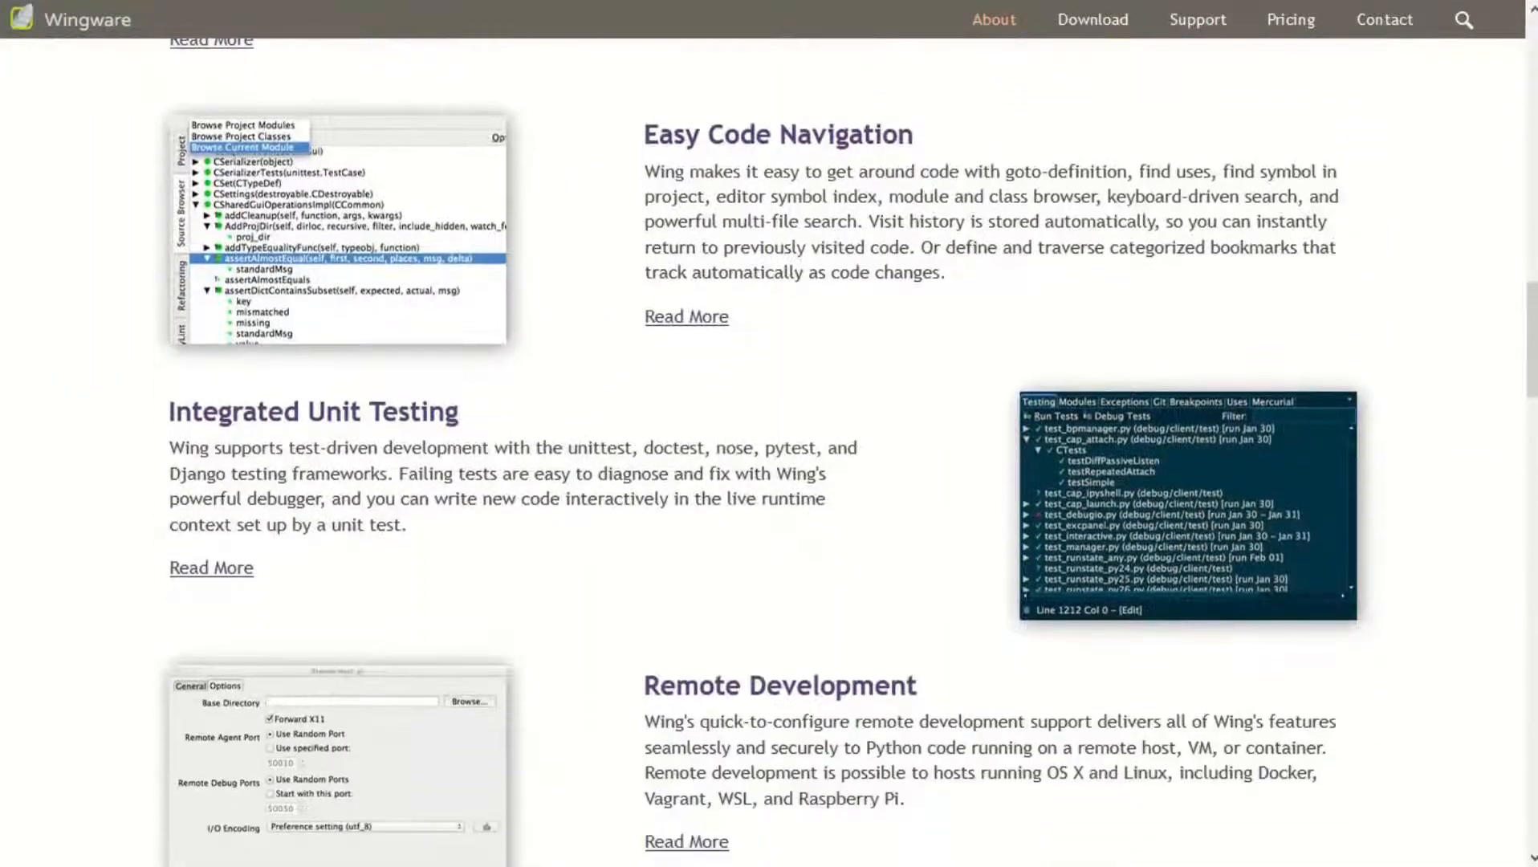
scroll(down, 3)
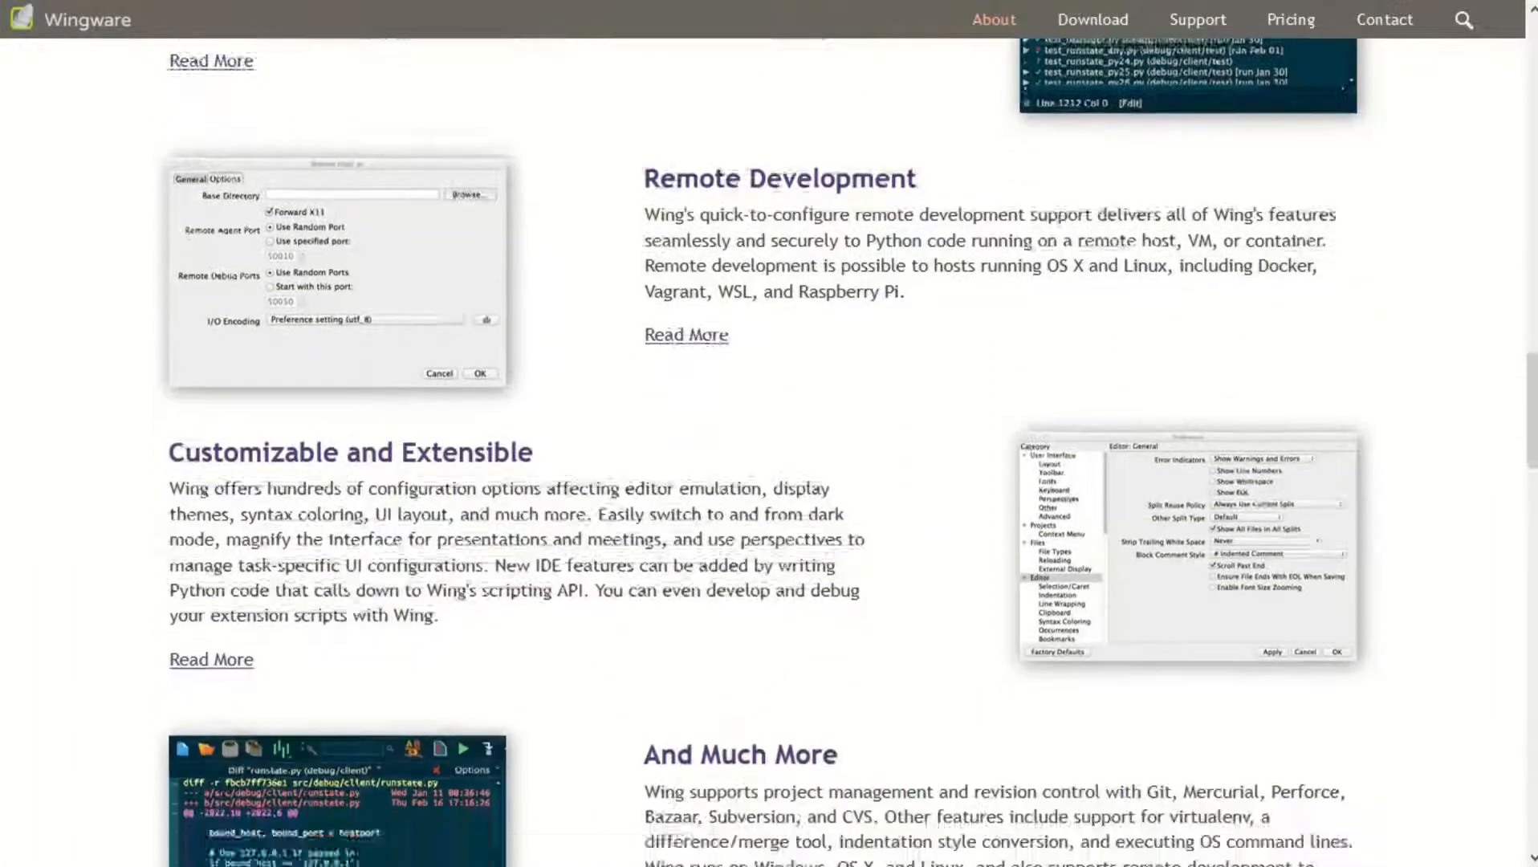
scroll(down, 3)
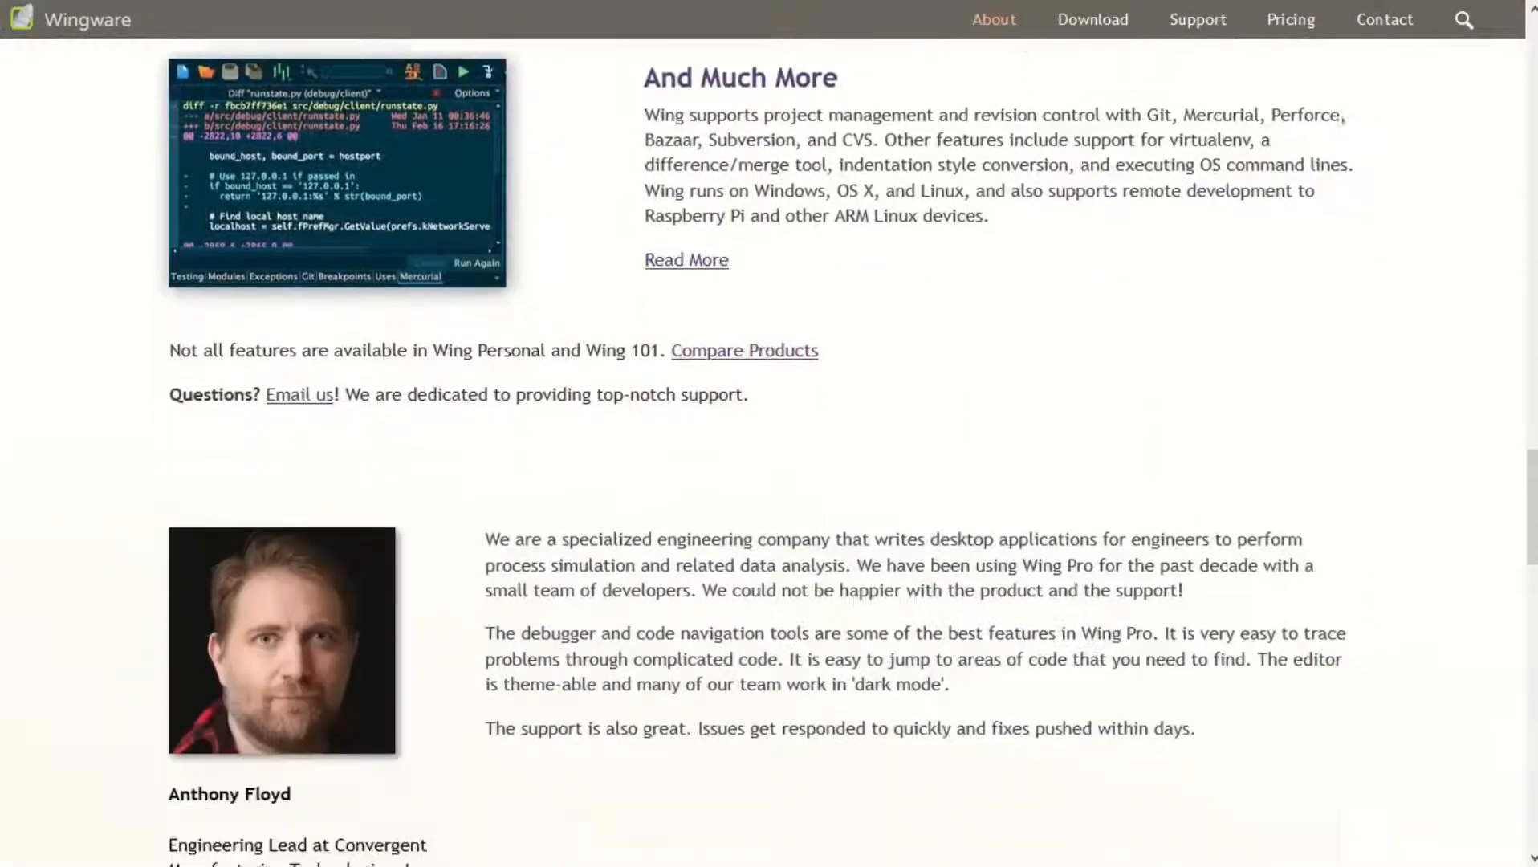
scroll(down, 3)
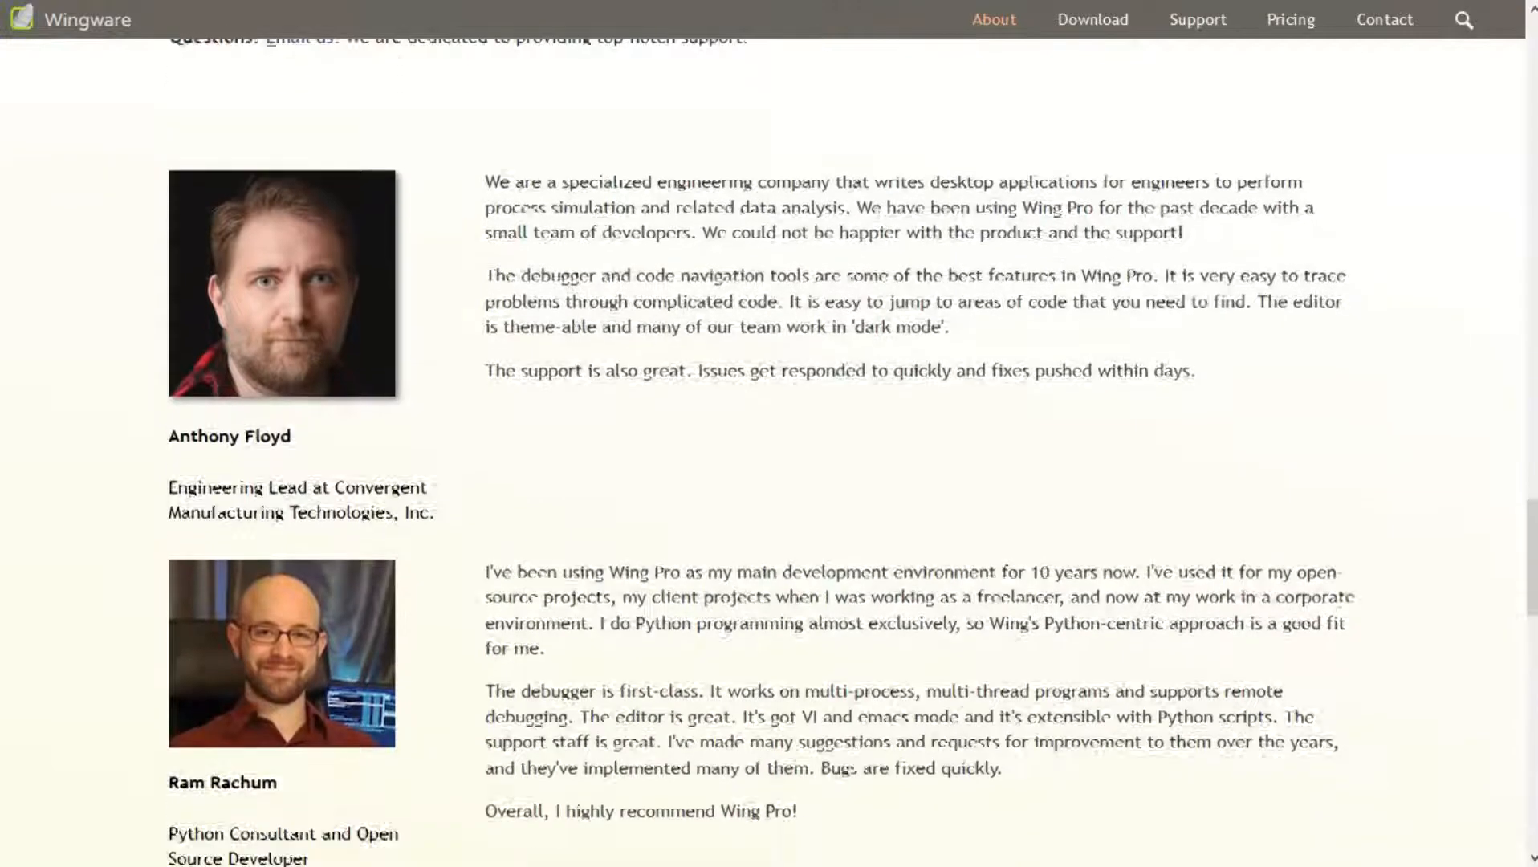
scroll(down, 3)
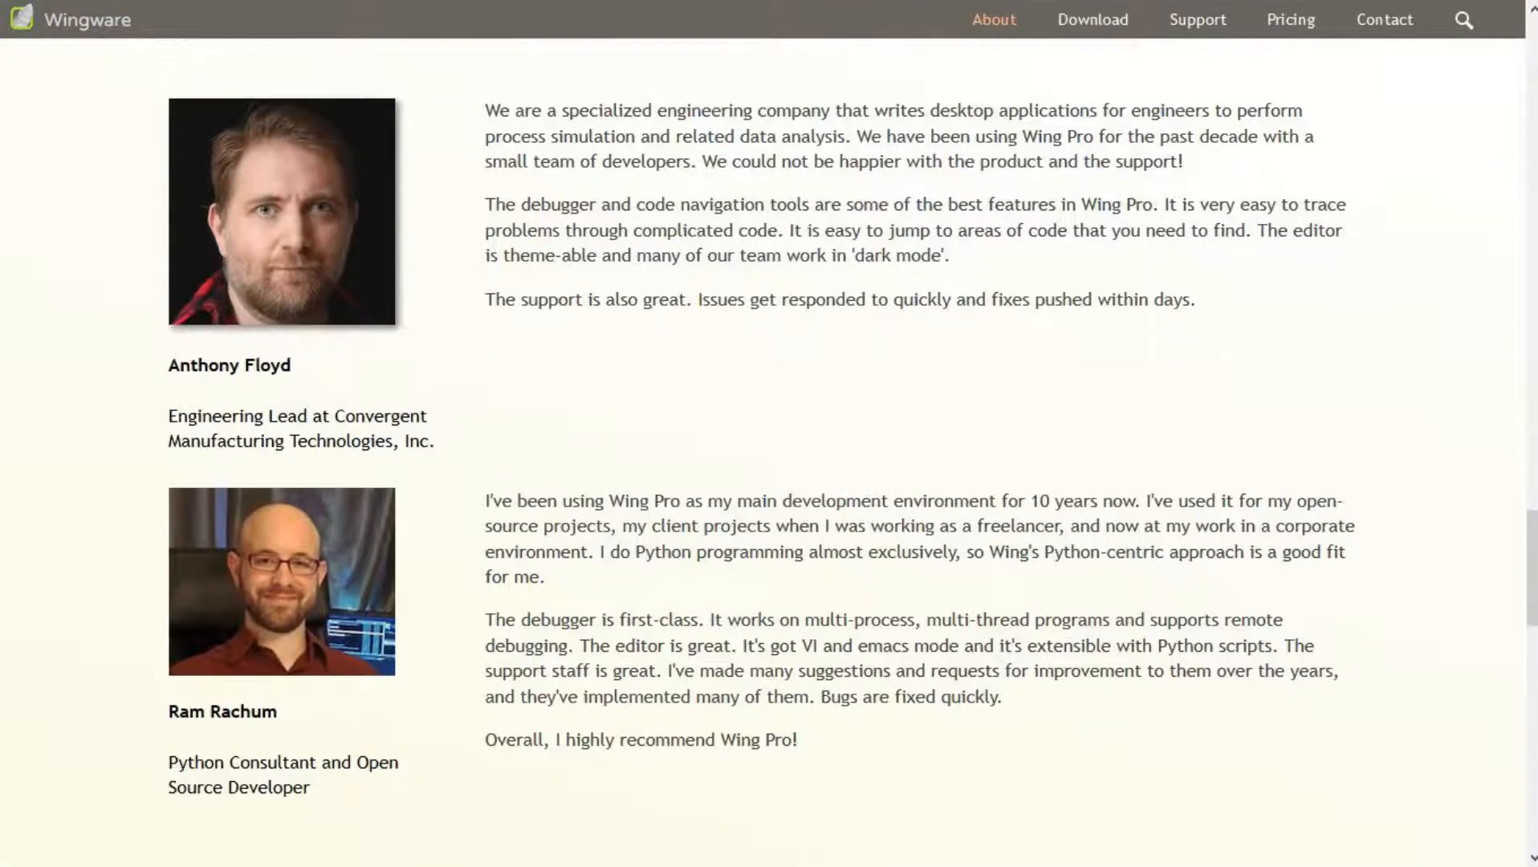
scroll(down, 3)
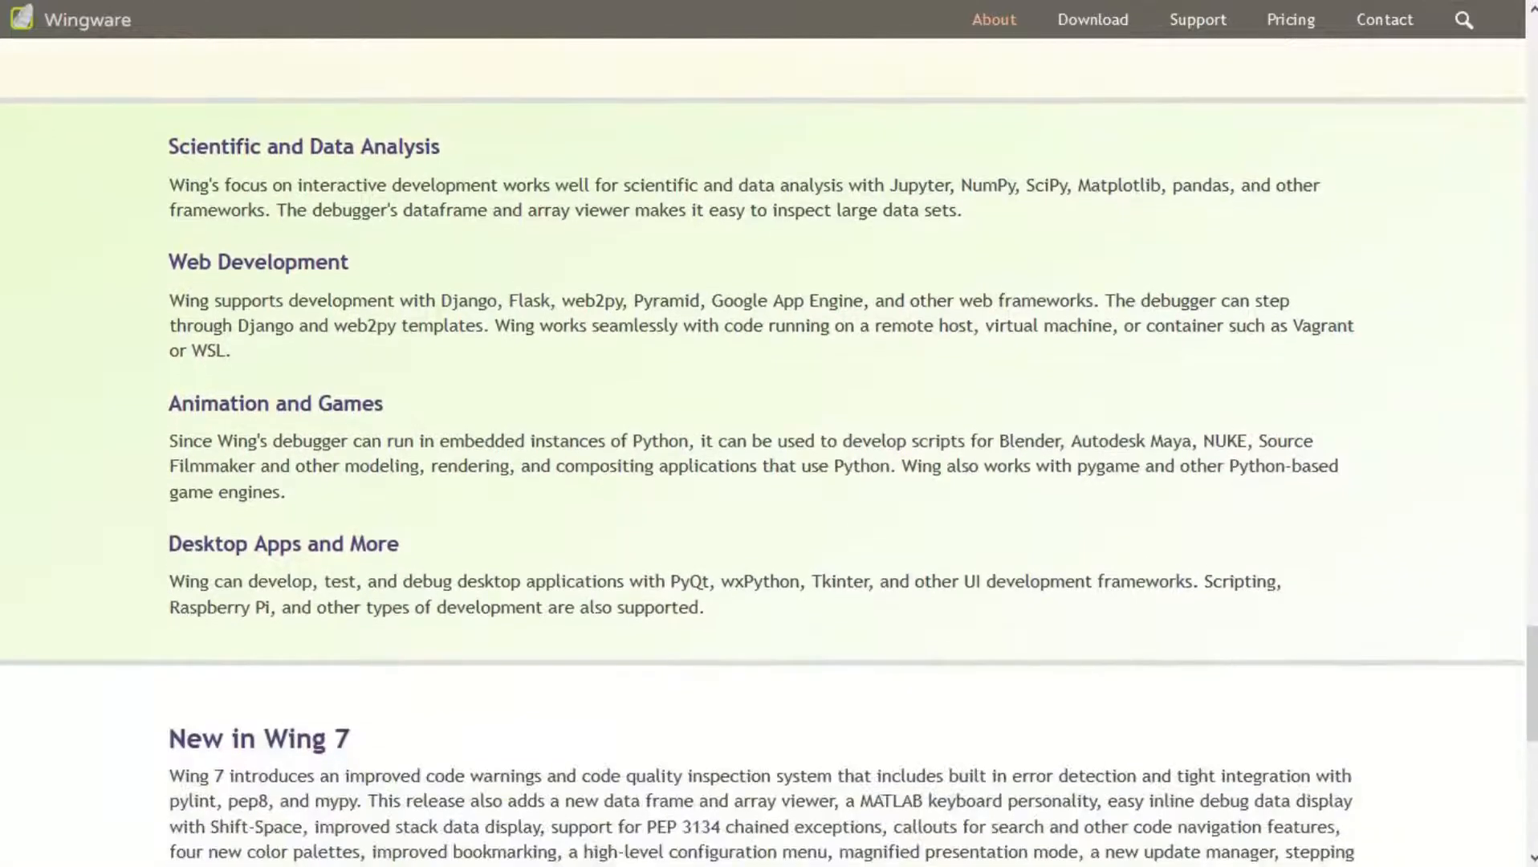
scroll(down, 3)
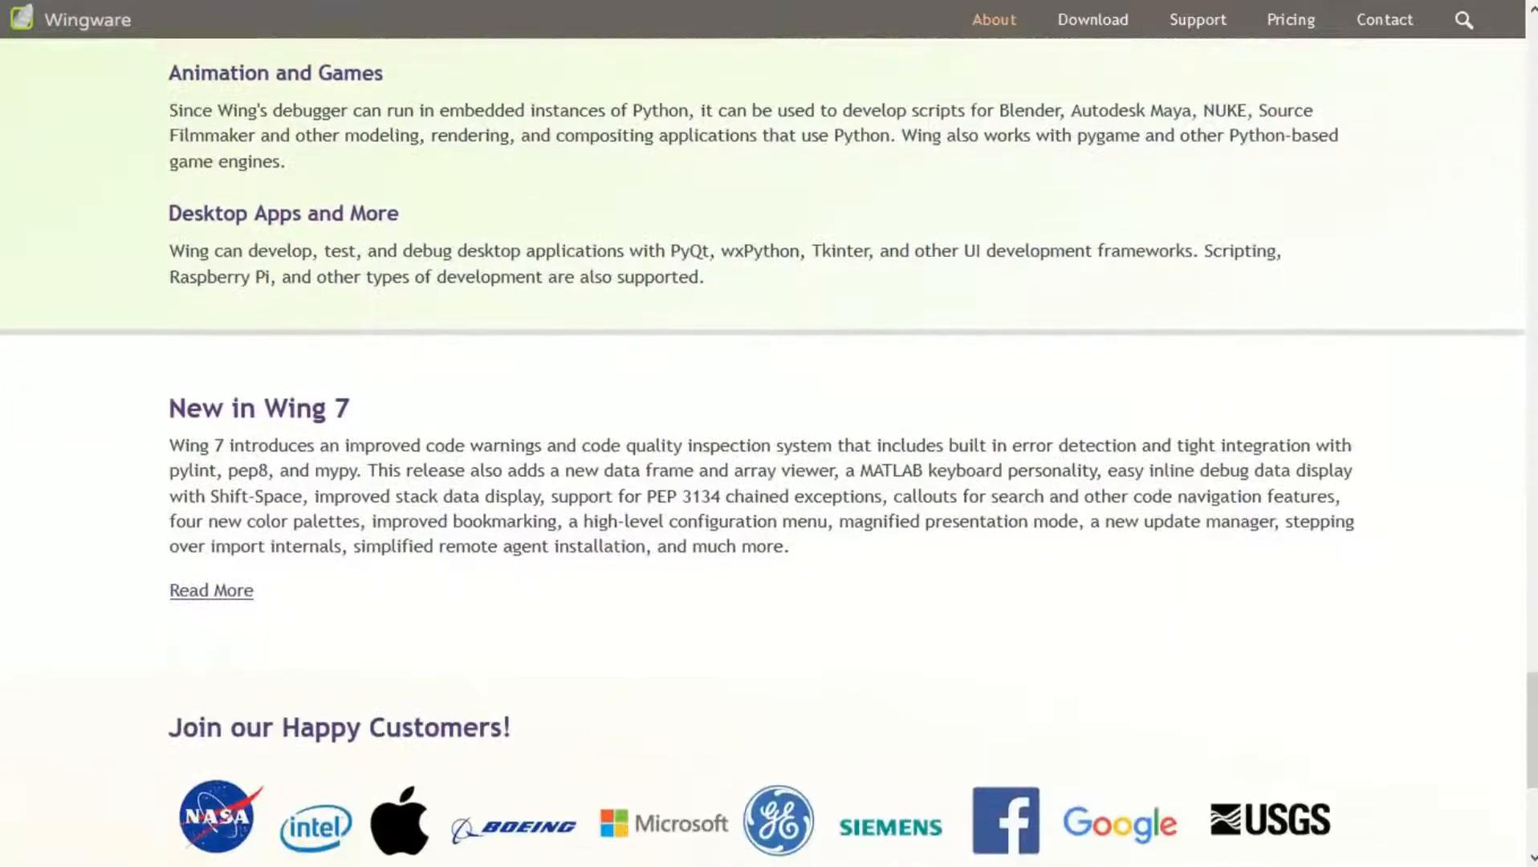
scroll(down, 3)
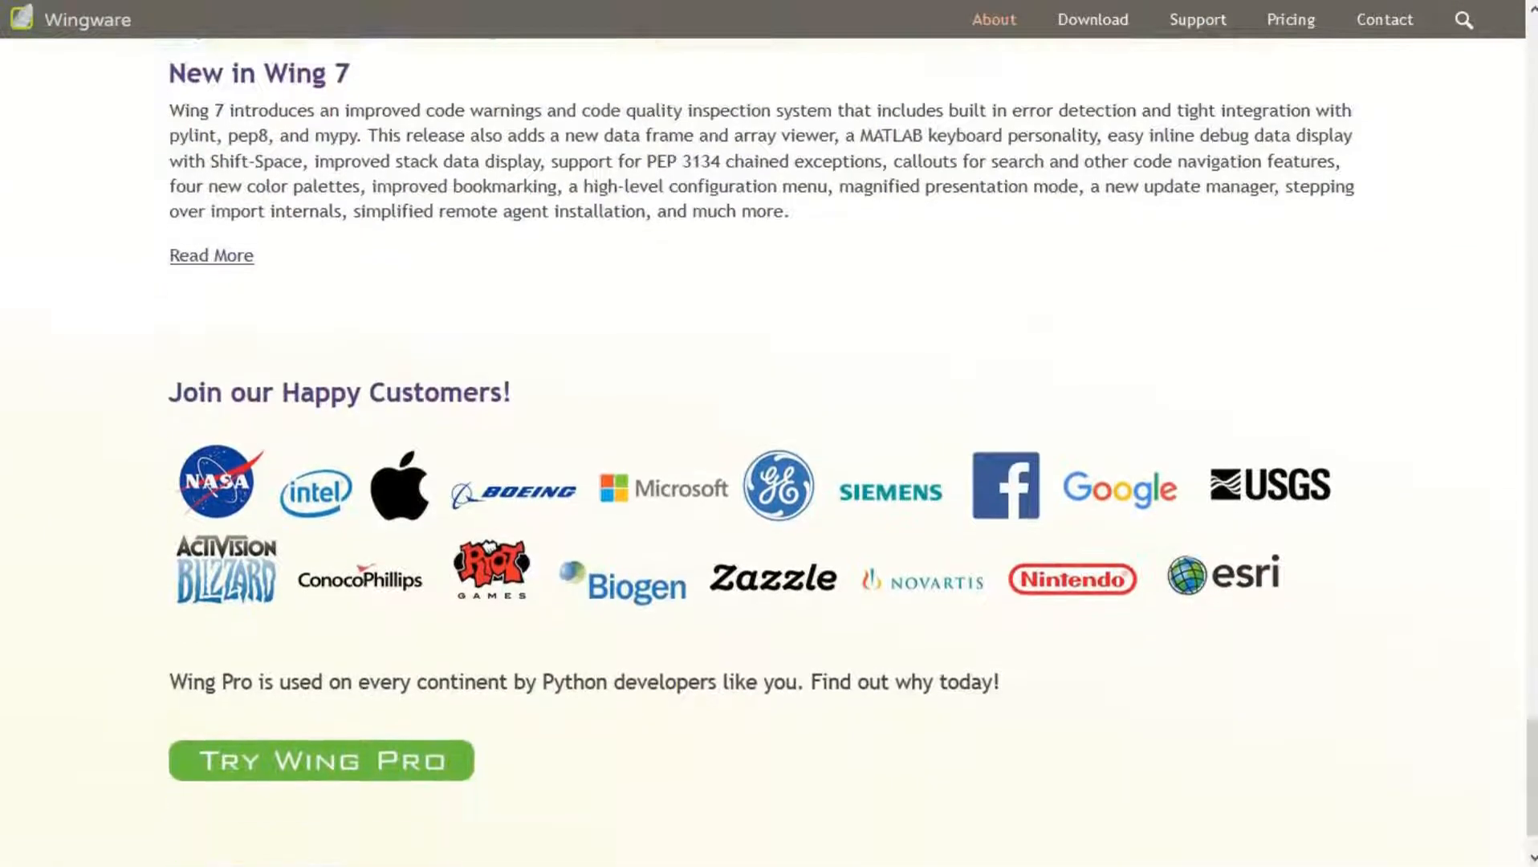